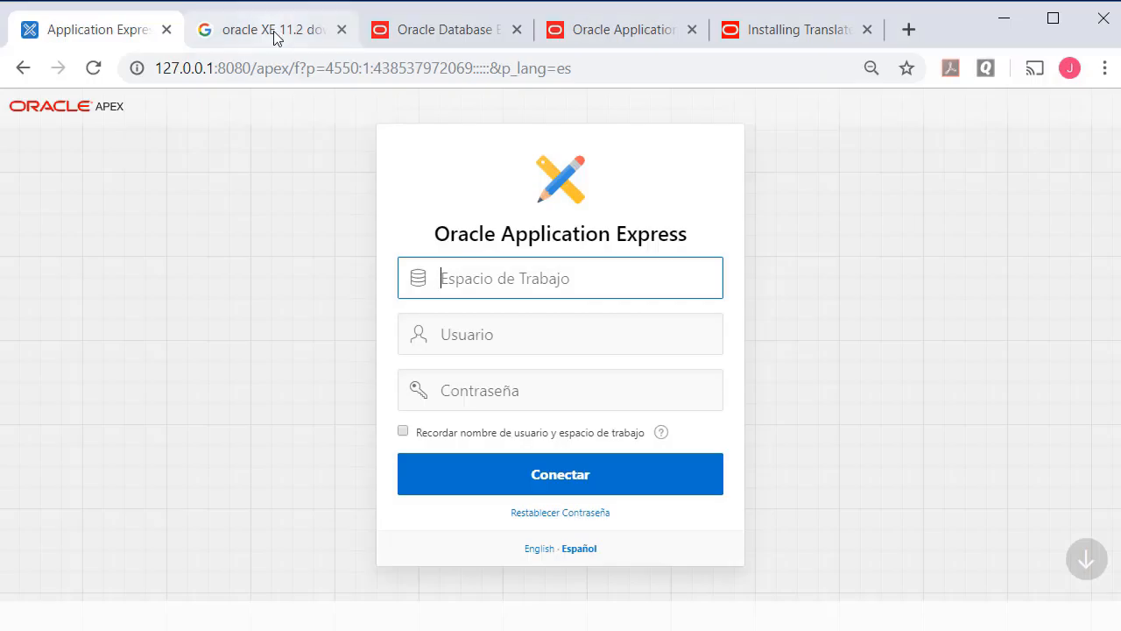
- Review the XE overview and APEX downloads, then land on the A.9 translated-versions install guide
left_click(272, 28)
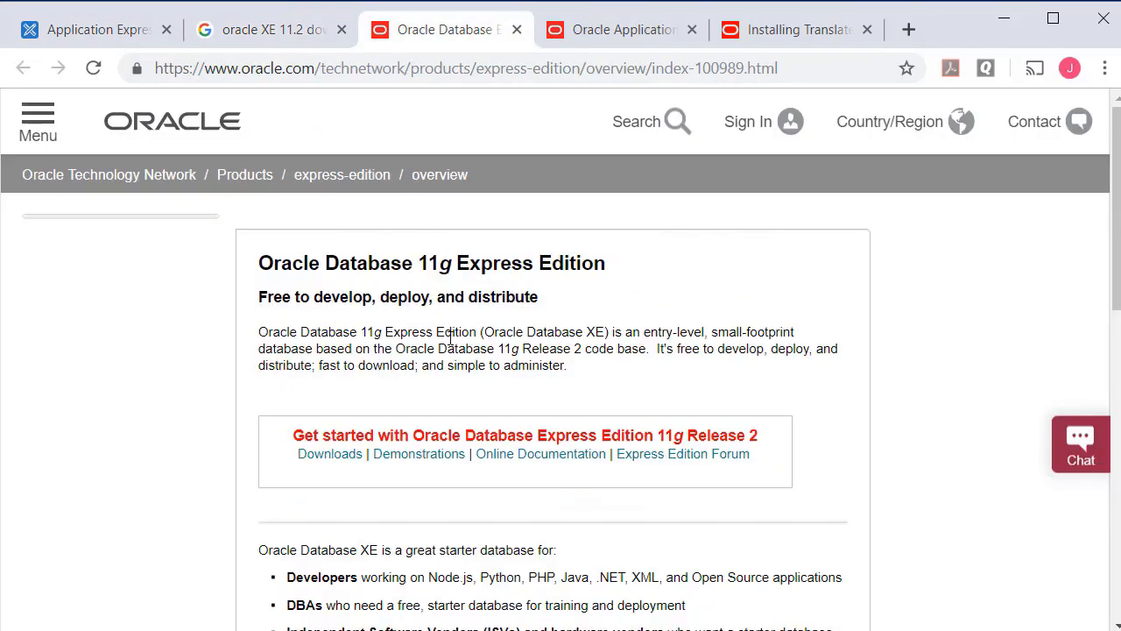
mouse_move(939, 473)
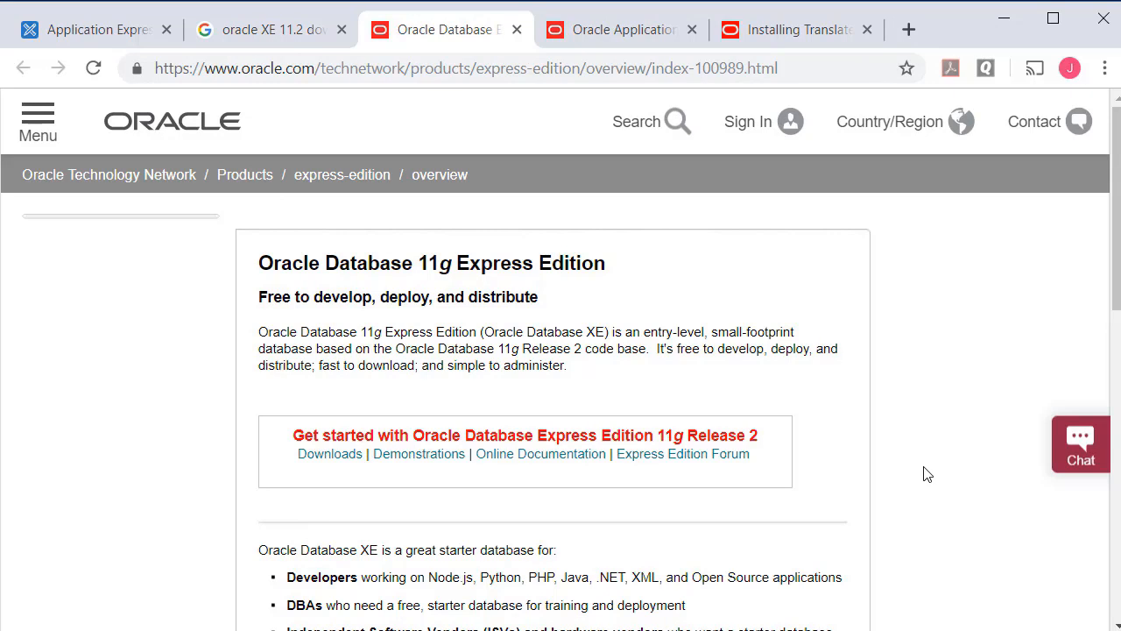
left_click(620, 28)
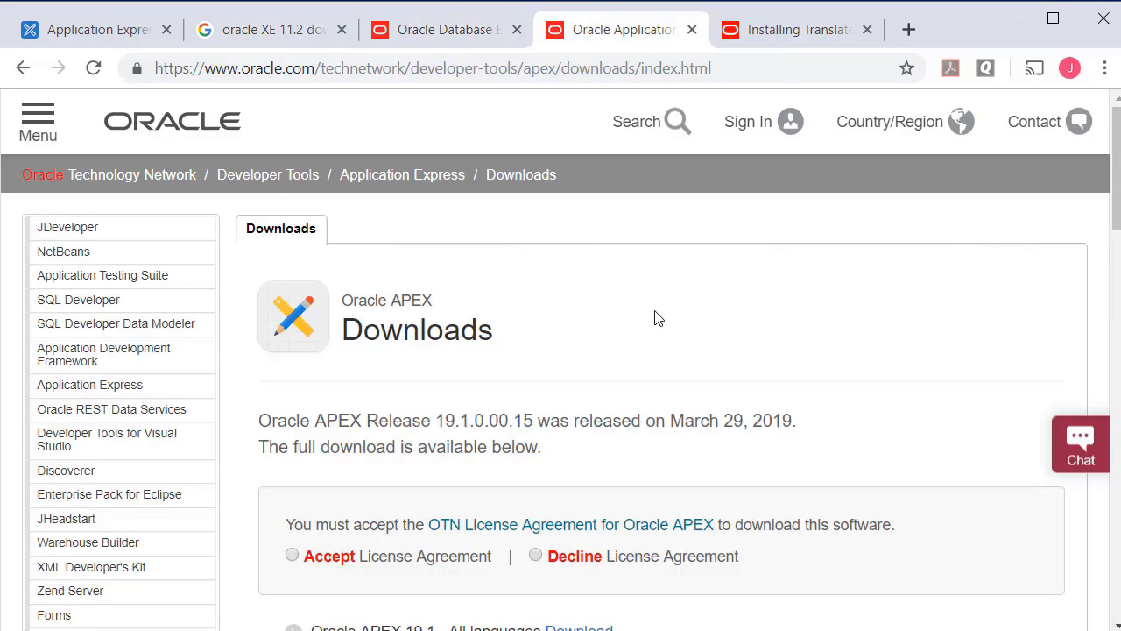
mouse_move(680, 306)
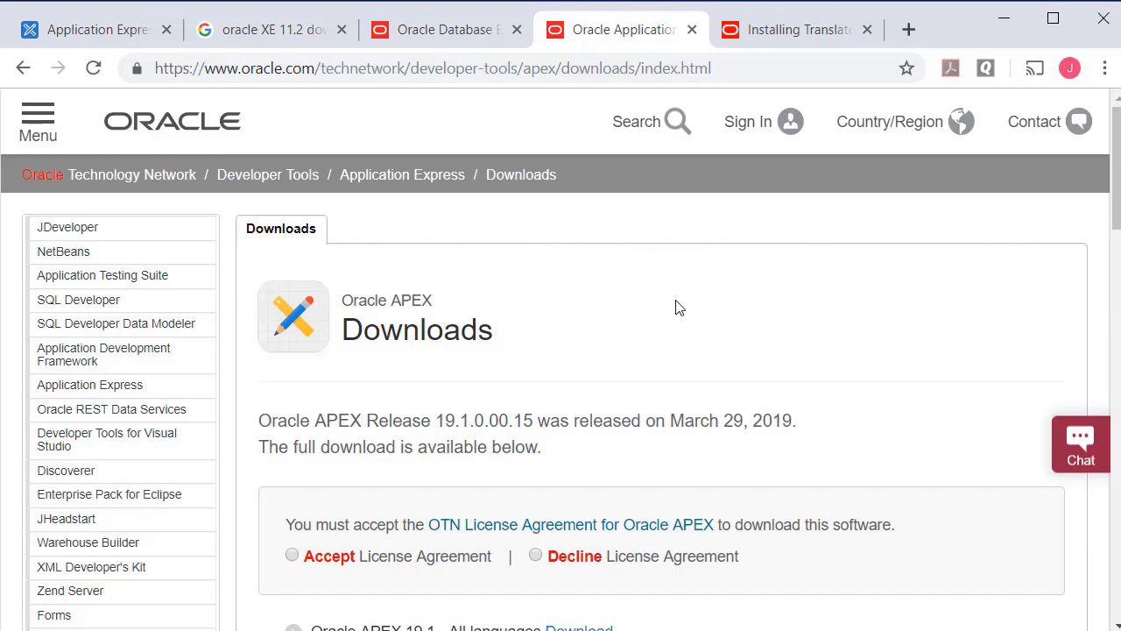
mouse_move(754, 315)
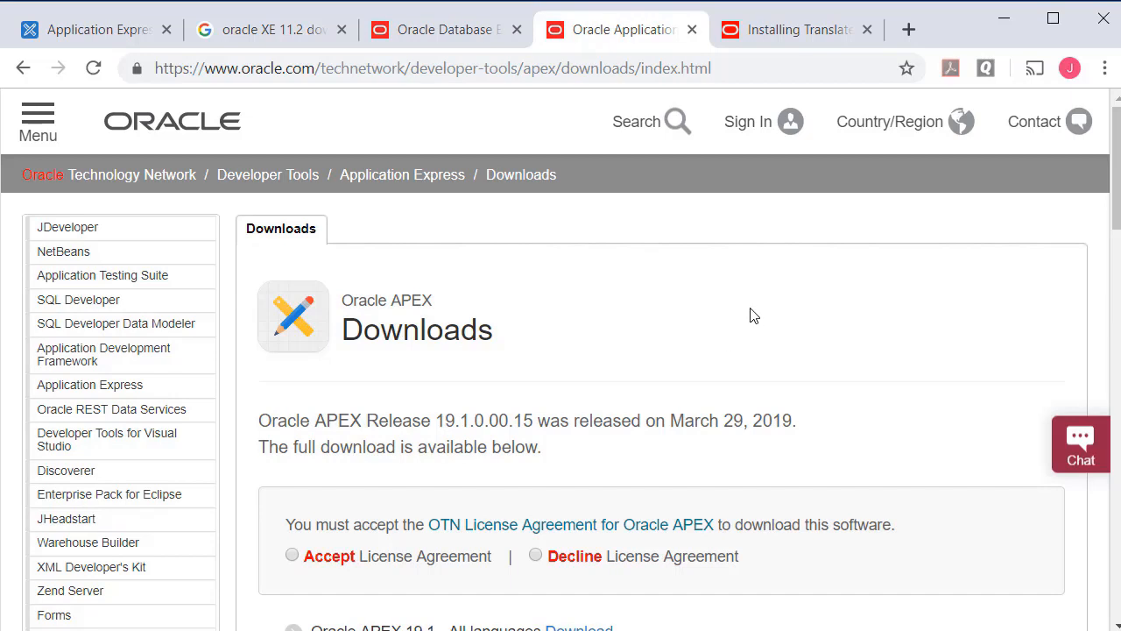
mouse_move(701, 350)
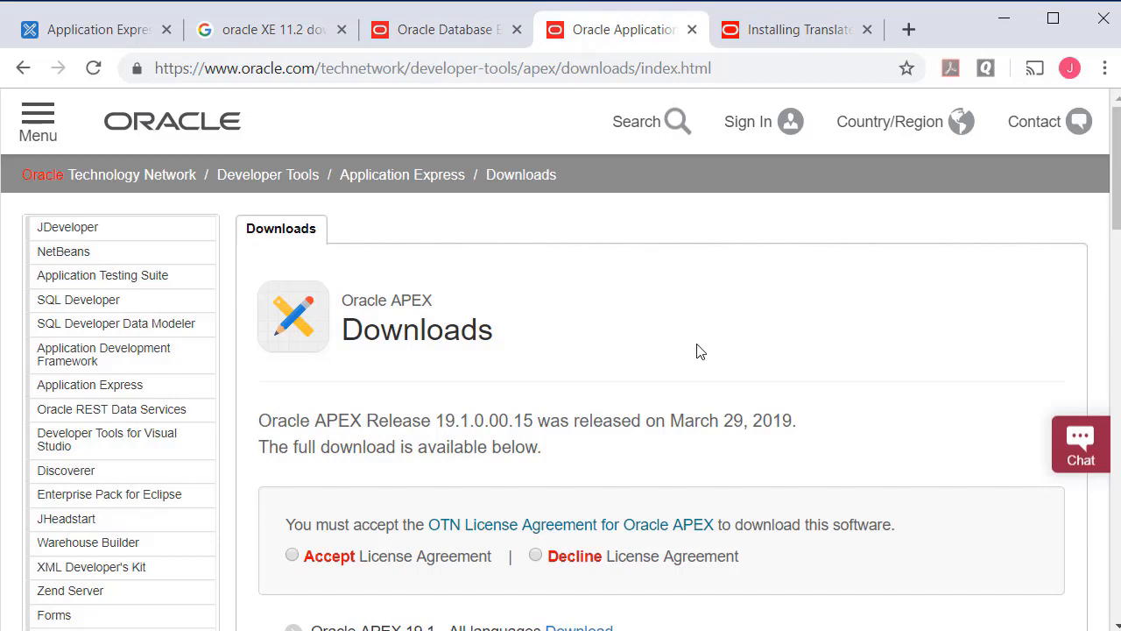
left_click(785, 28)
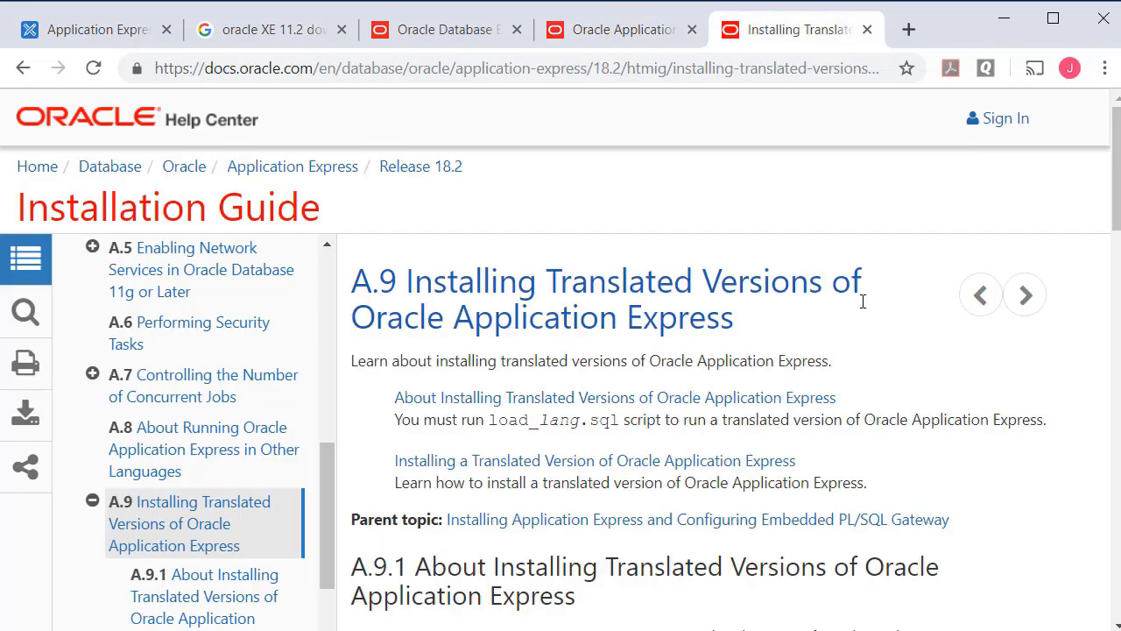
mouse_move(908, 371)
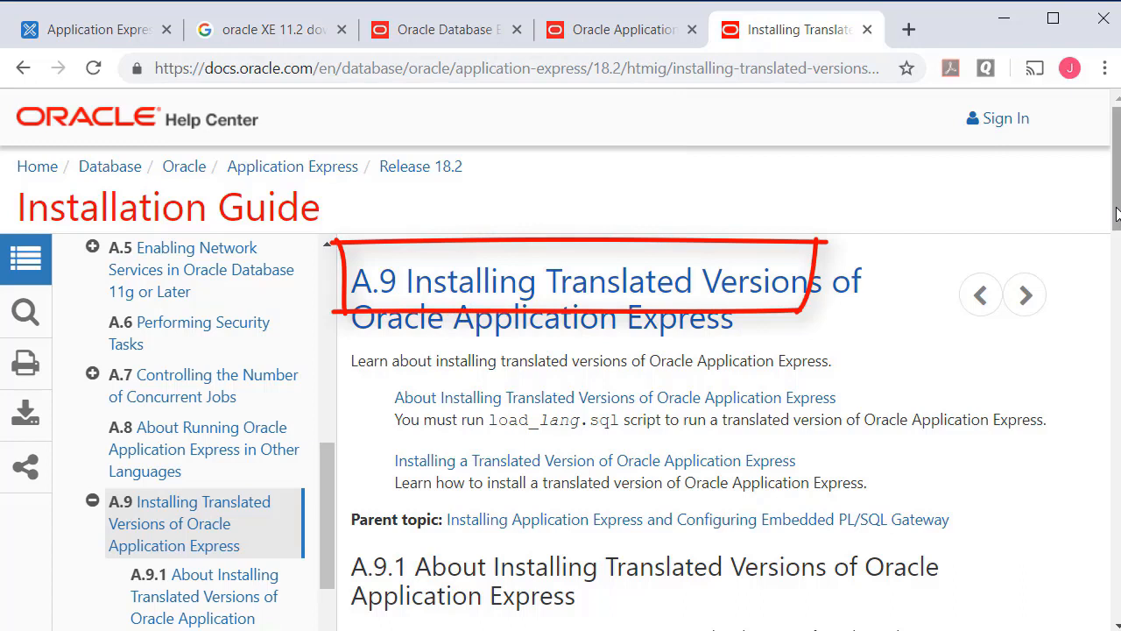
mouse_move(740, 184)
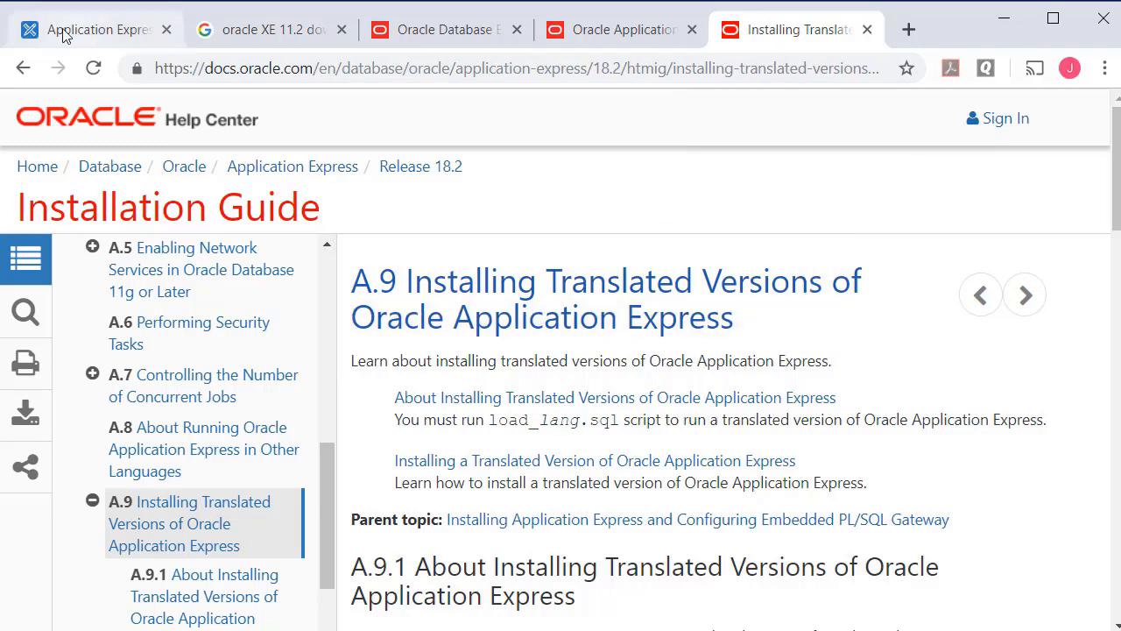
- Show the APEX sign-in page and switch its language to Español
left_click(88, 28)
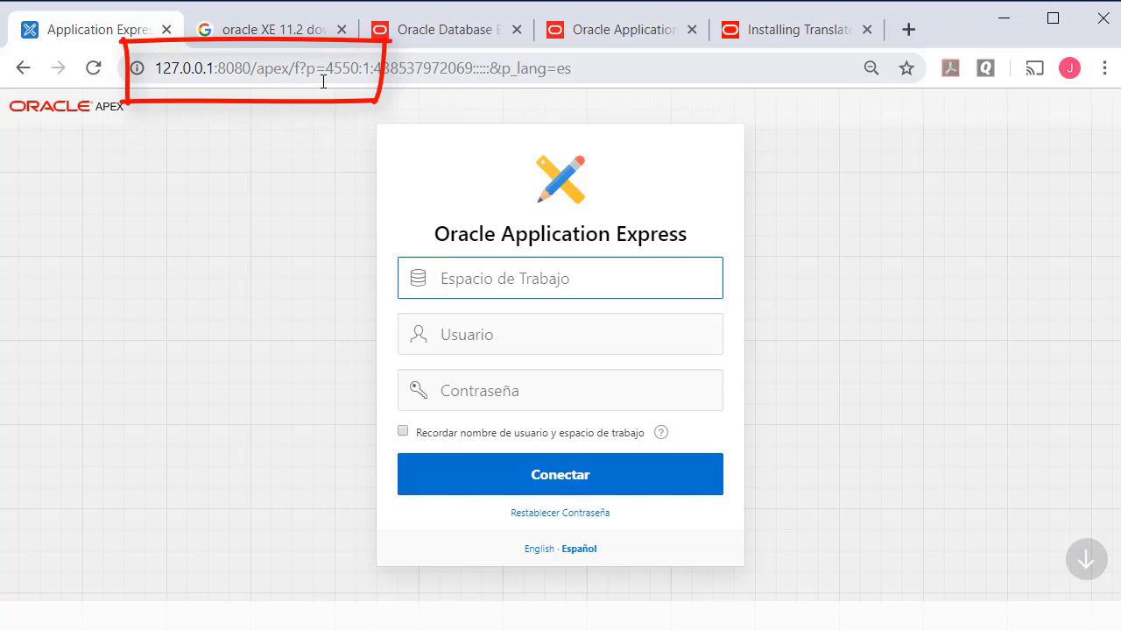
mouse_move(629, 599)
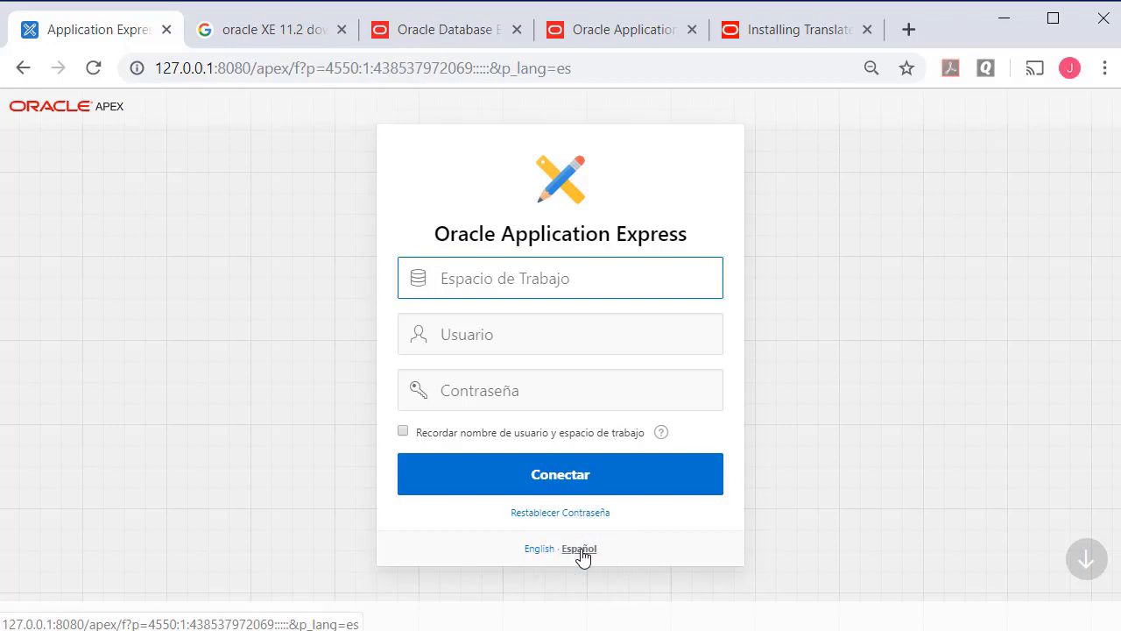
left_click(540, 549)
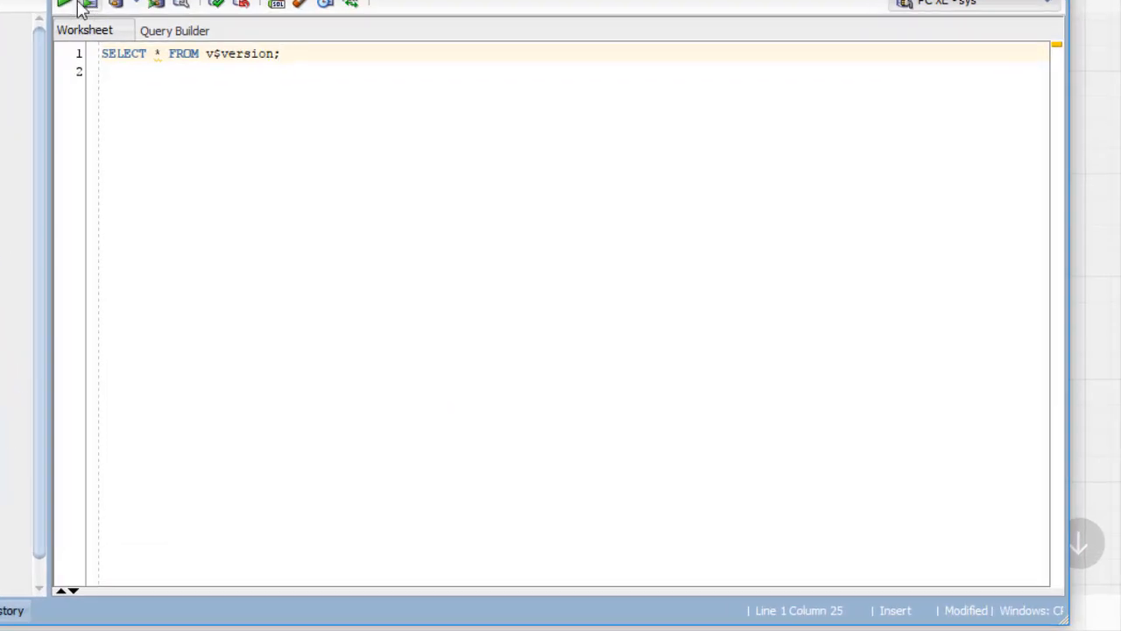
- Run SELECT * FROM v$version, confirming 11g XE 11.2.0.2.0, then use the Help menu
left_click(63, 4)
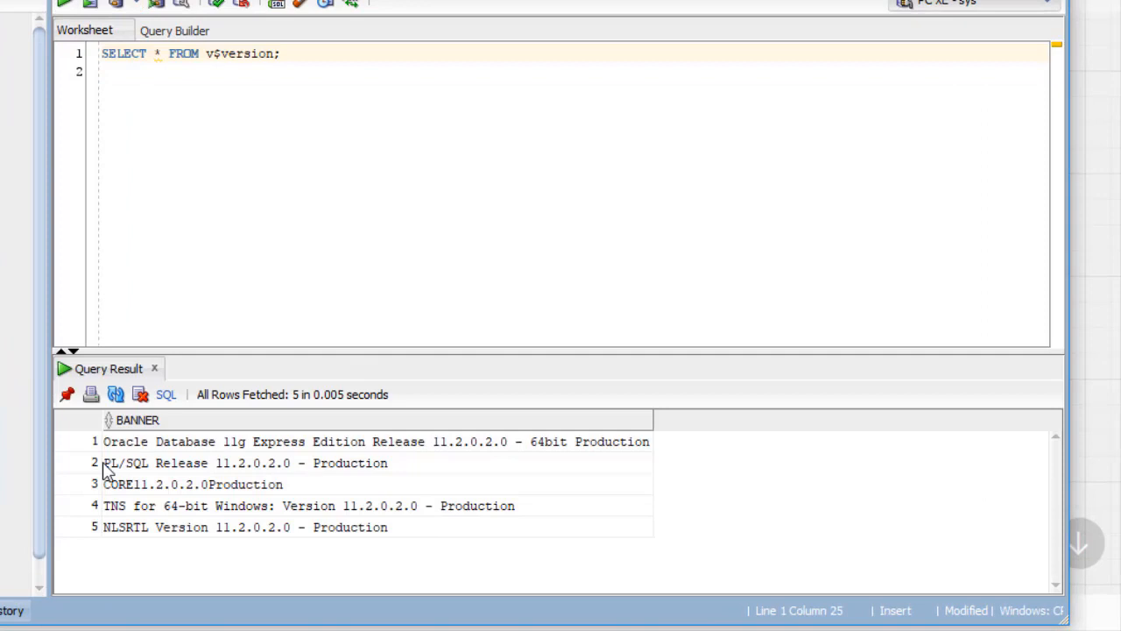
mouse_move(455, 452)
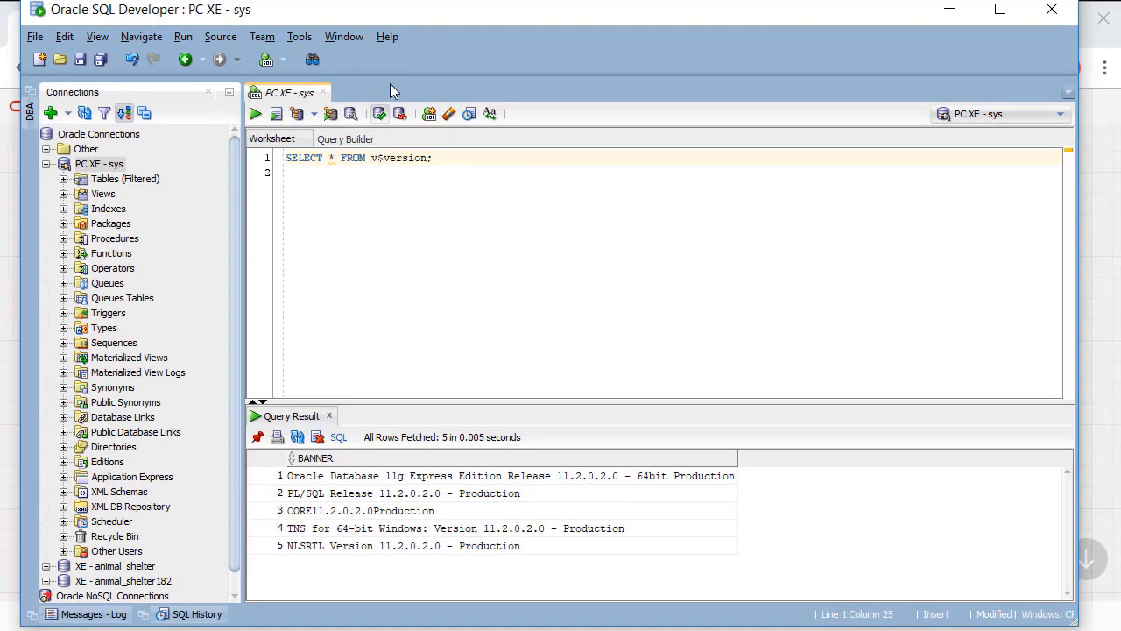
left_click(386, 35)
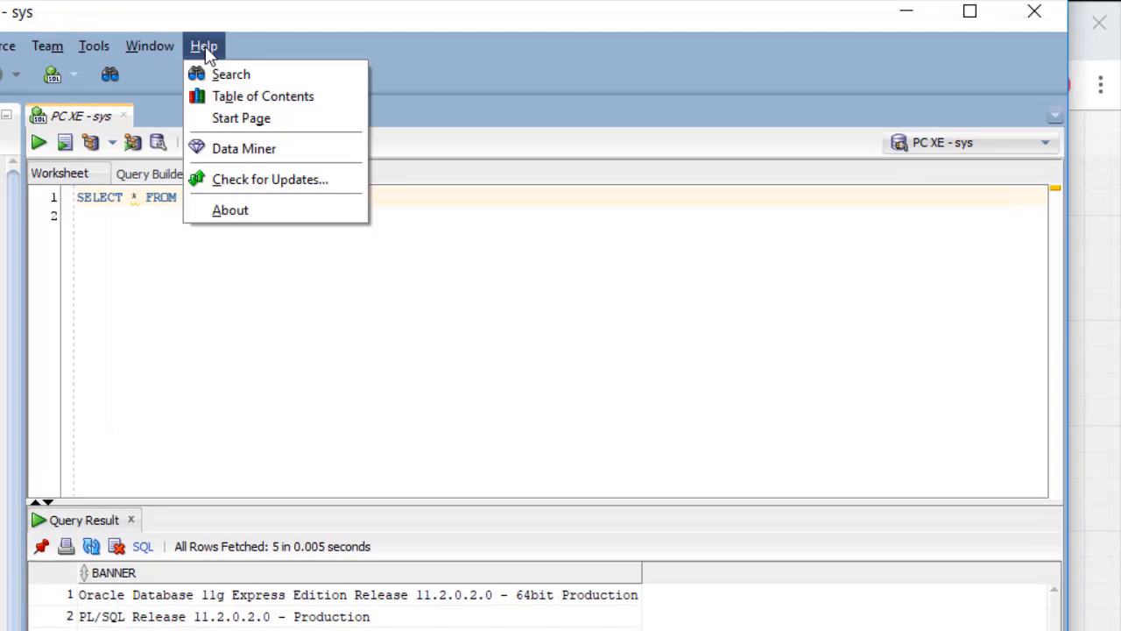
left_click(230, 210)
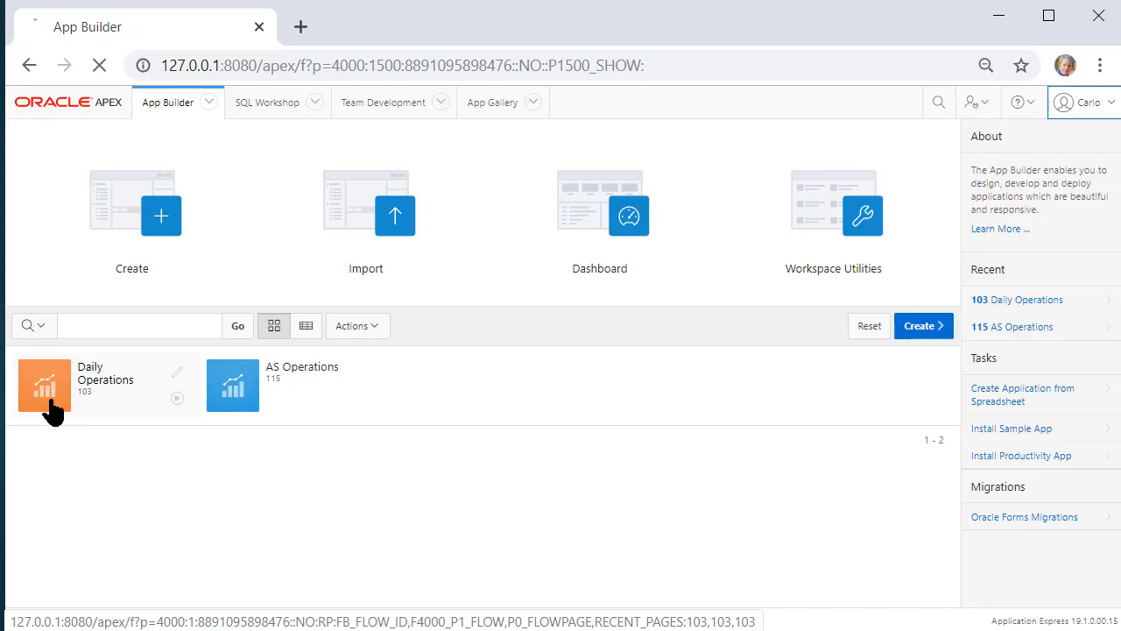
- Reach Daily Operations' Shared Components and its Lists of Values
left_click(43, 385)
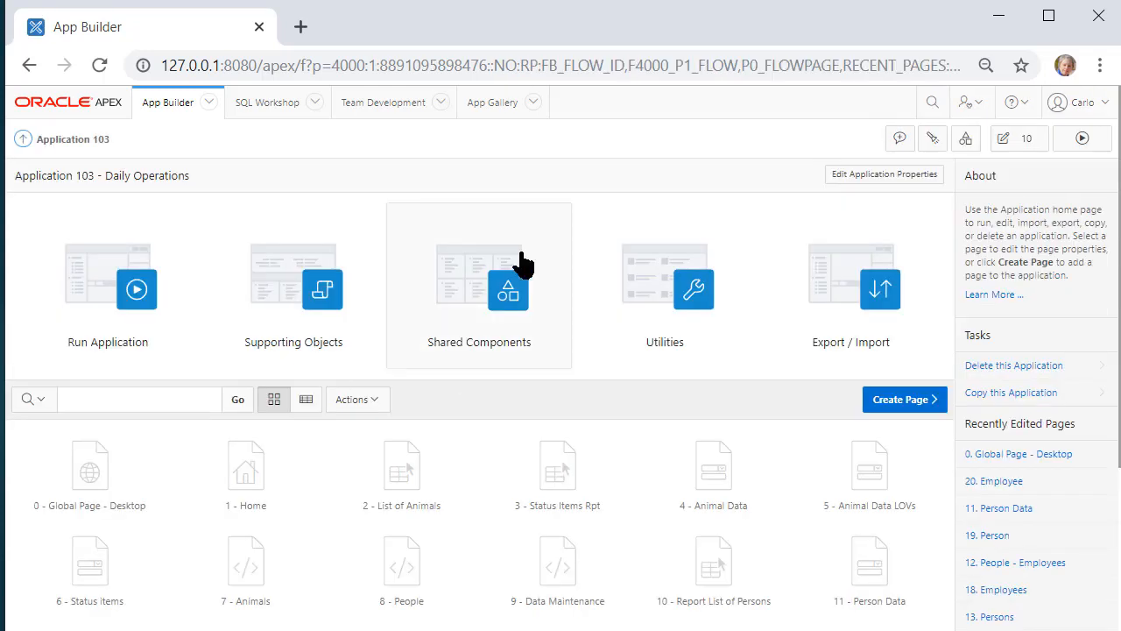
left_click(480, 277)
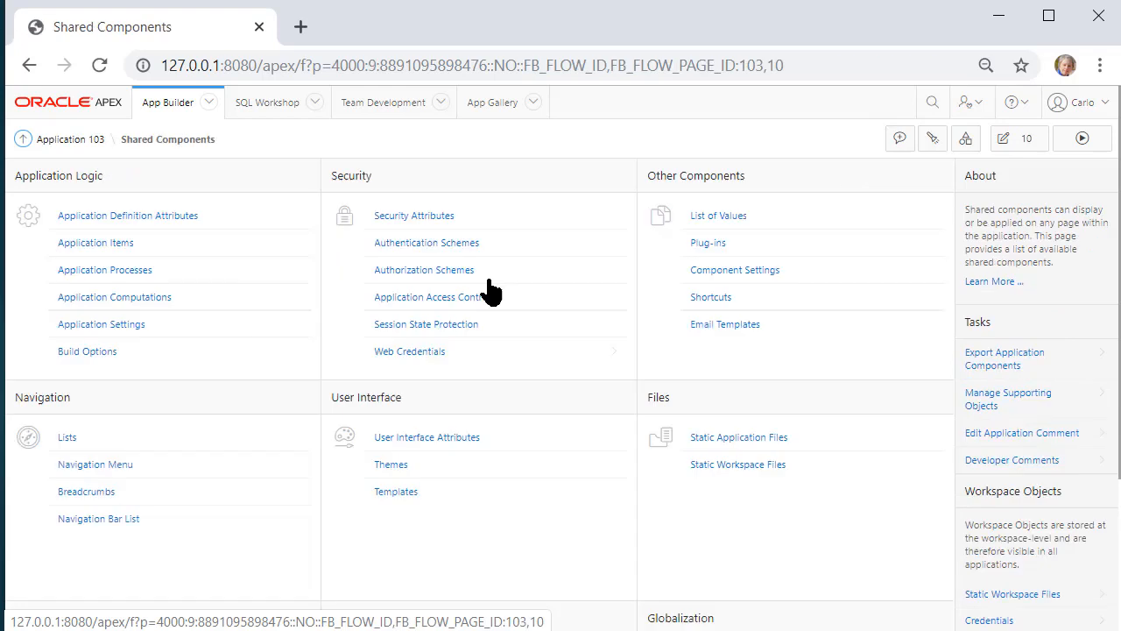
left_click(719, 215)
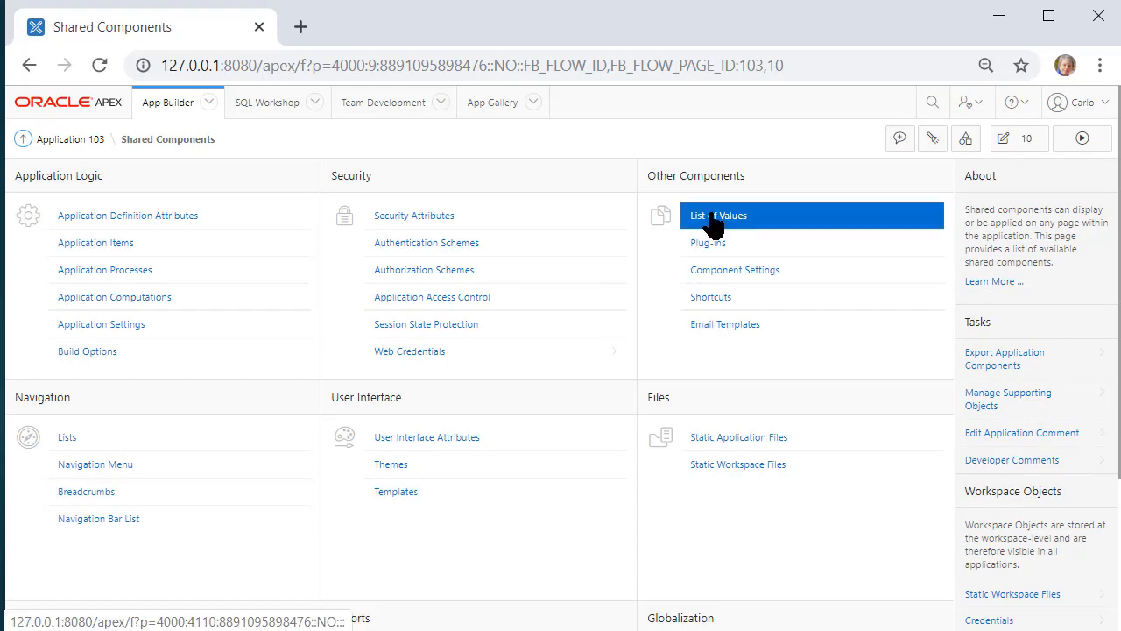
left_click(719, 214)
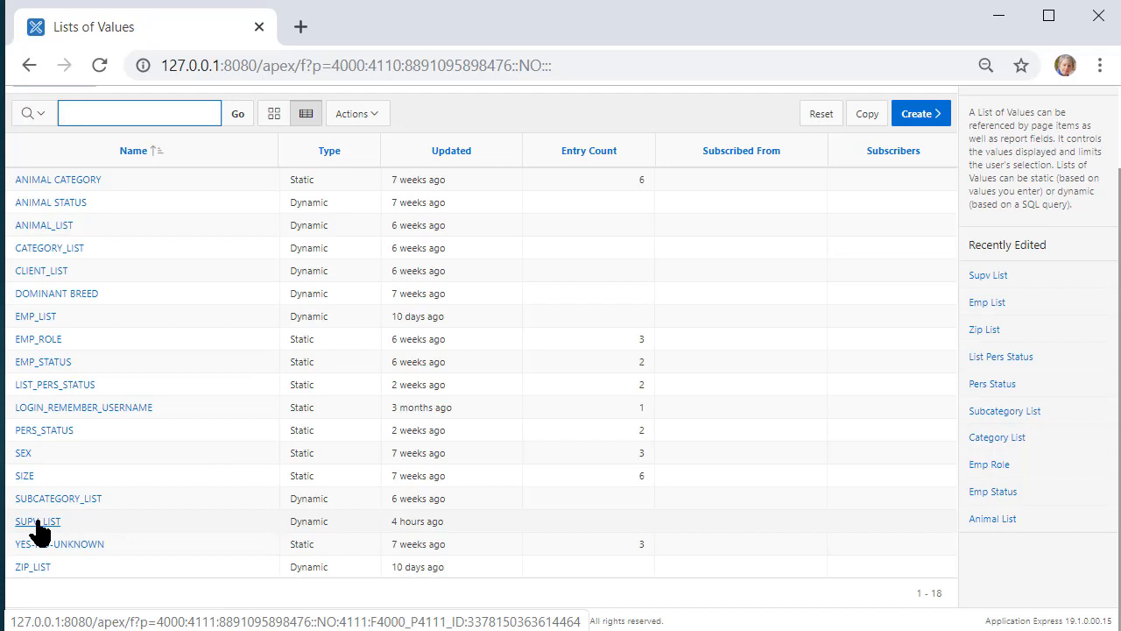
- In SUPV_LIST's query, replace persons.pers_ID with employees.emp_id and apply the change
left_click(38, 522)
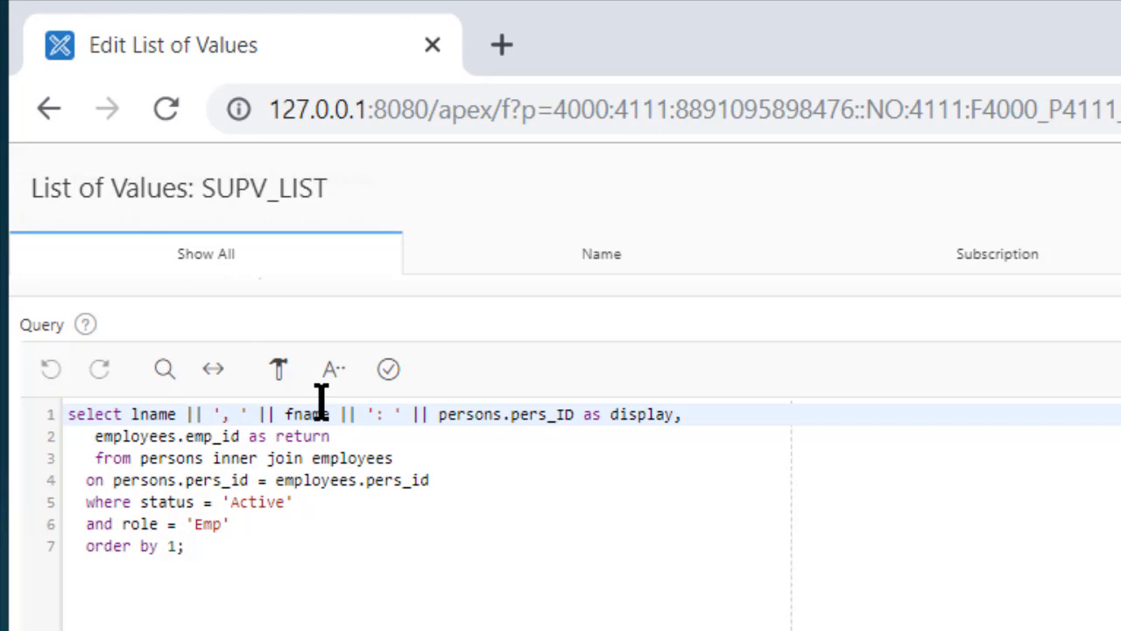
mouse_move(429, 414)
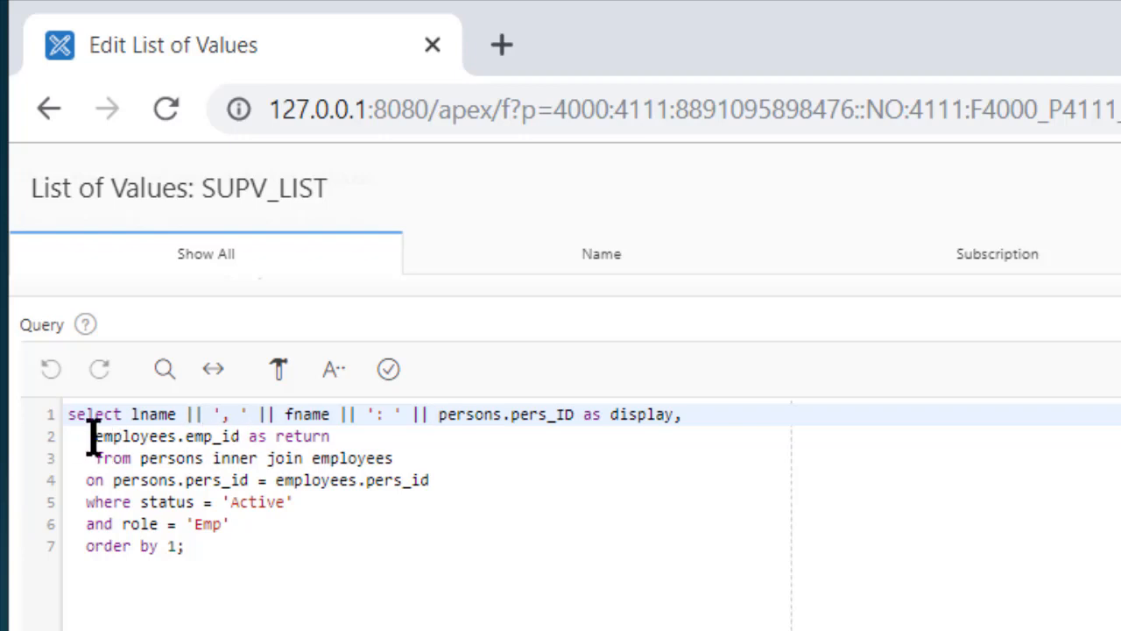
double_click(141, 436)
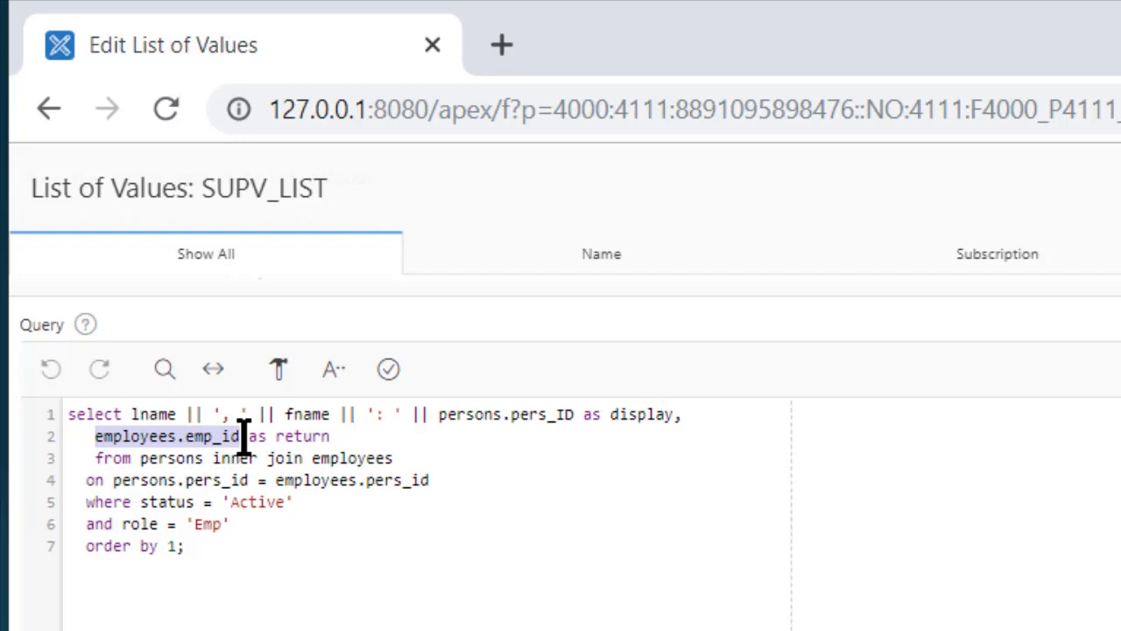
mouse_move(400, 481)
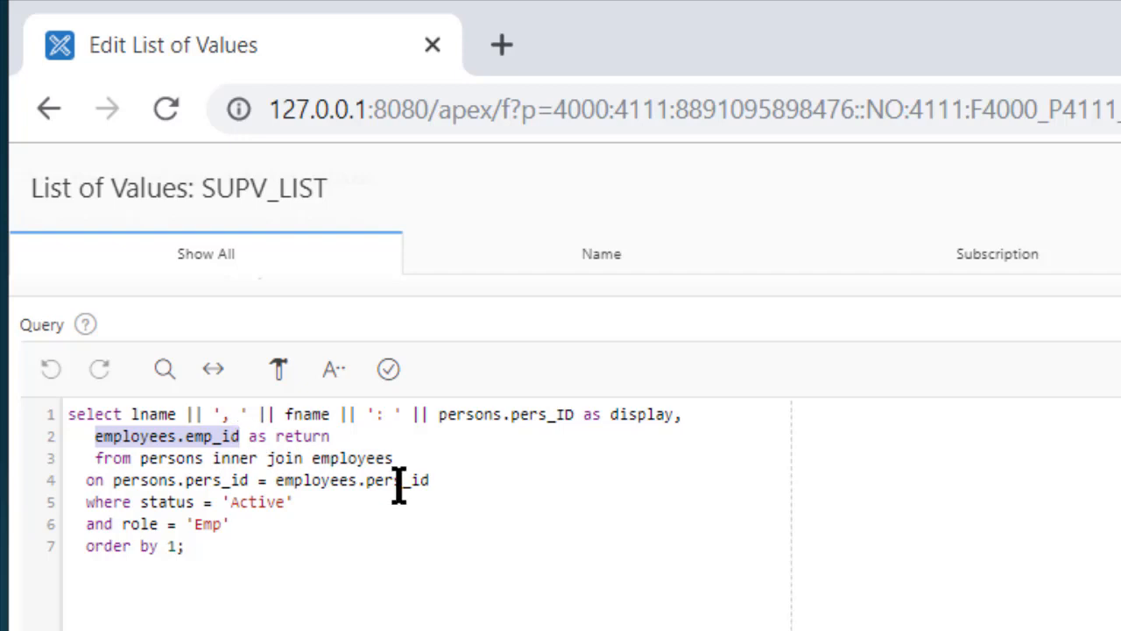
mouse_move(441, 414)
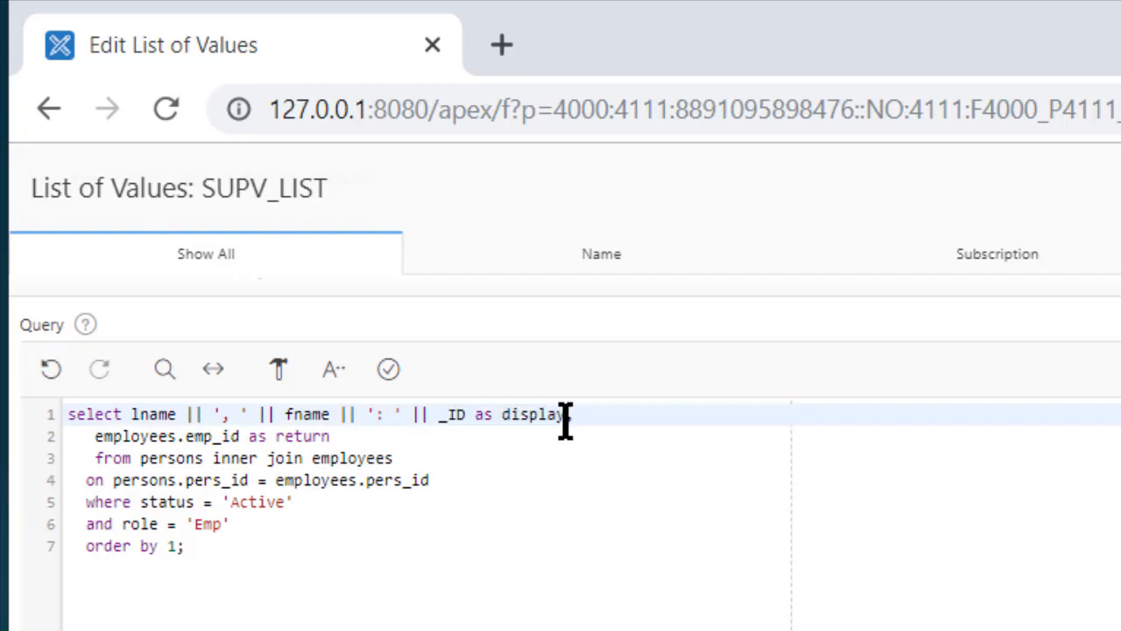
type("employees.emp_id")
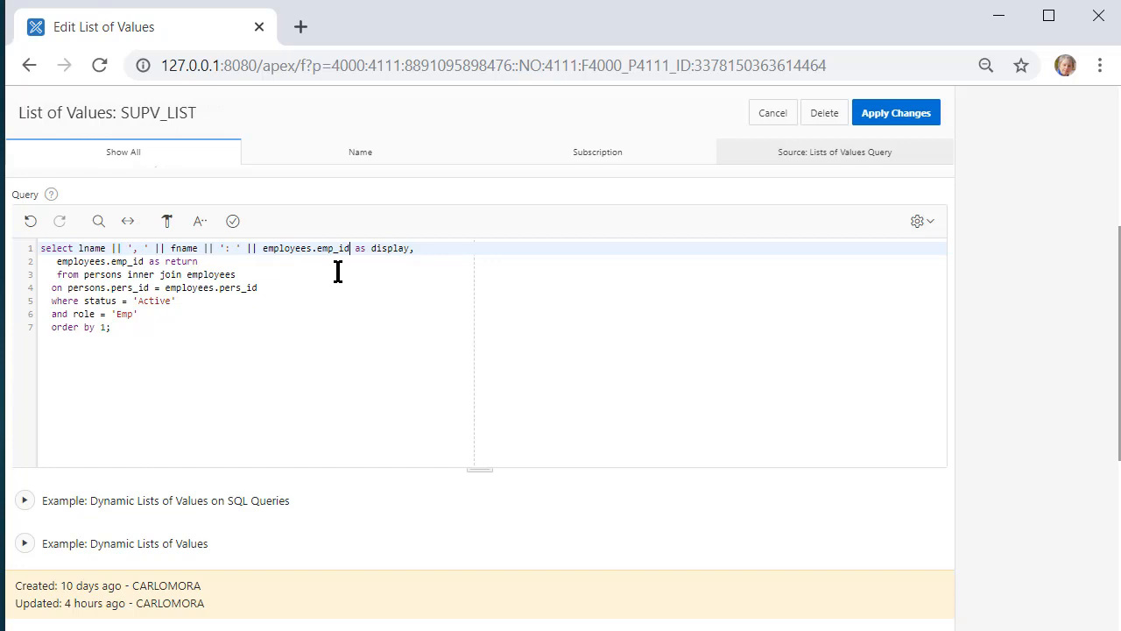
mouse_move(347, 277)
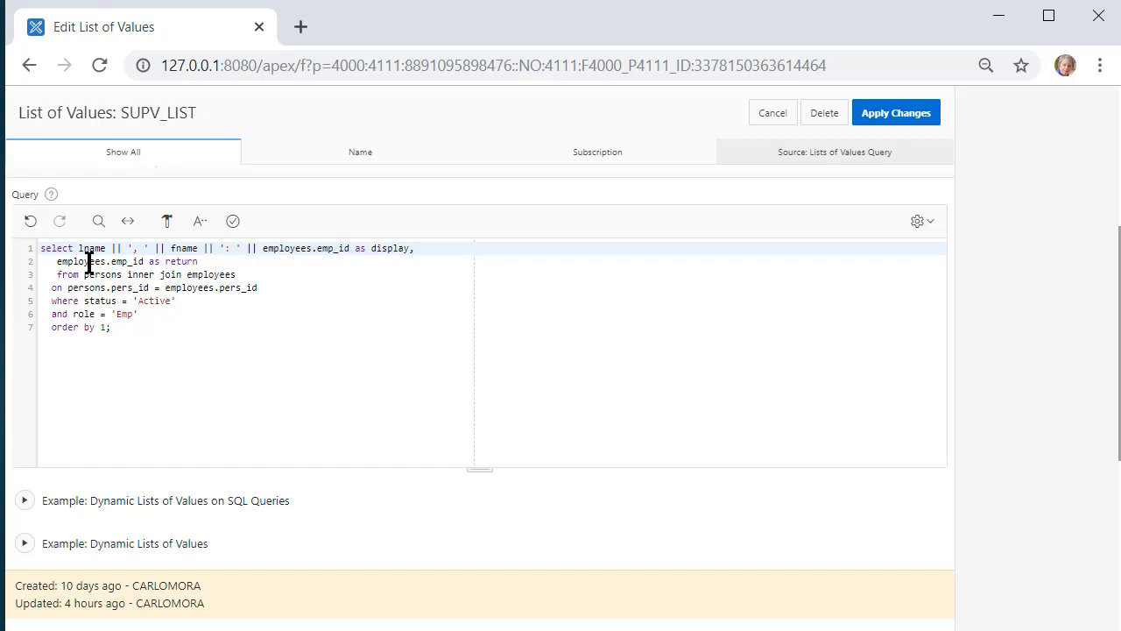
left_click(896, 112)
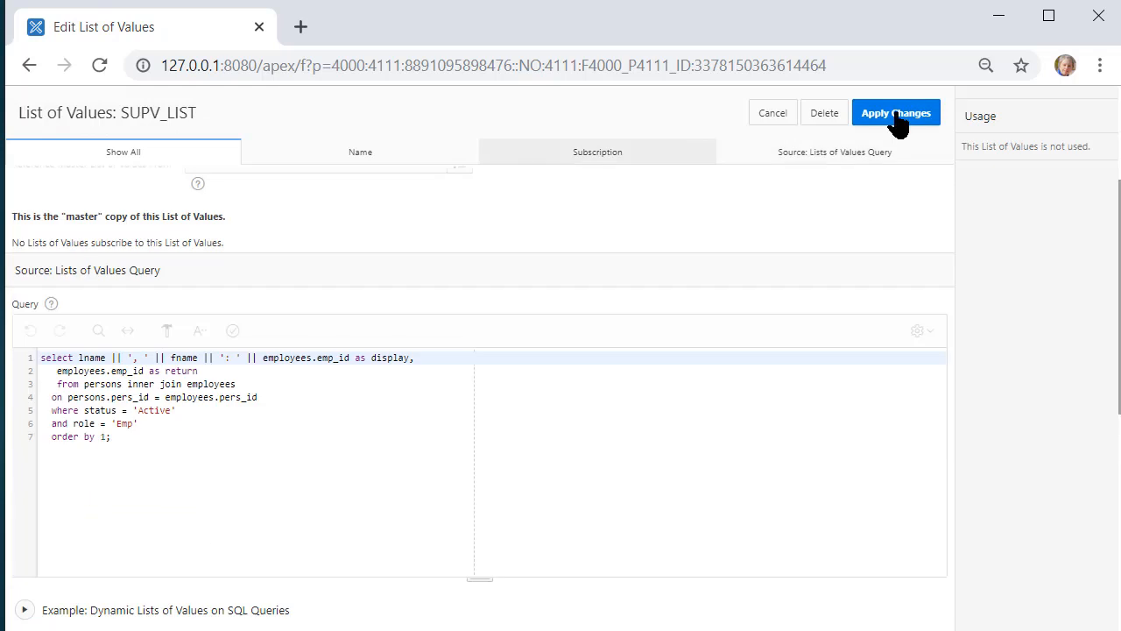
left_click(897, 112)
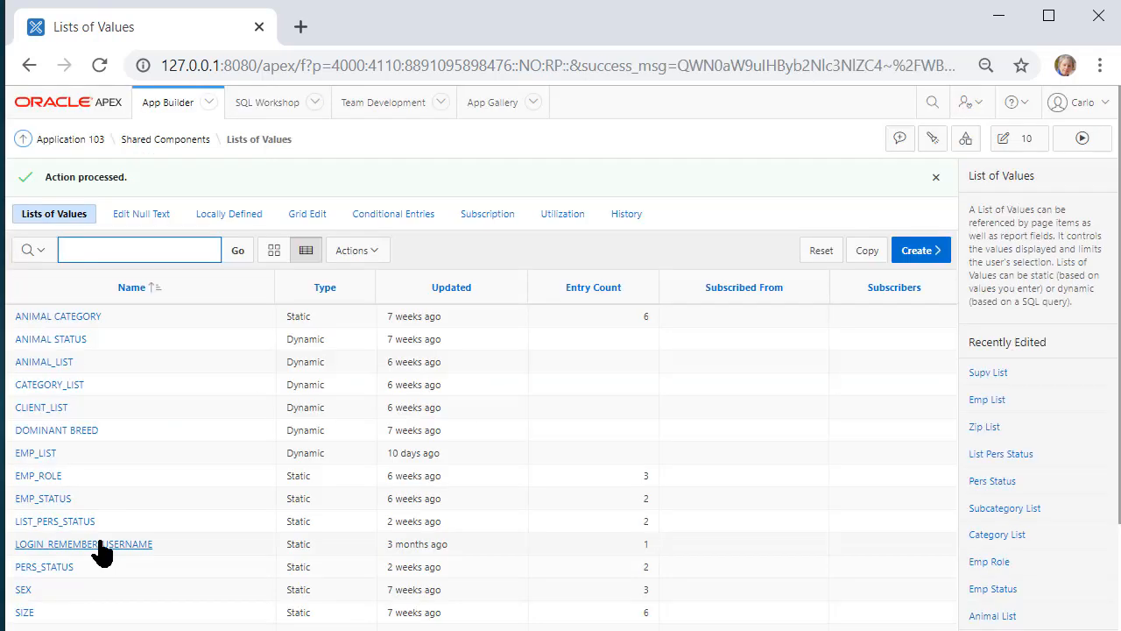
- Review the ZIP_LIST query and leave it unchanged
scroll("down", 3)
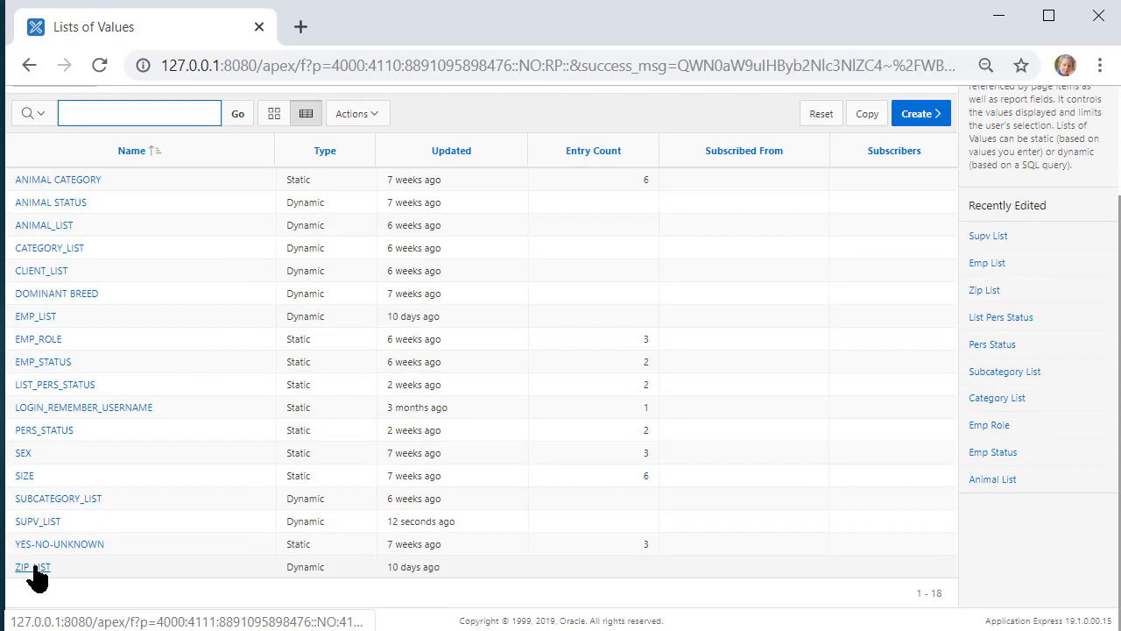
left_click(32, 567)
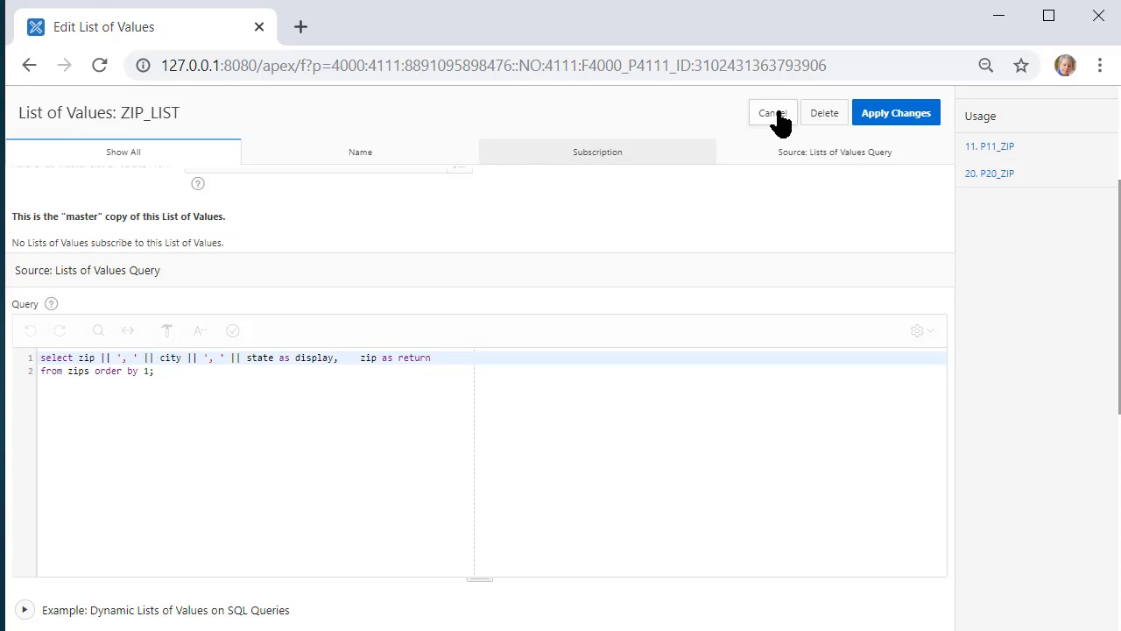
left_click(771, 112)
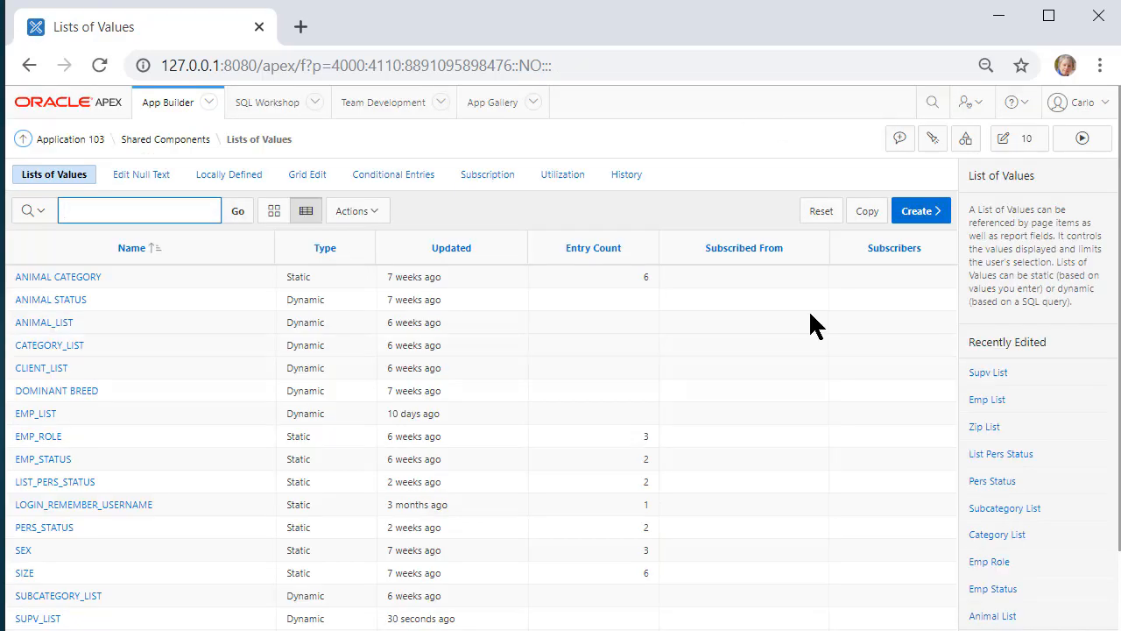
- Copy ZIP_LIST - Dynamic into a new list of values named city_state_zip_list
left_click(866, 210)
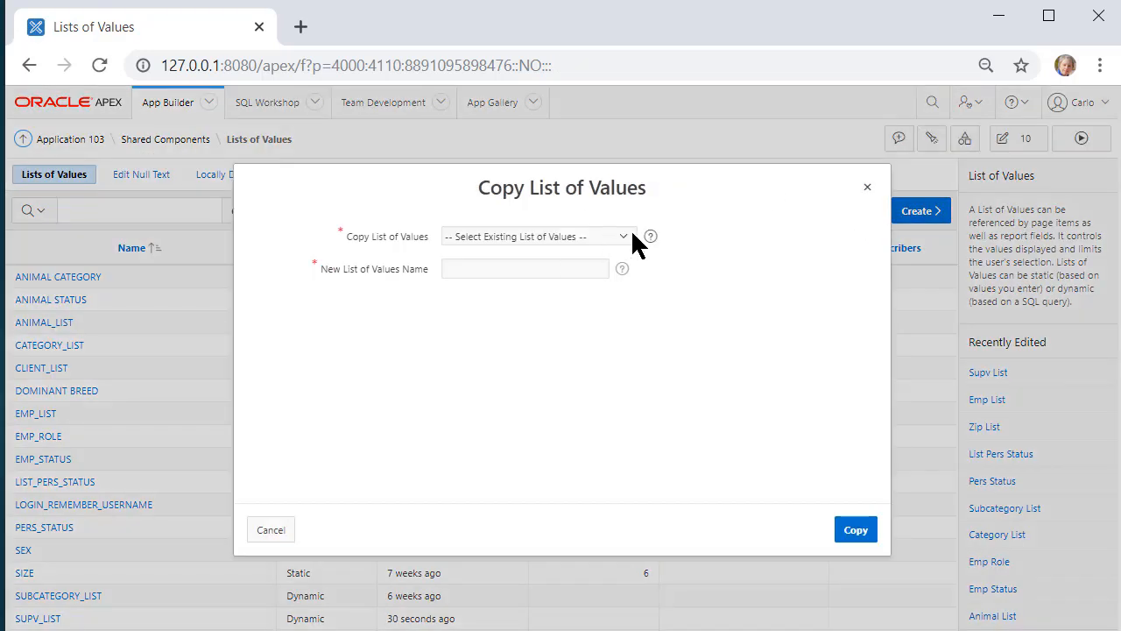
left_click(535, 235)
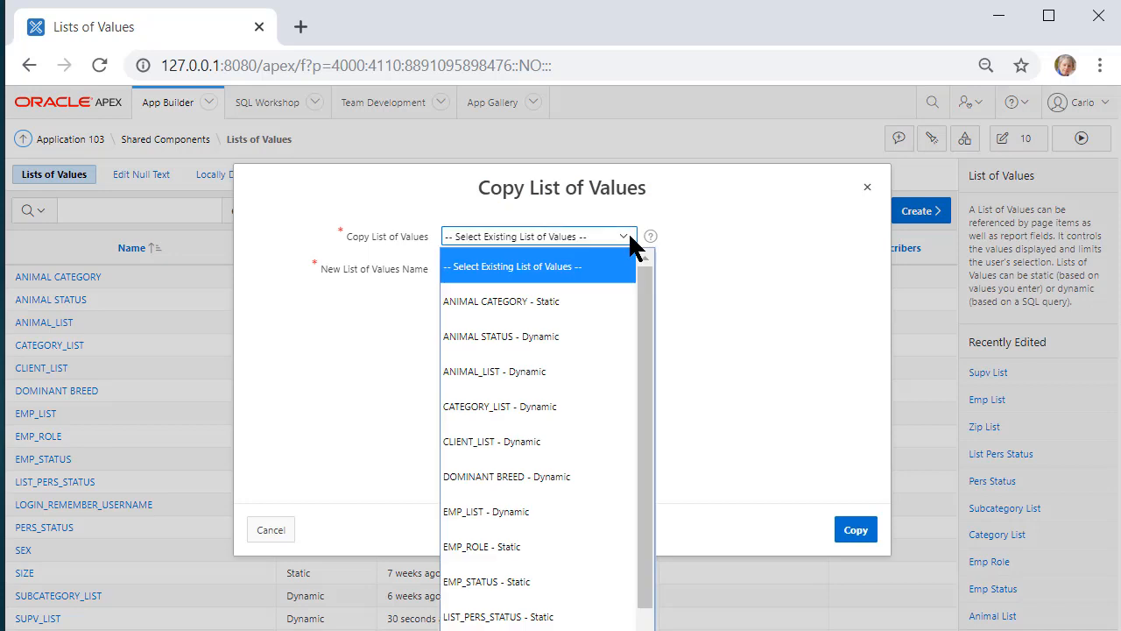
scroll("down", 3)
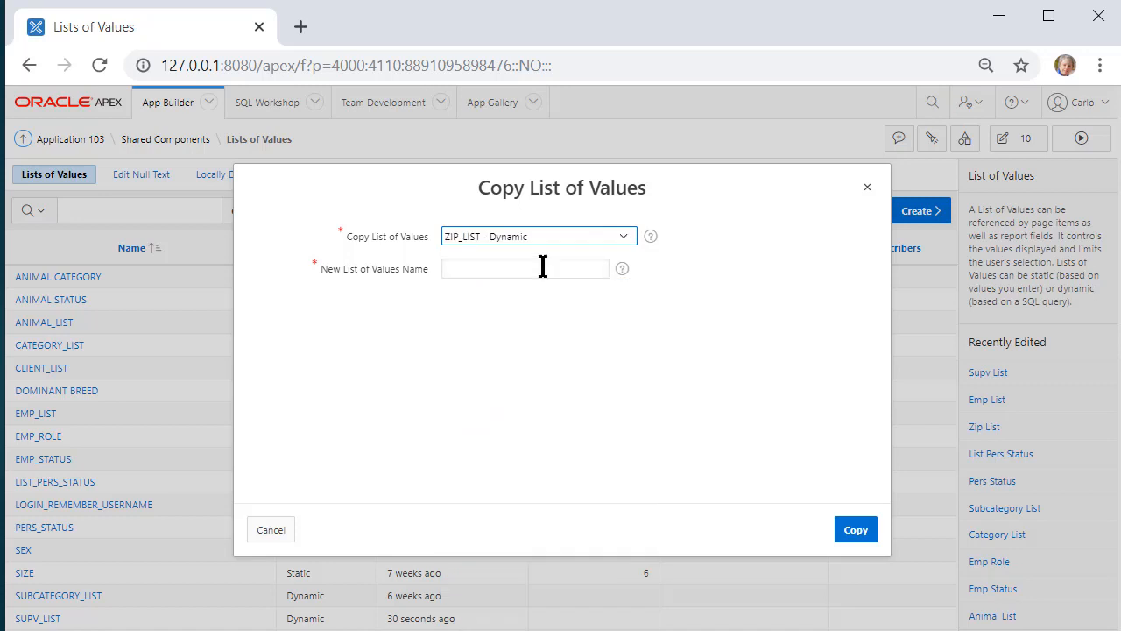
left_click(525, 268)
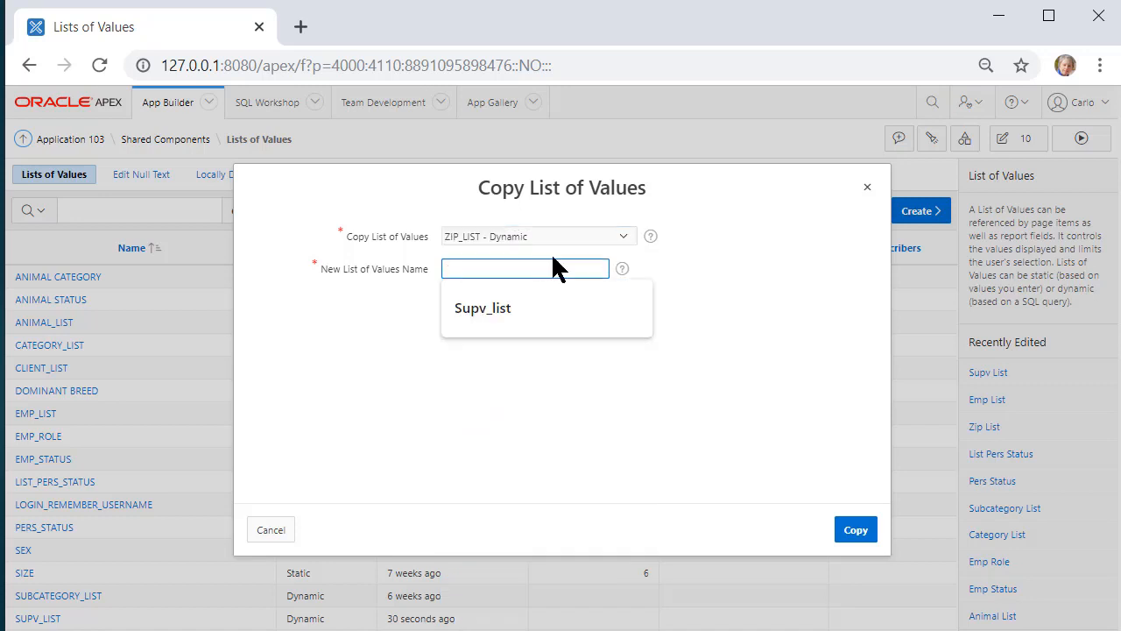
type("city_")
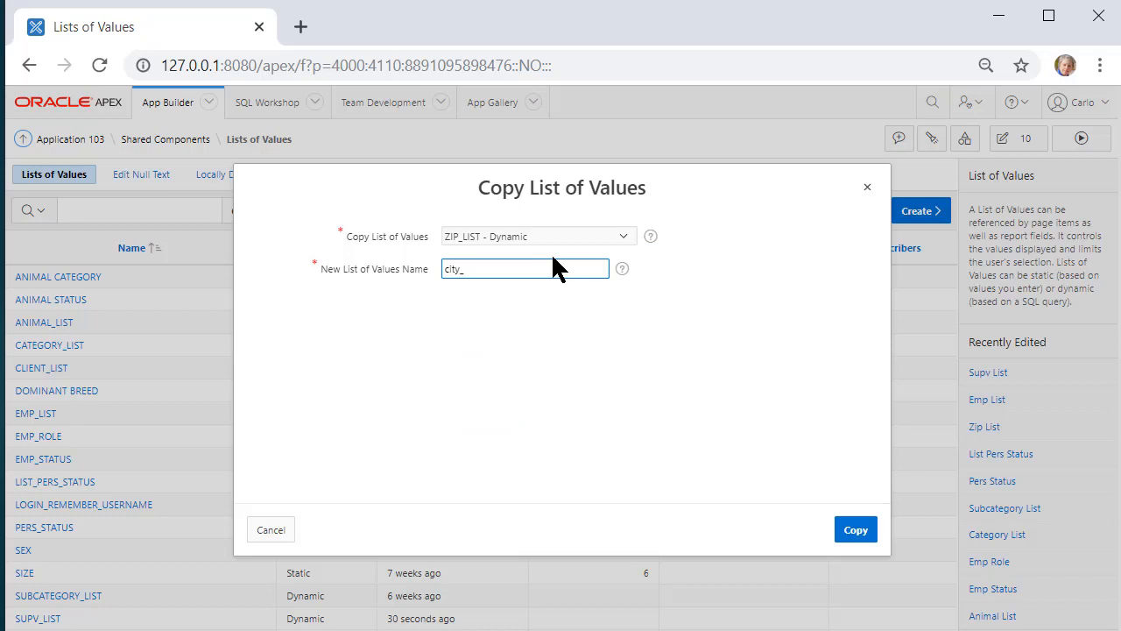
type("state_zip_list")
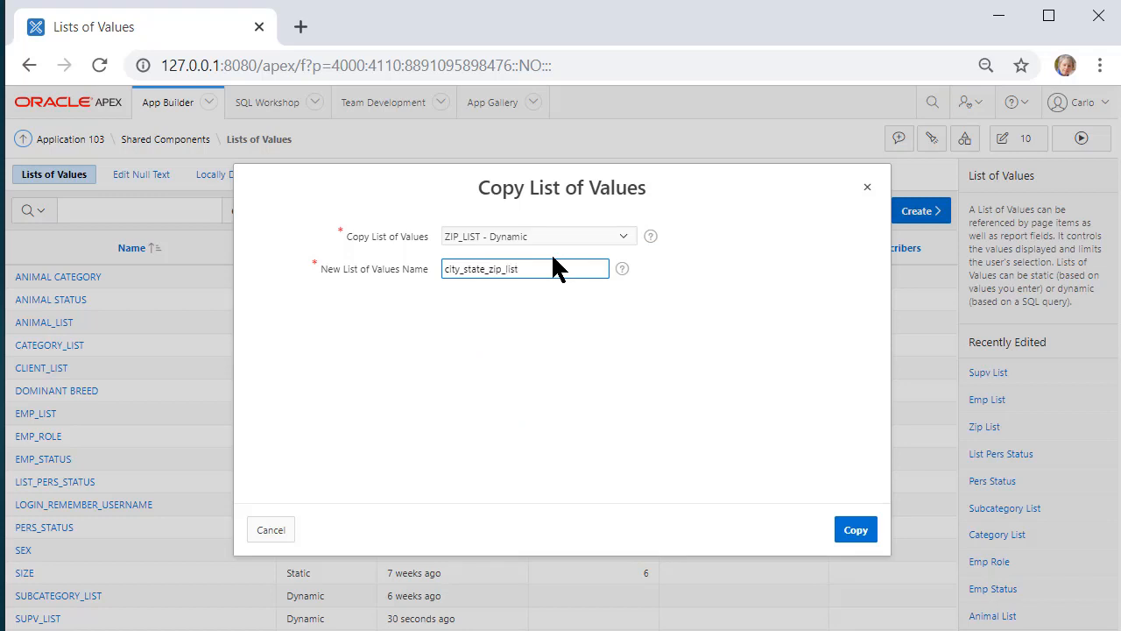
left_click(856, 530)
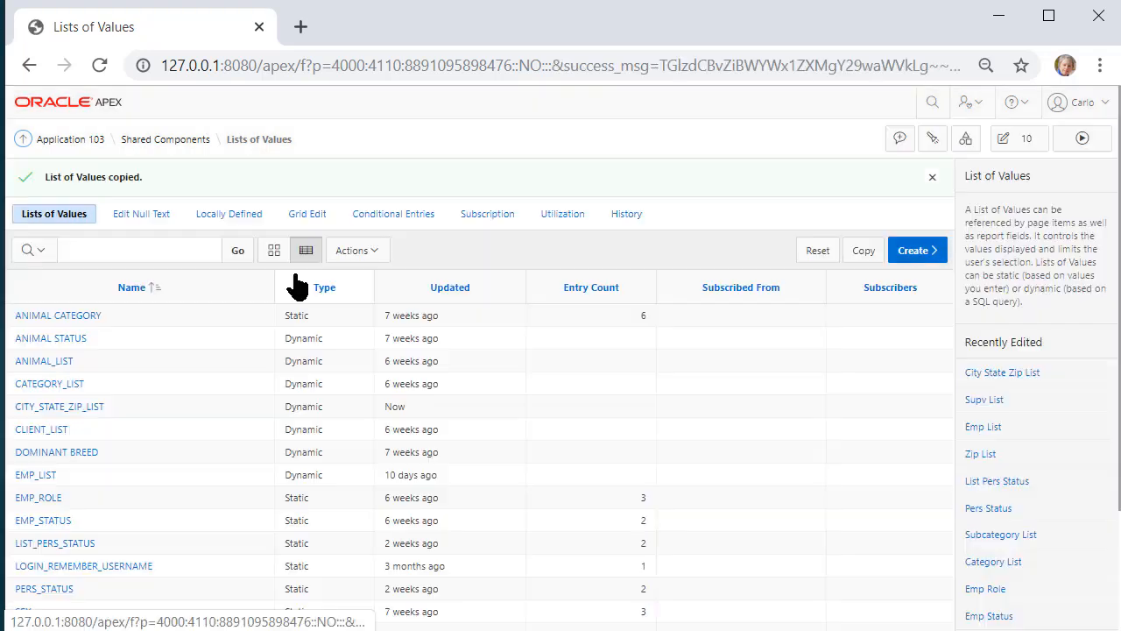
- Make CITY_STATE_ZIP_LIST display city || ', ' || state || ', ' || zip with zip returned, and apply
scroll("down", 3)
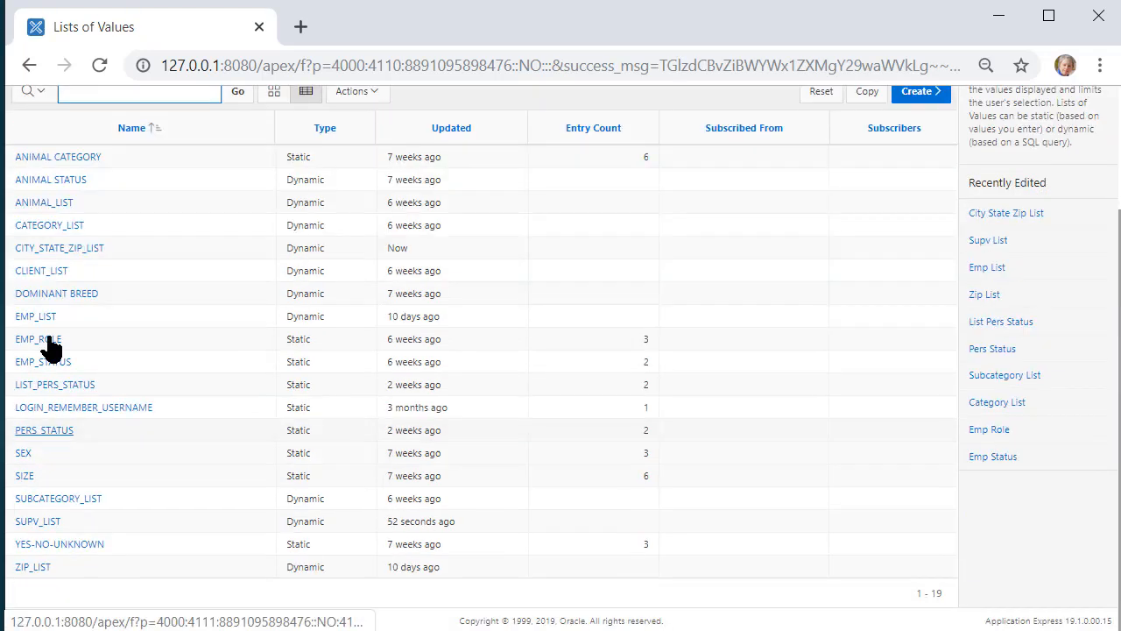
left_click(60, 247)
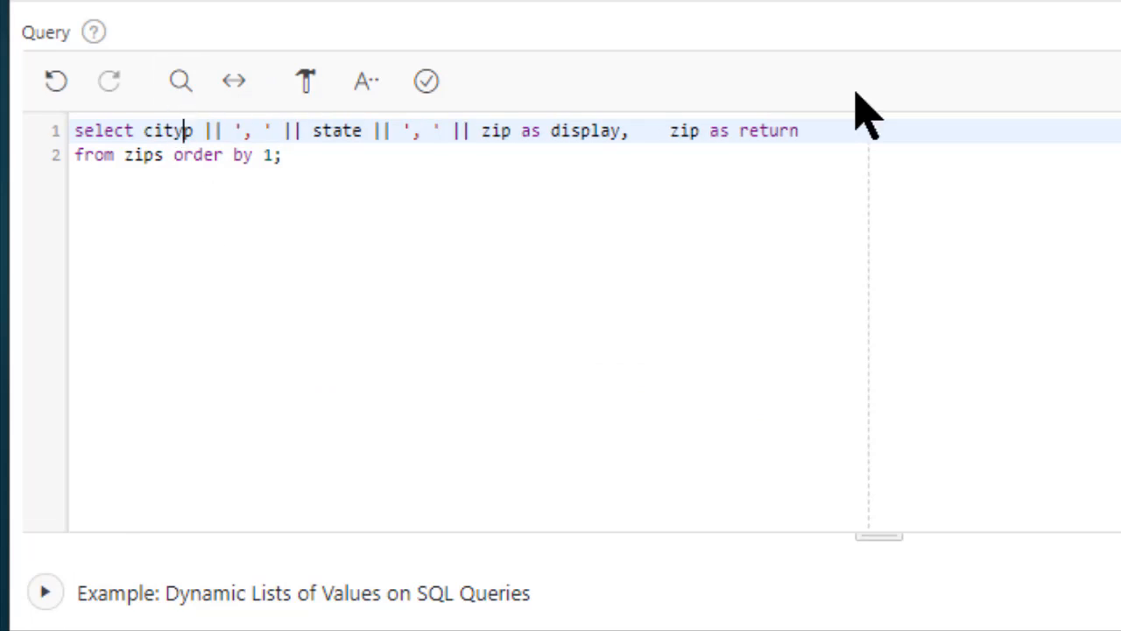
key("Backspace")
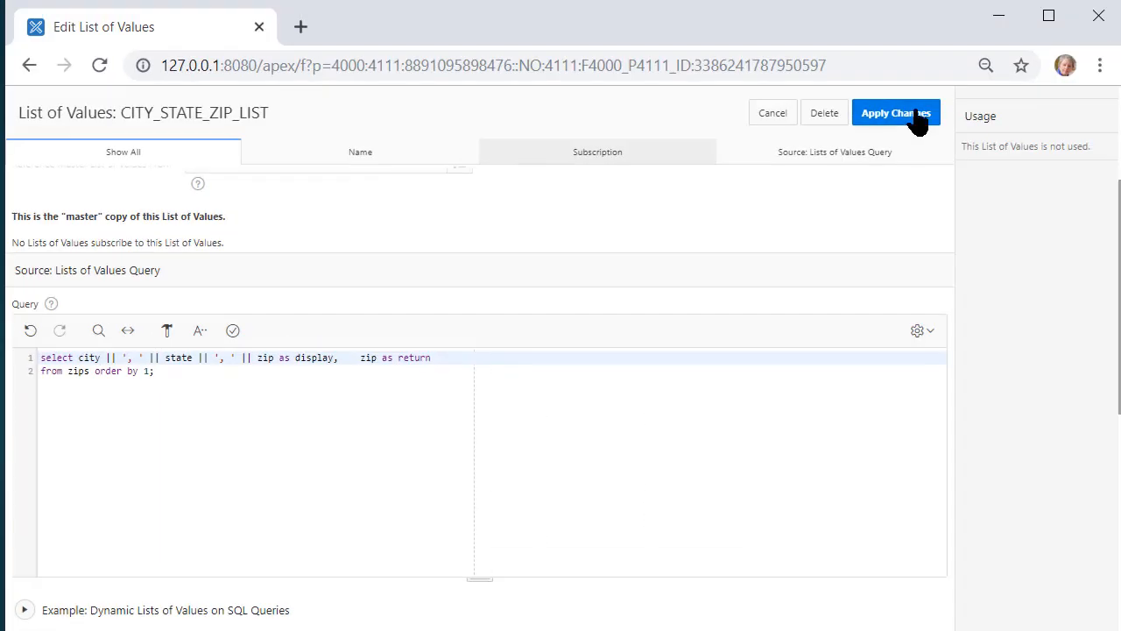
left_click(896, 112)
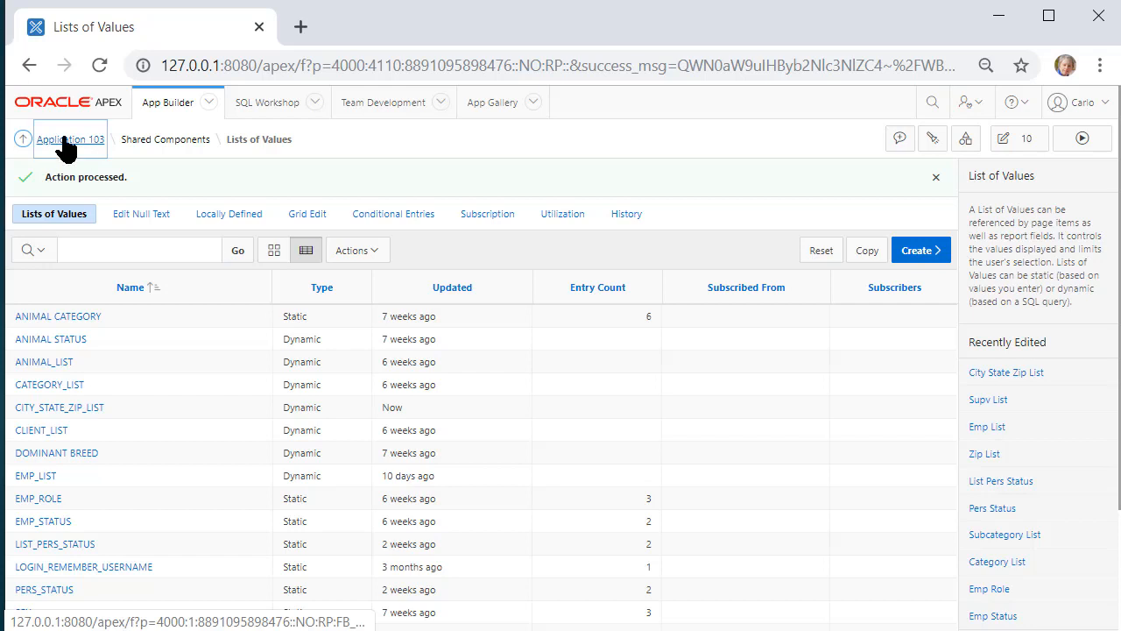
- Begin a new interactive report page in Application 103 named RPT Employees
left_click(70, 138)
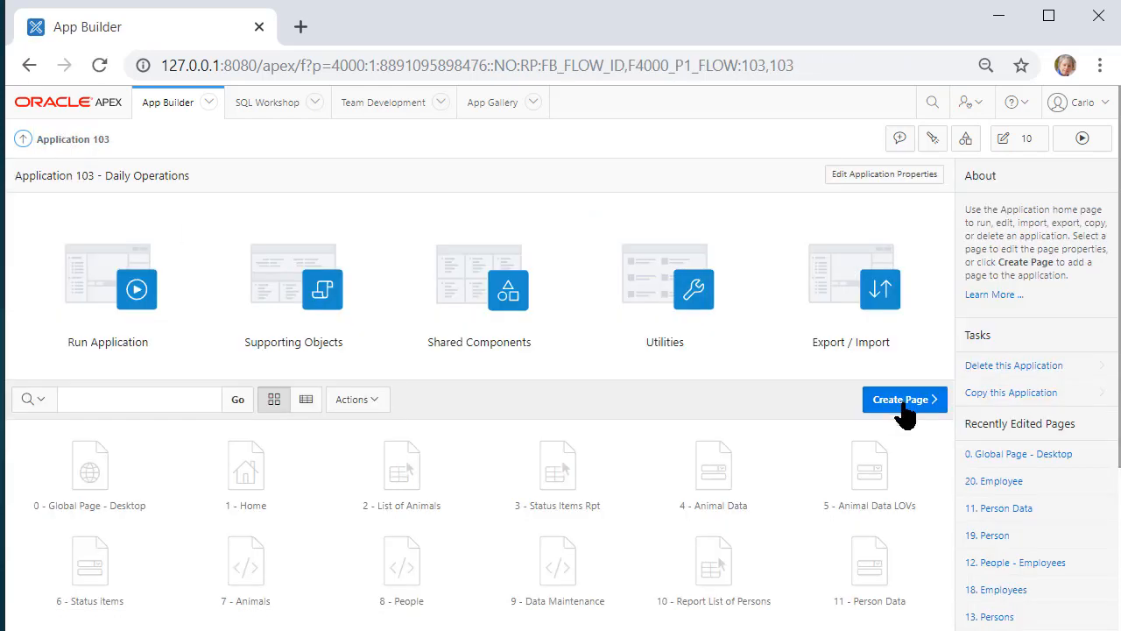
left_click(904, 400)
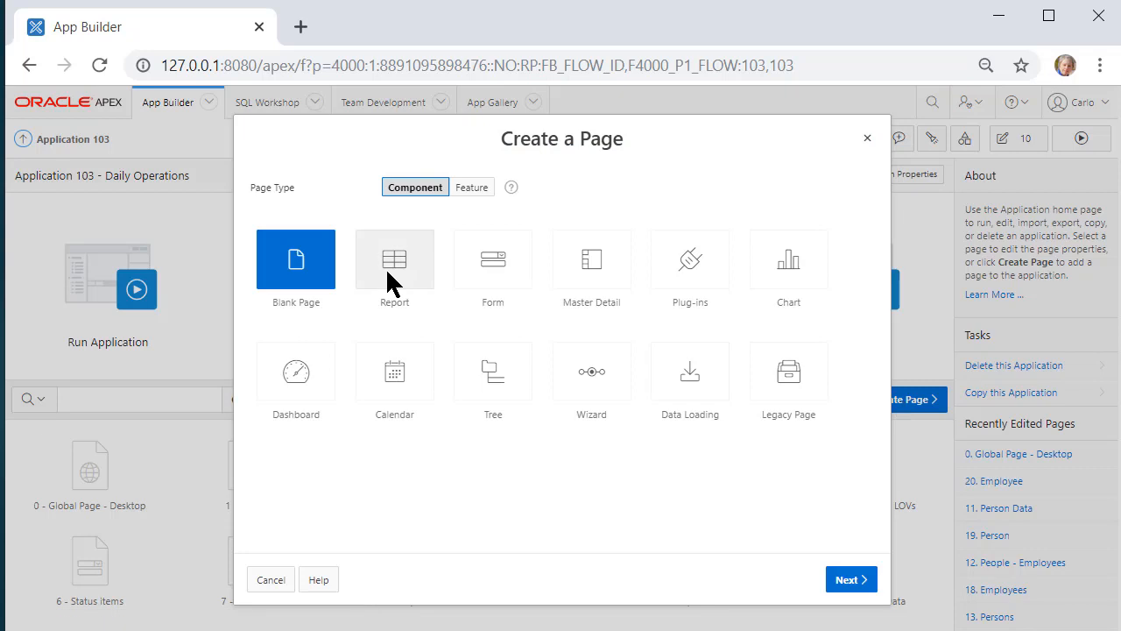
left_click(395, 267)
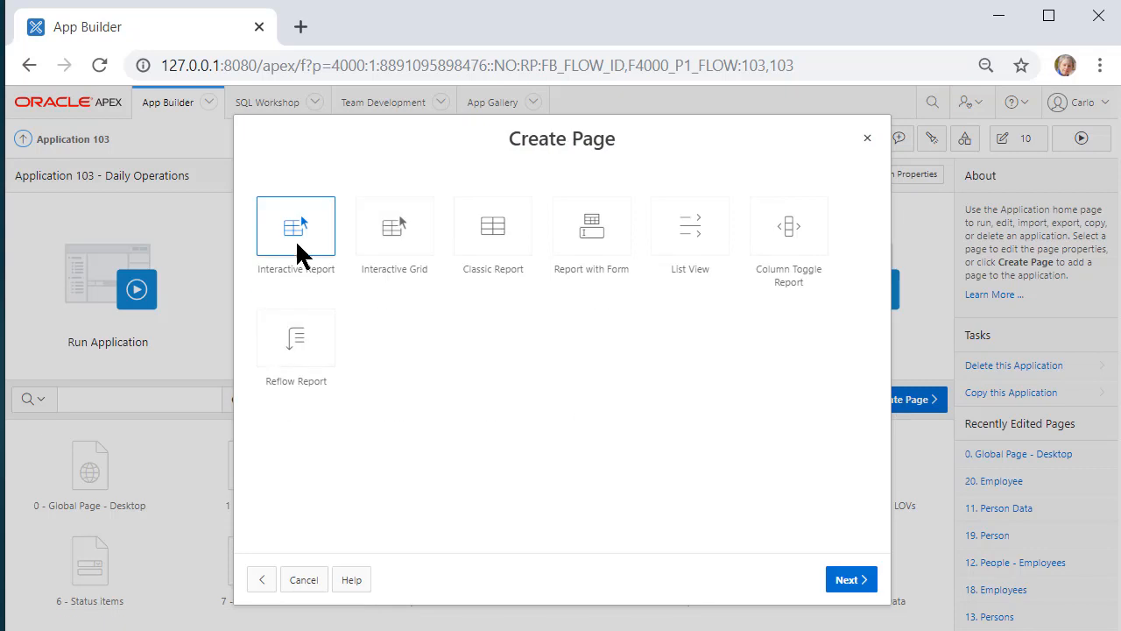
left_click(845, 578)
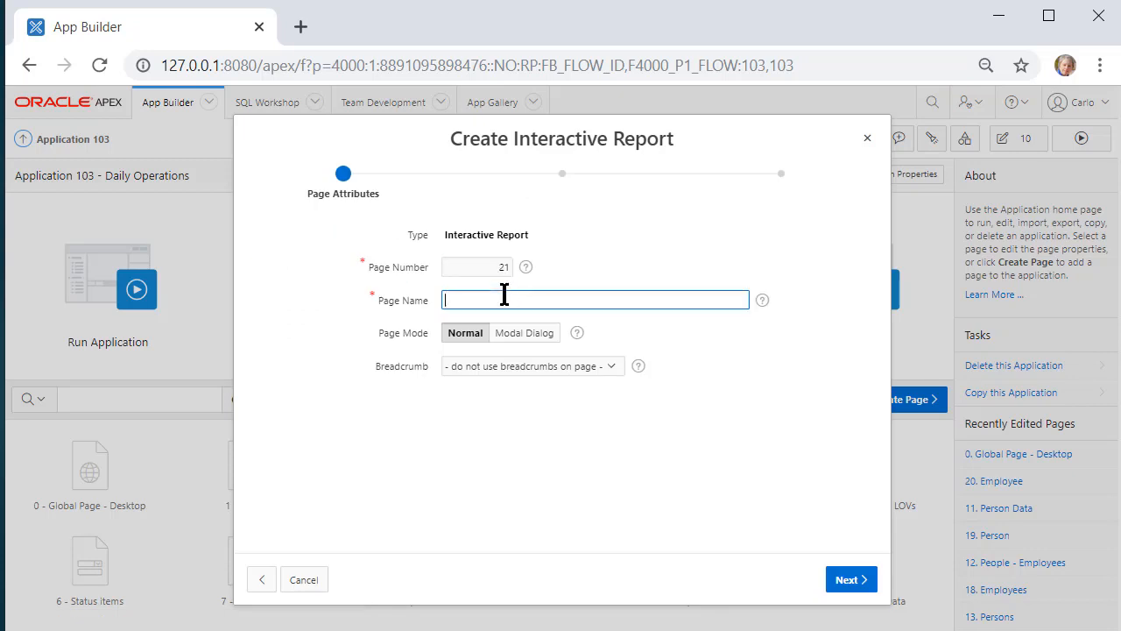
type("RPT Employees")
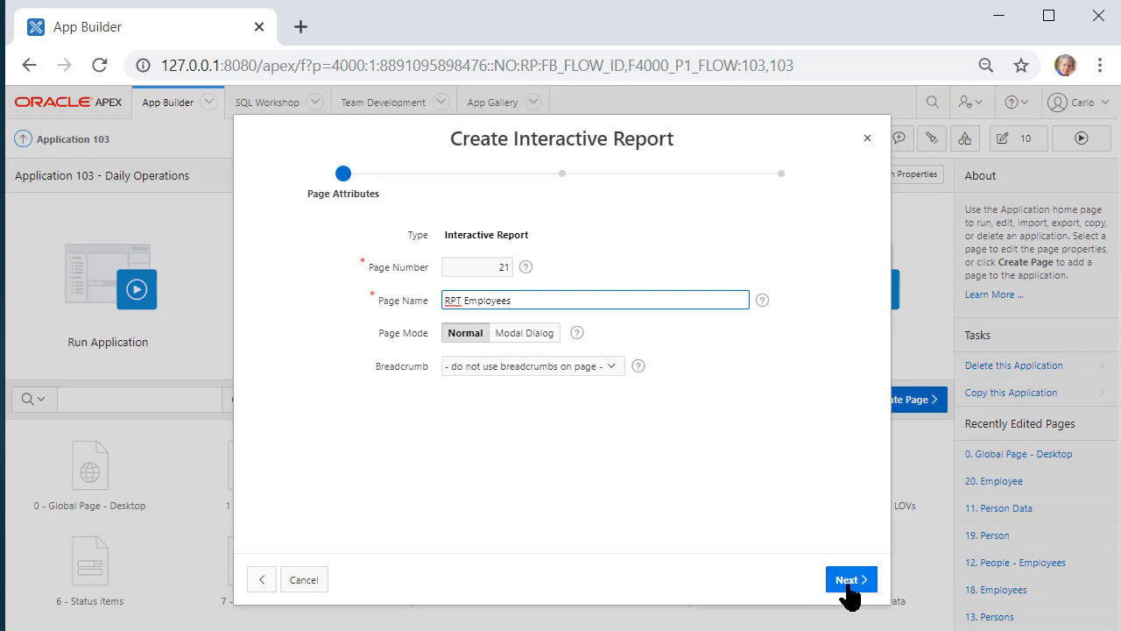
- Give the page a new navigation menu entry under People and continue to the report source
left_click(852, 579)
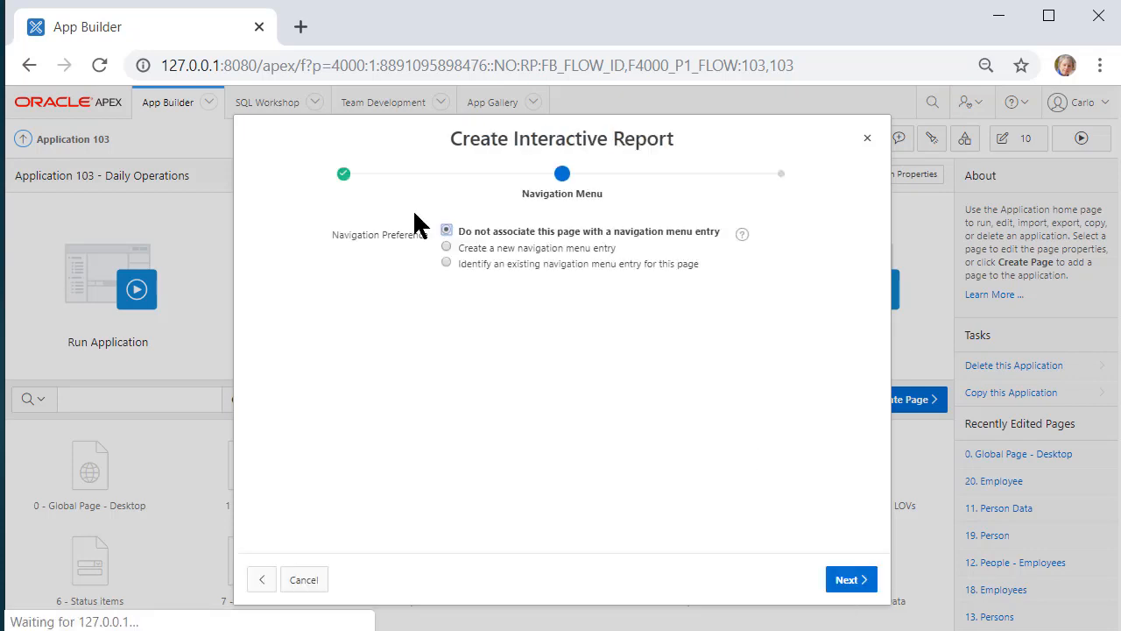
mouse_move(526, 255)
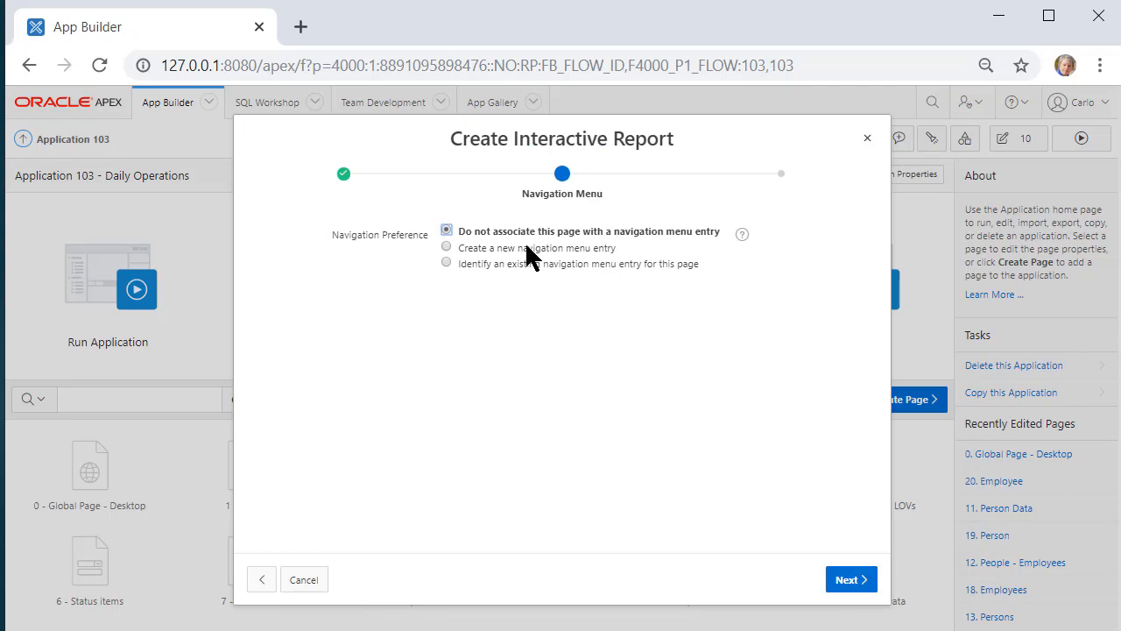
left_click(447, 247)
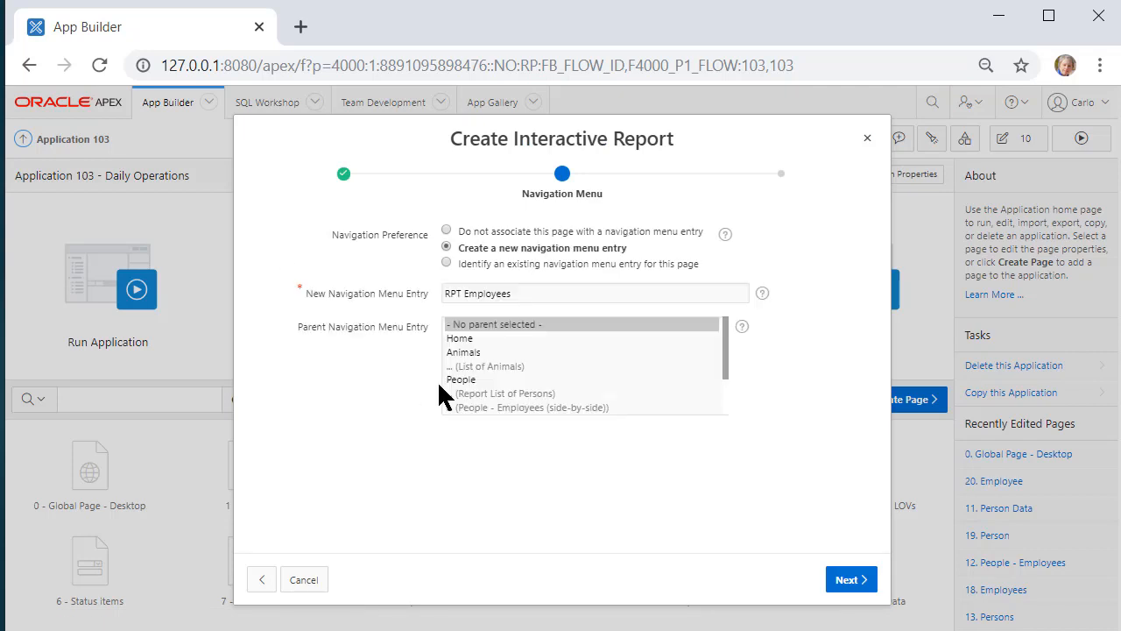
left_click(463, 378)
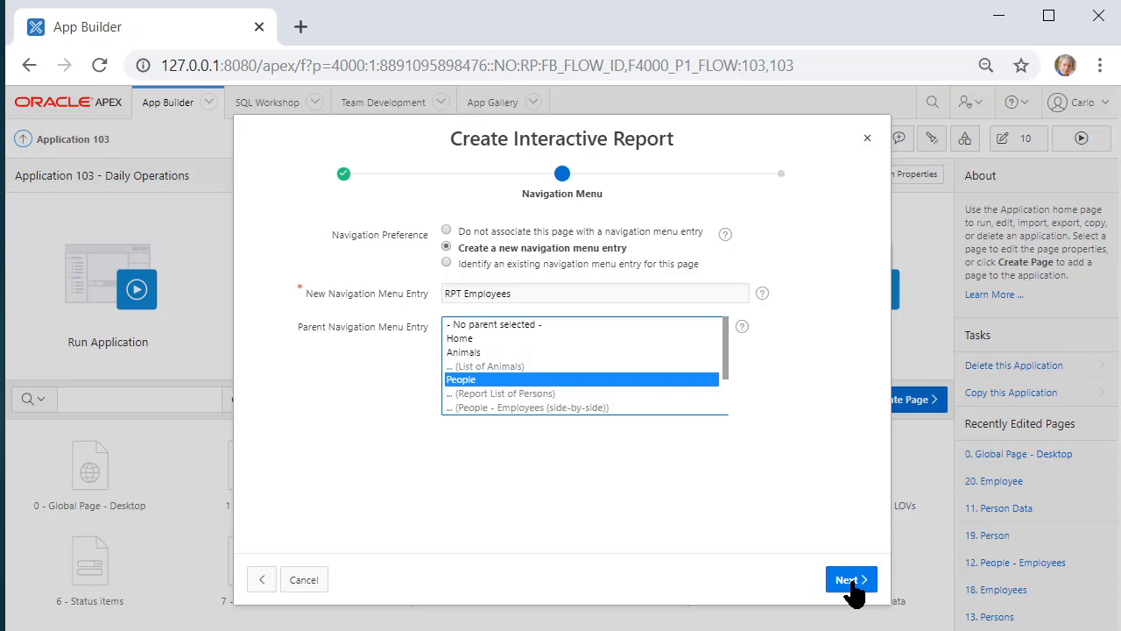
left_click(847, 579)
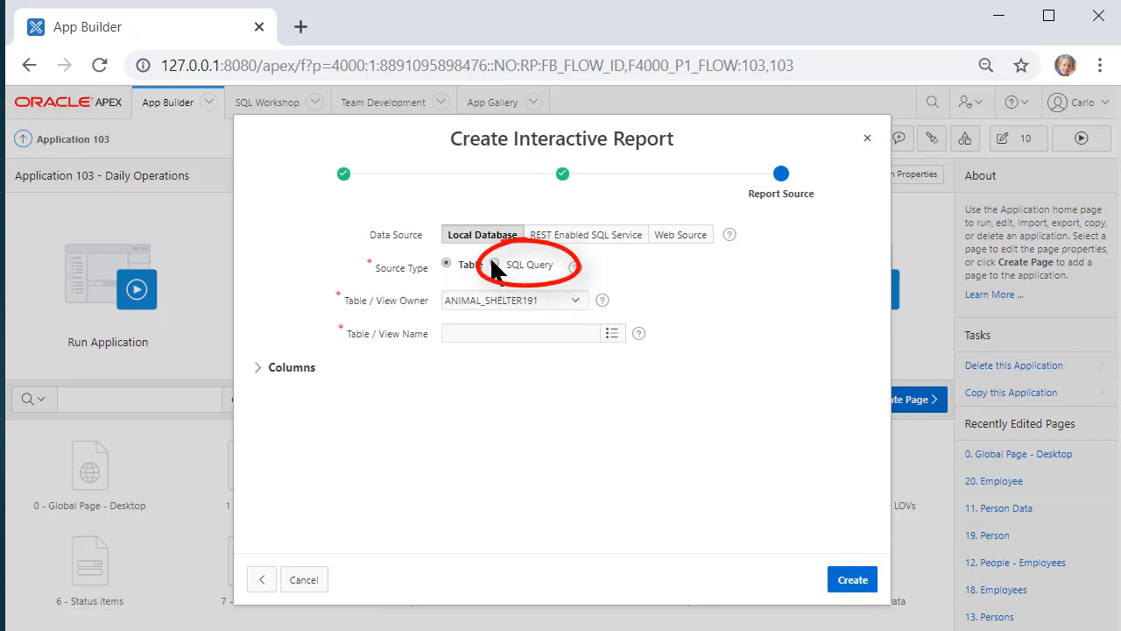
- Use a SQL query joining PERSONS and EMPLOYEES where status = 'Active' and validate it successfully
left_click(492, 262)
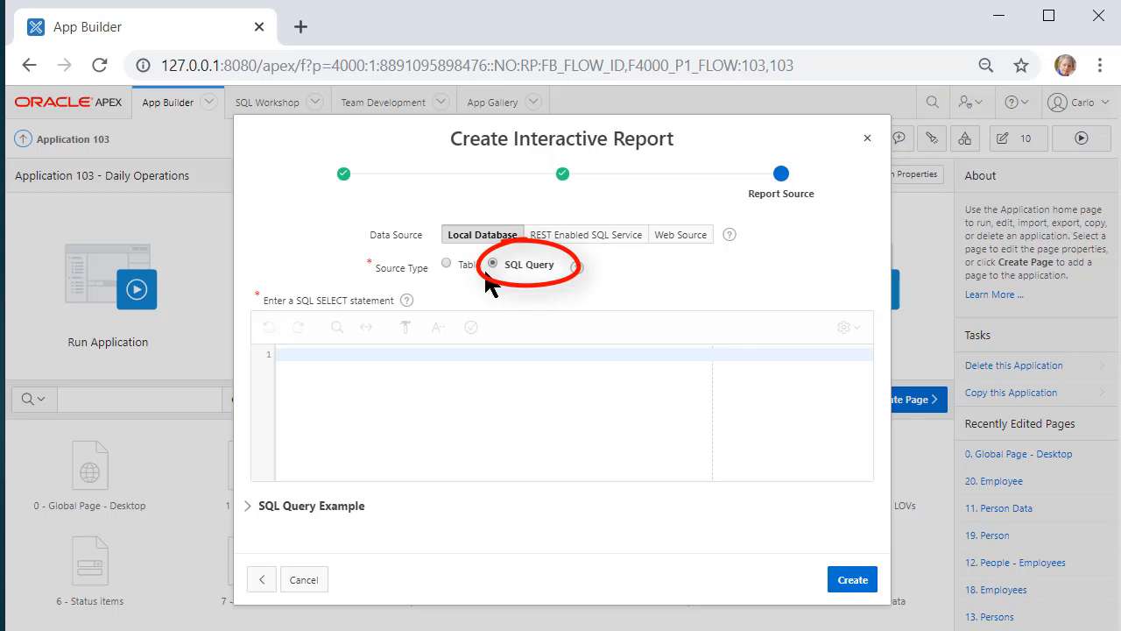
left_click(492, 263)
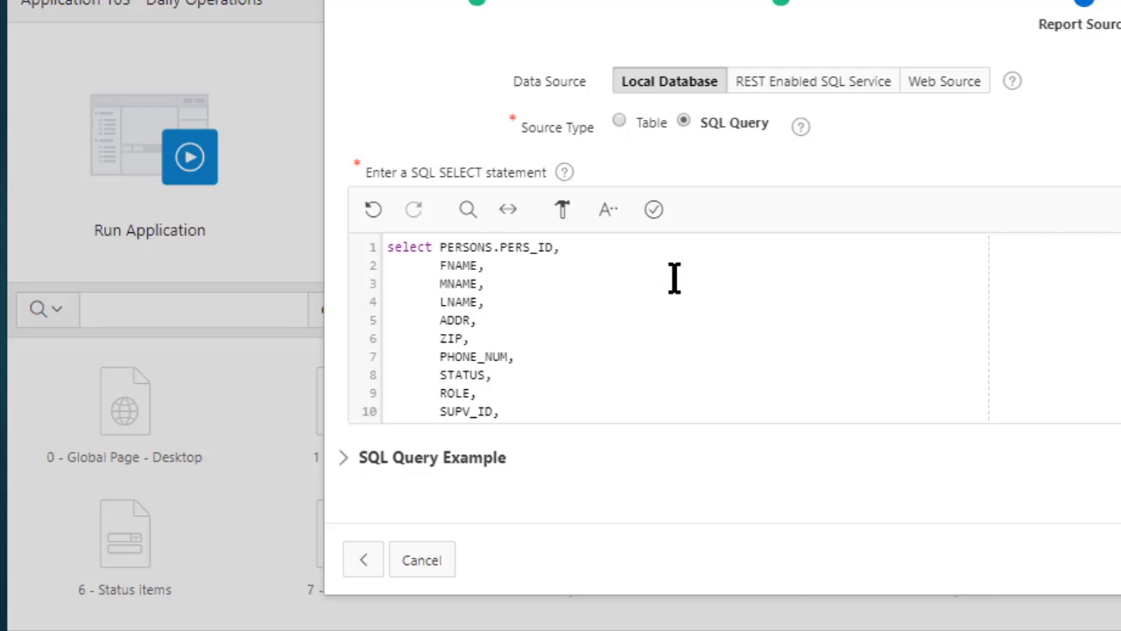
mouse_move(470, 266)
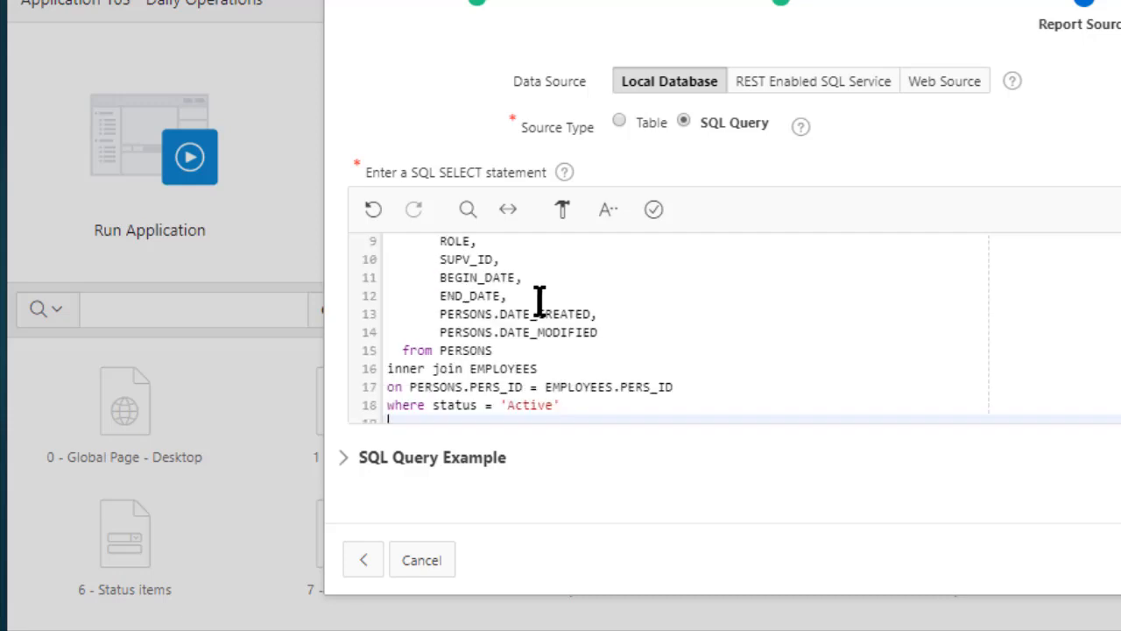
mouse_move(494, 294)
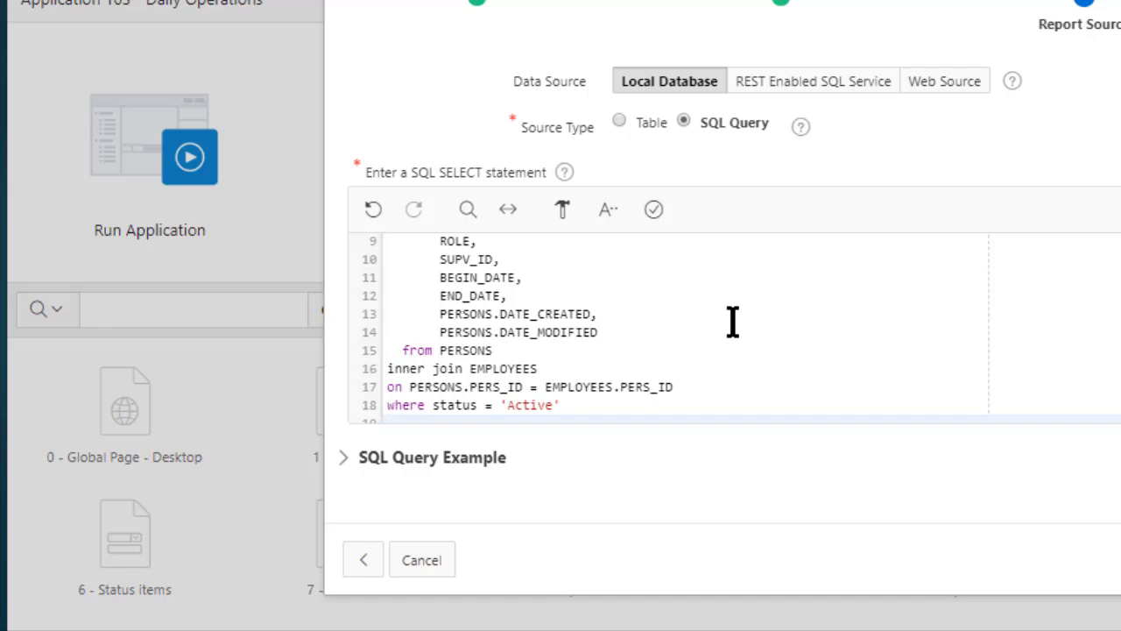
mouse_move(810, 324)
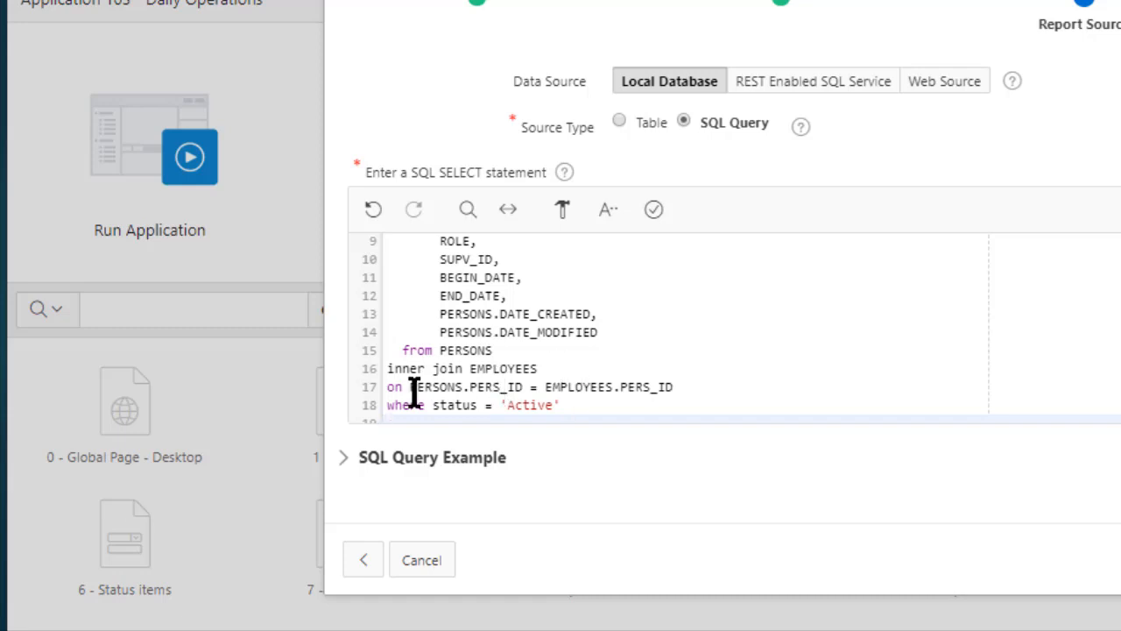
left_click(519, 387)
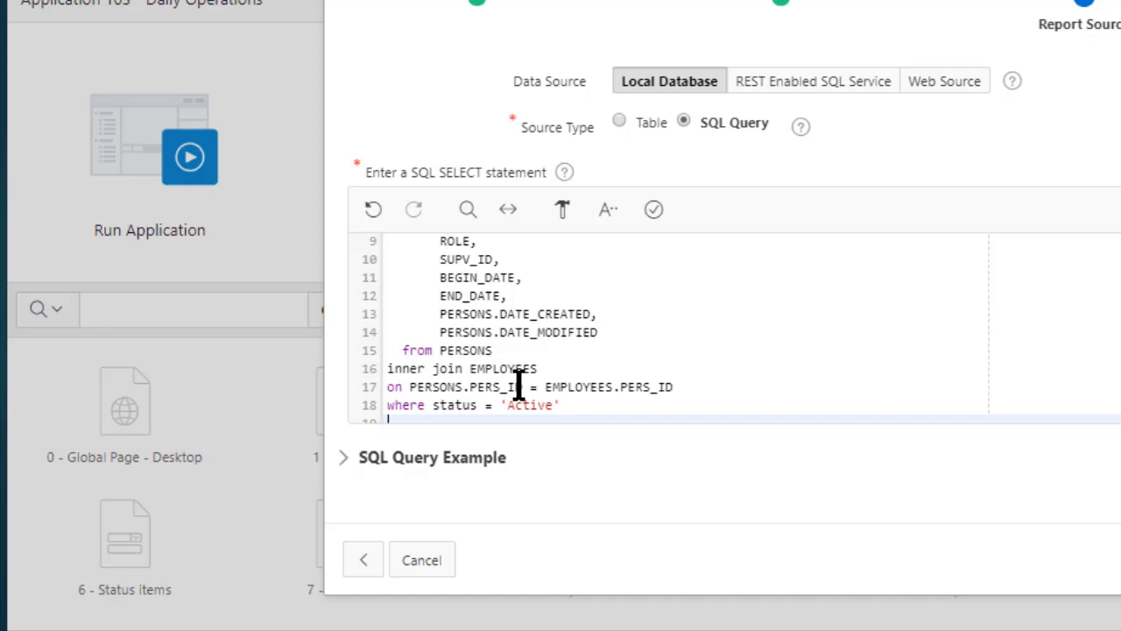
mouse_move(611, 387)
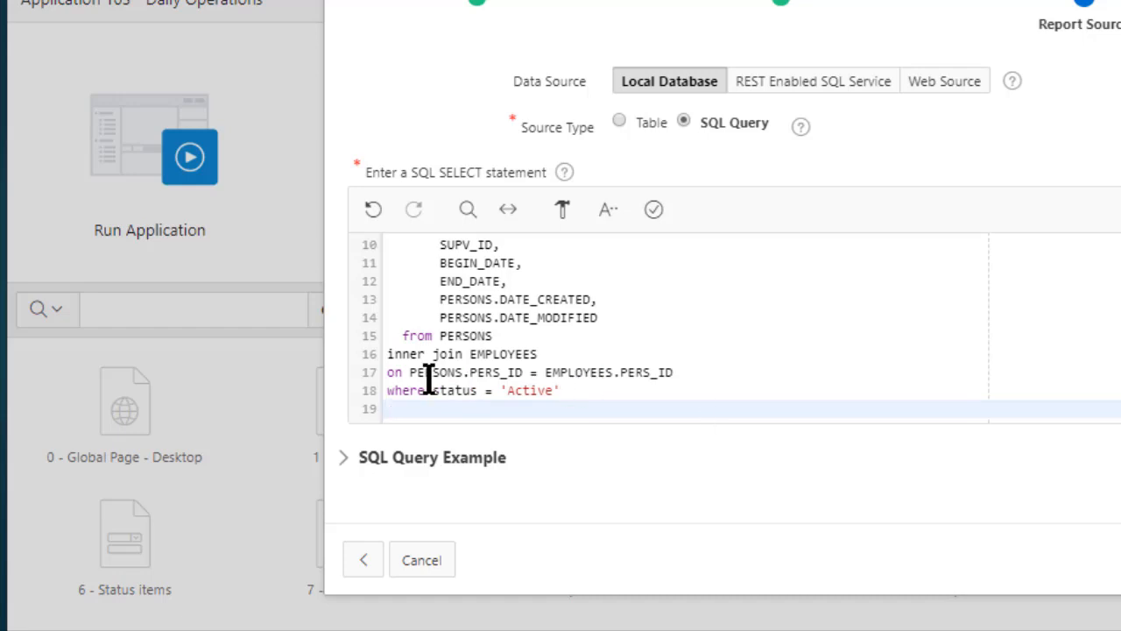
mouse_move(596, 372)
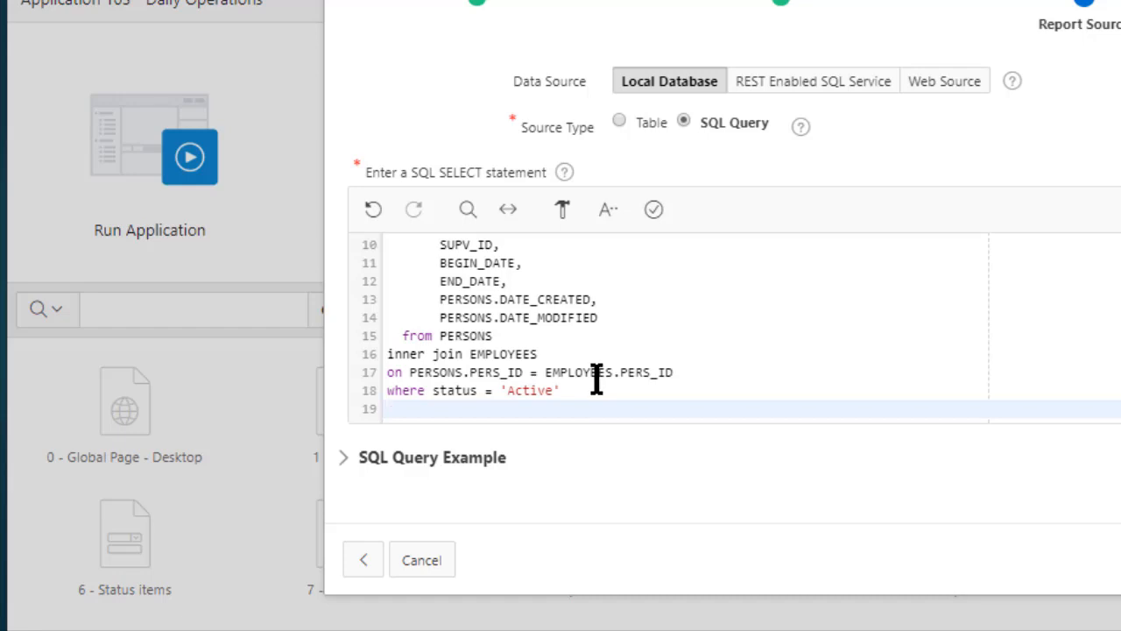
mouse_move(627, 366)
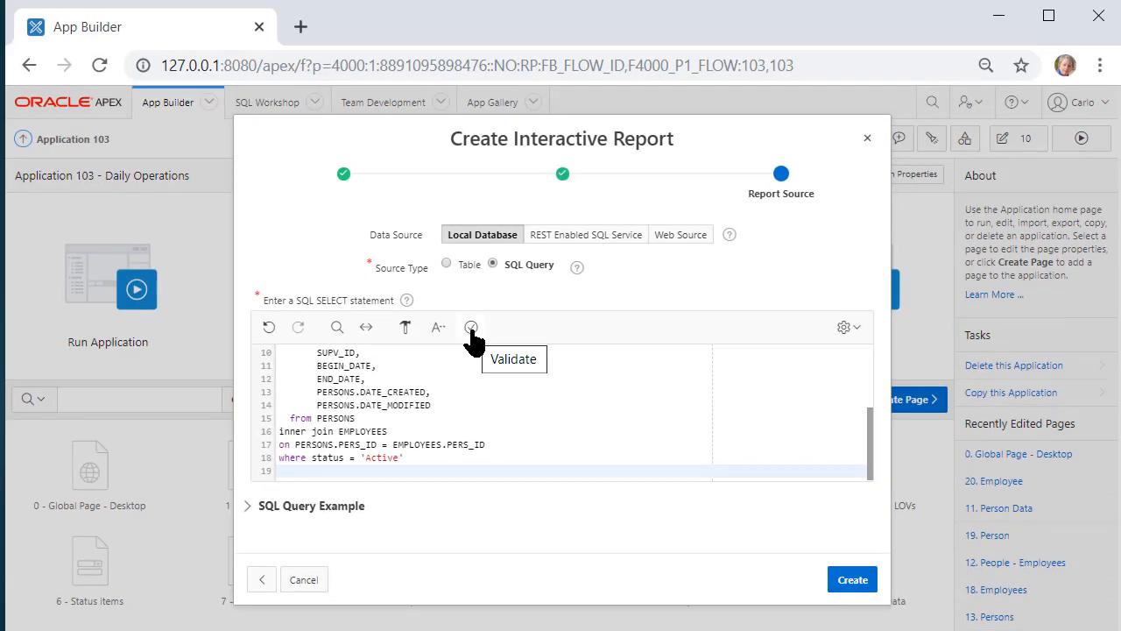
left_click(471, 328)
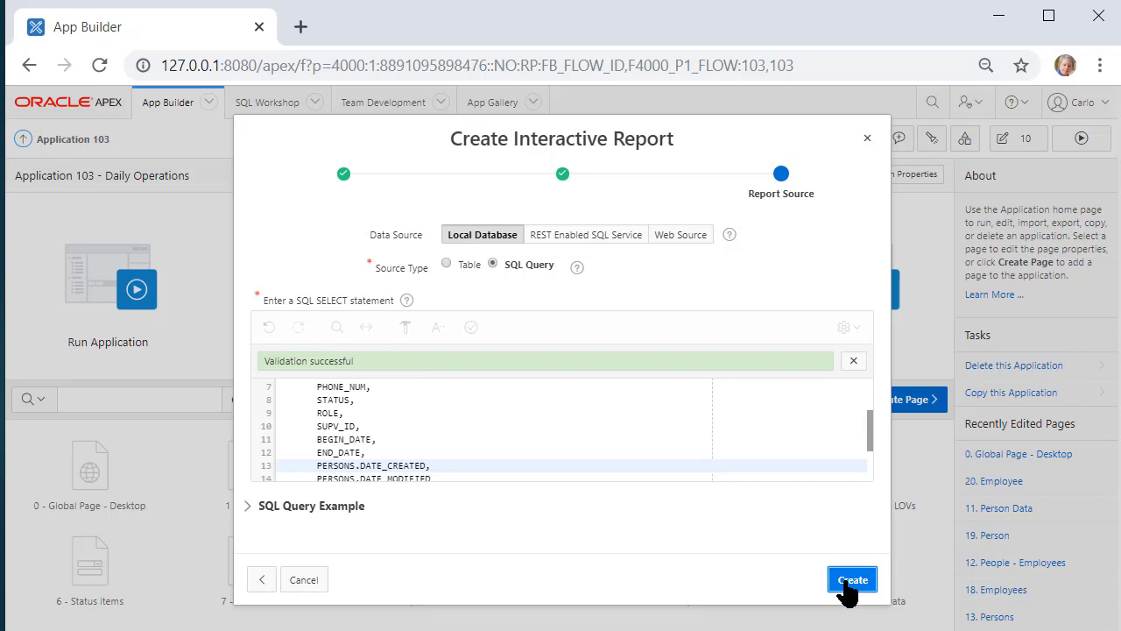
- Finish the wizard, then save and run the RPT Employees report page to view its employees
left_click(852, 578)
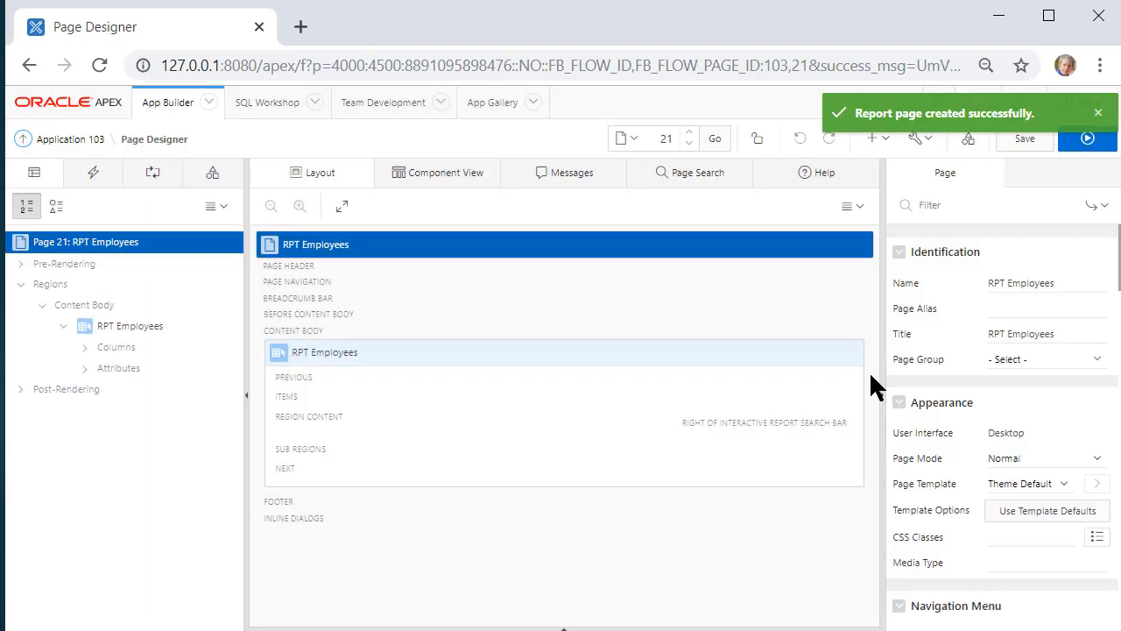
left_click(1087, 139)
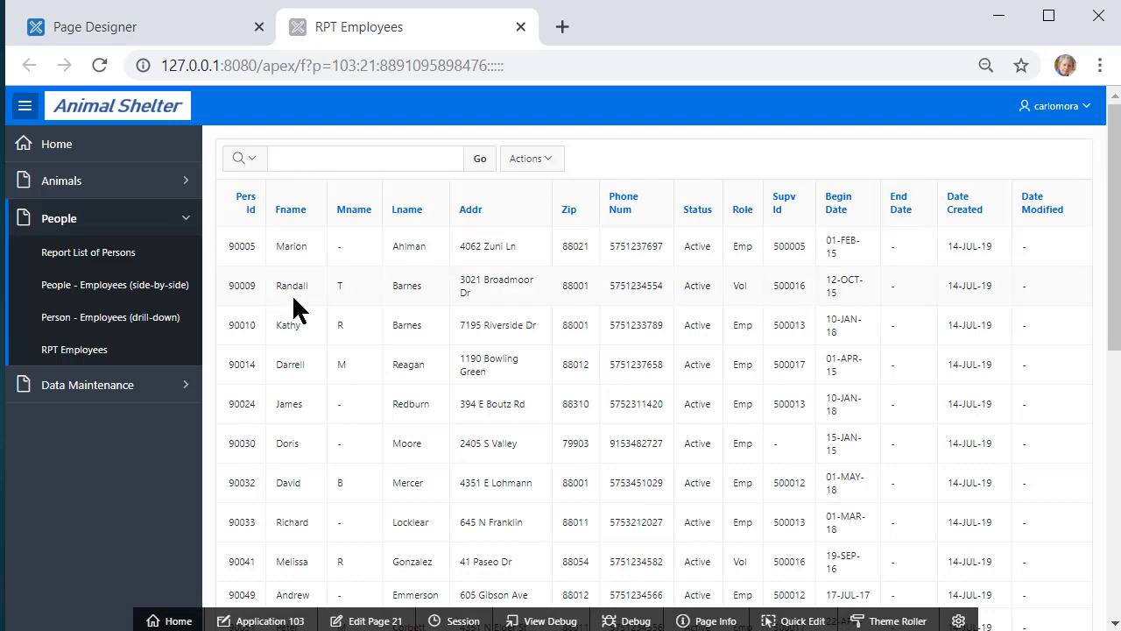
left_click(73, 349)
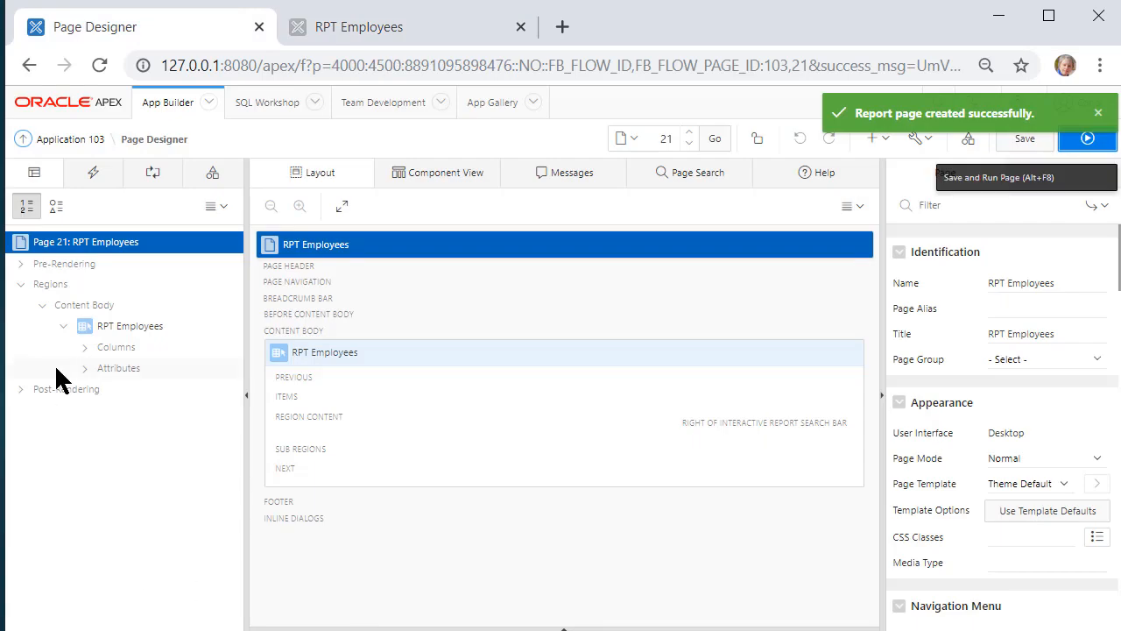
- Set the ZIP column to Plain Text (based on List of Values) using CITY_STATE_ZIP_LIST and save
left_click(84, 347)
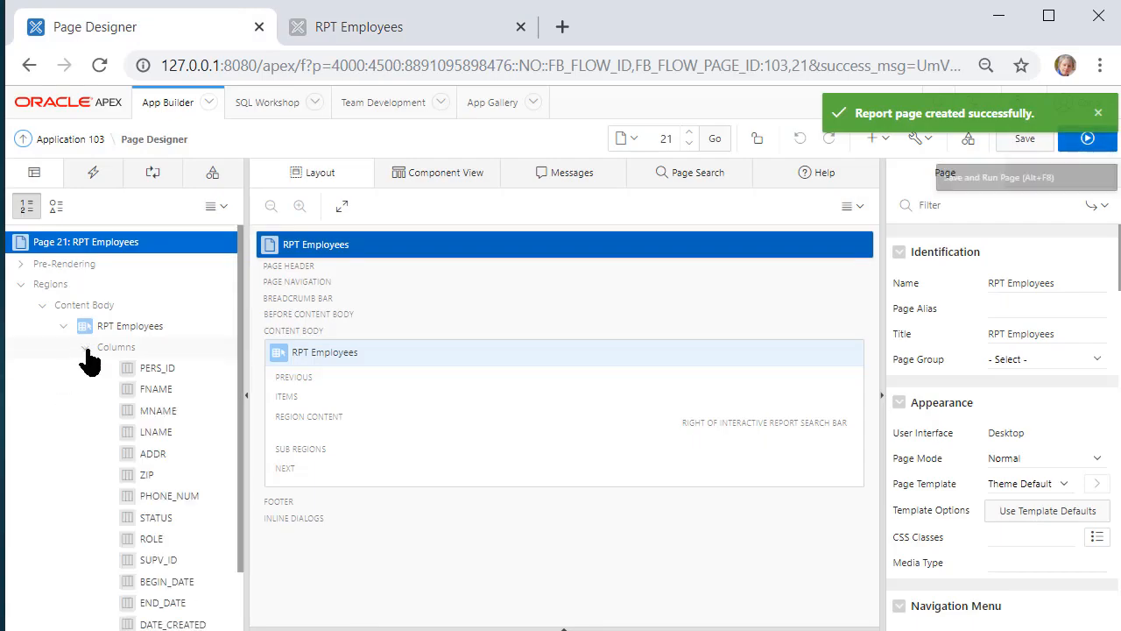
left_click(147, 473)
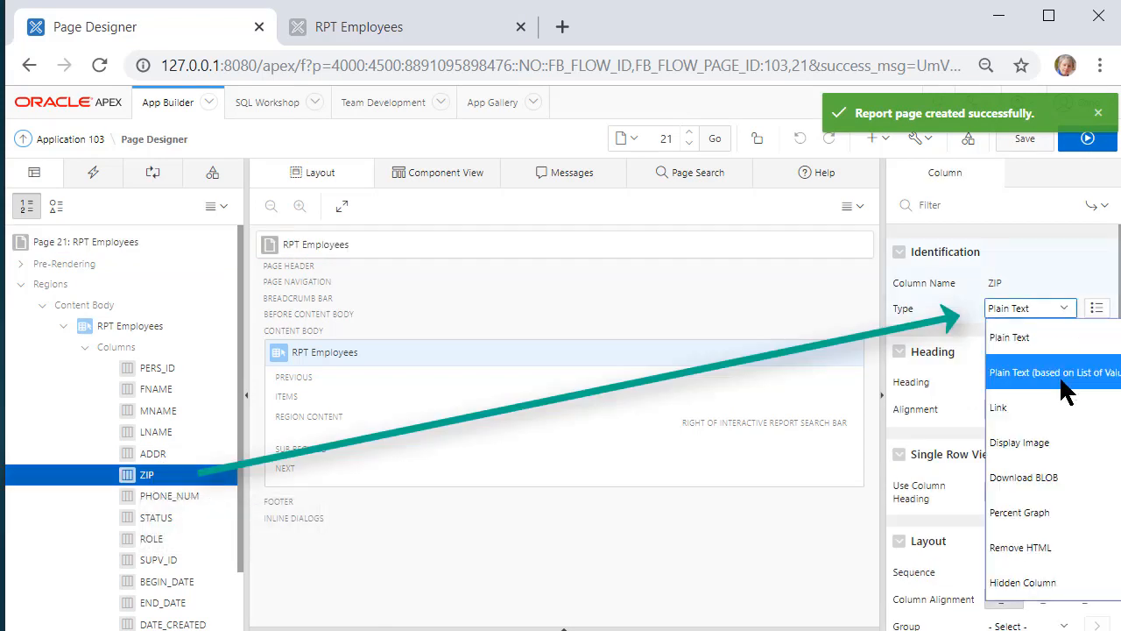
left_click(1054, 371)
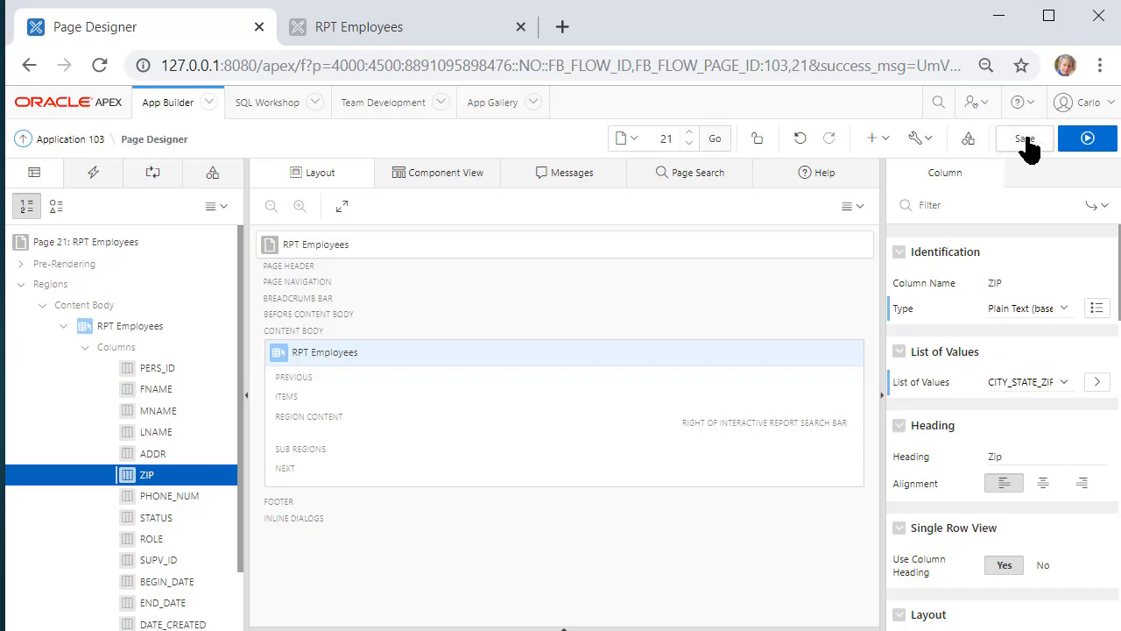
left_click(1023, 139)
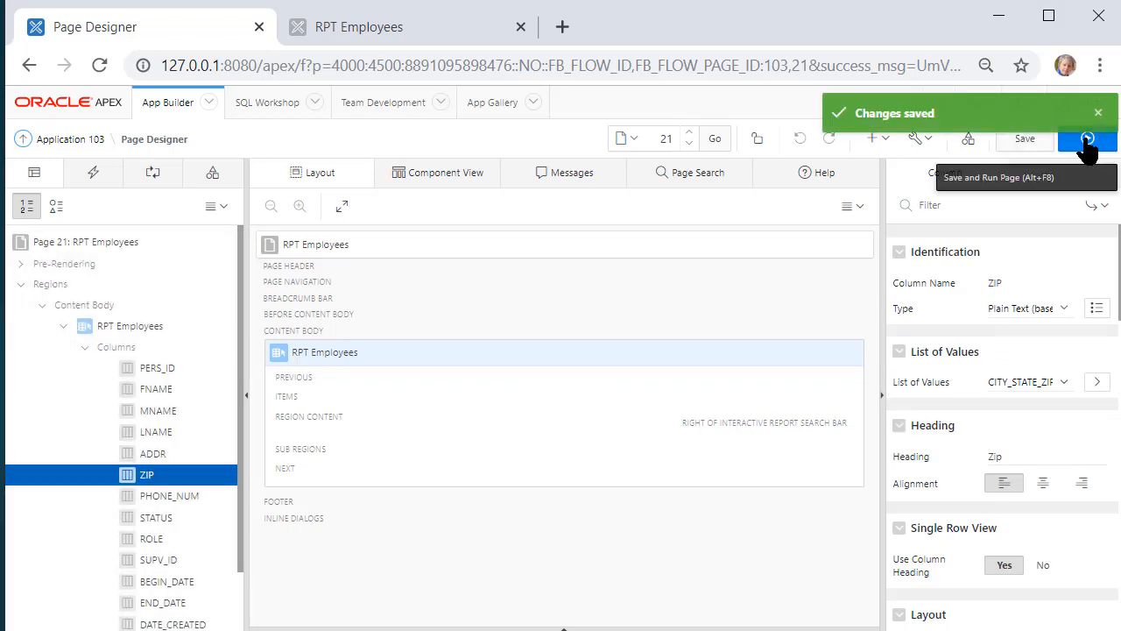
- Rerun RPT Employees to check ZIP now shows city, state and zip together
left_click(1086, 139)
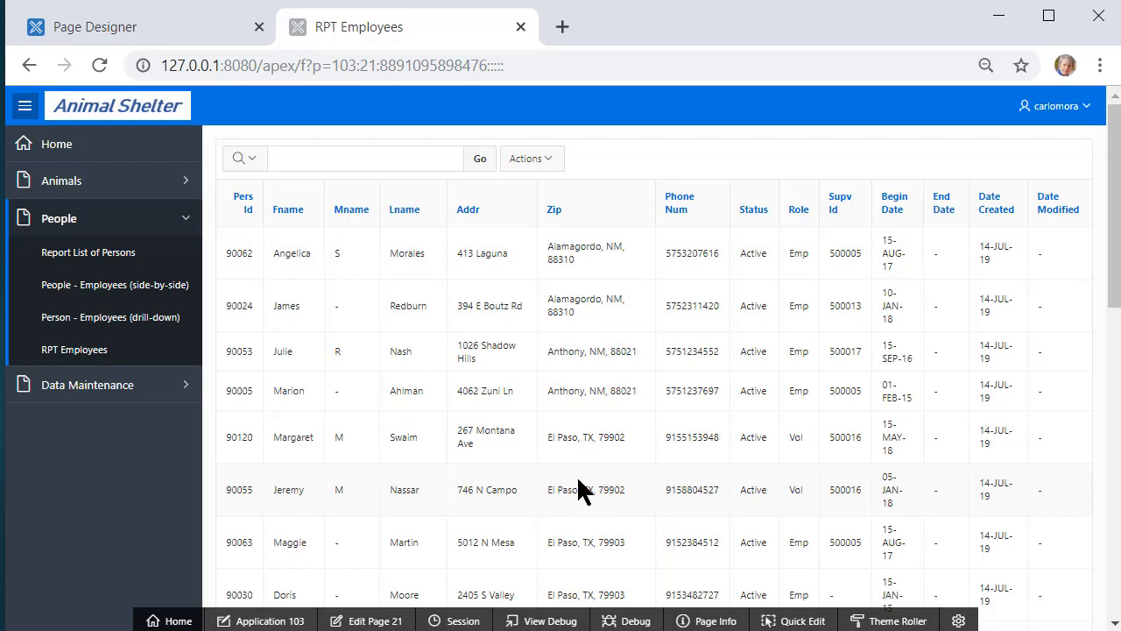
mouse_move(582, 487)
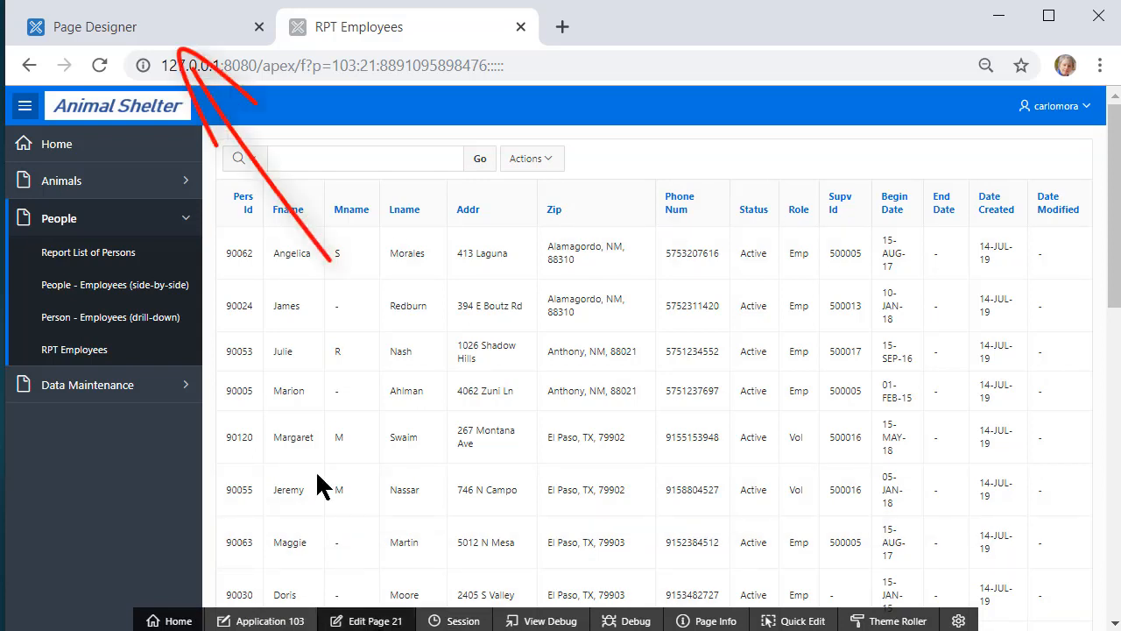
- From Shared Components > Lists of Values, start creating a new list of values from scratch
left_click(94, 26)
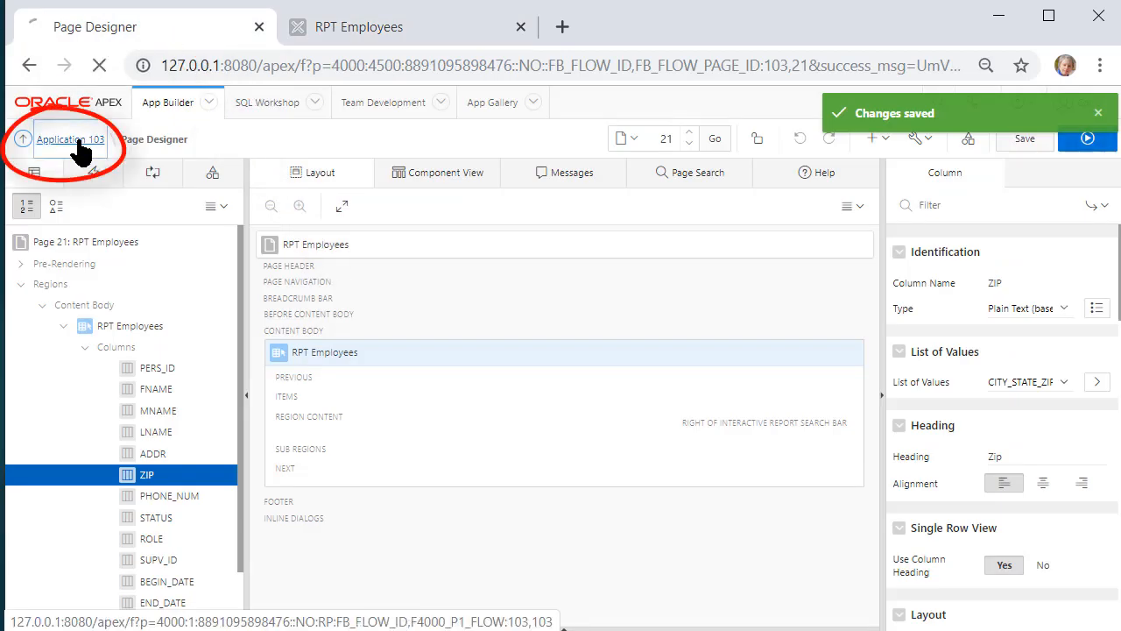
left_click(71, 141)
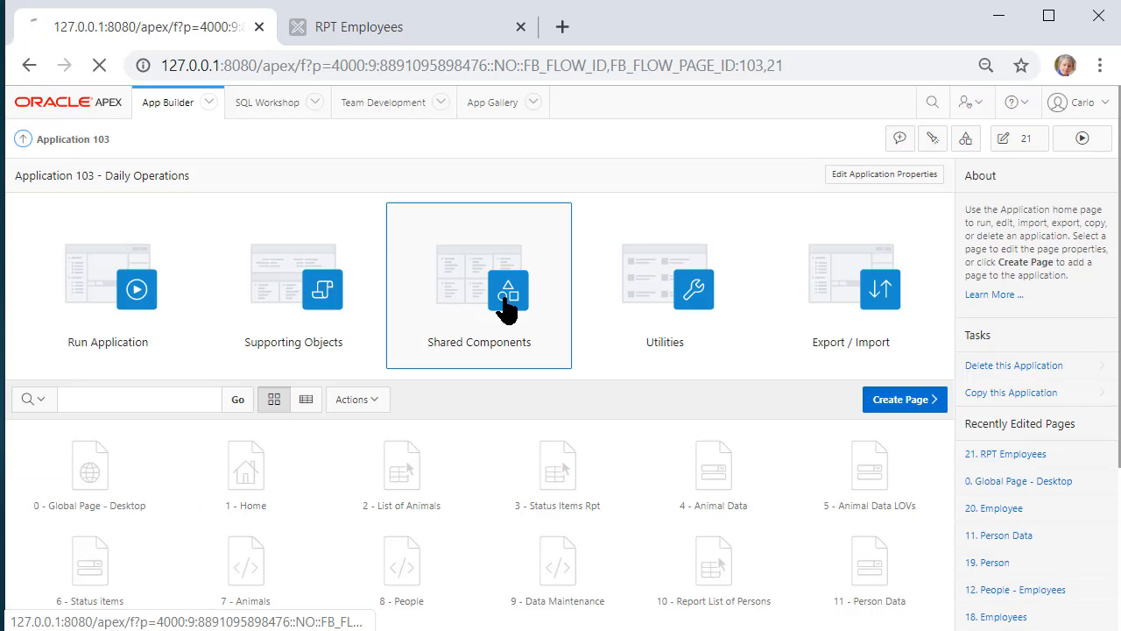
left_click(480, 289)
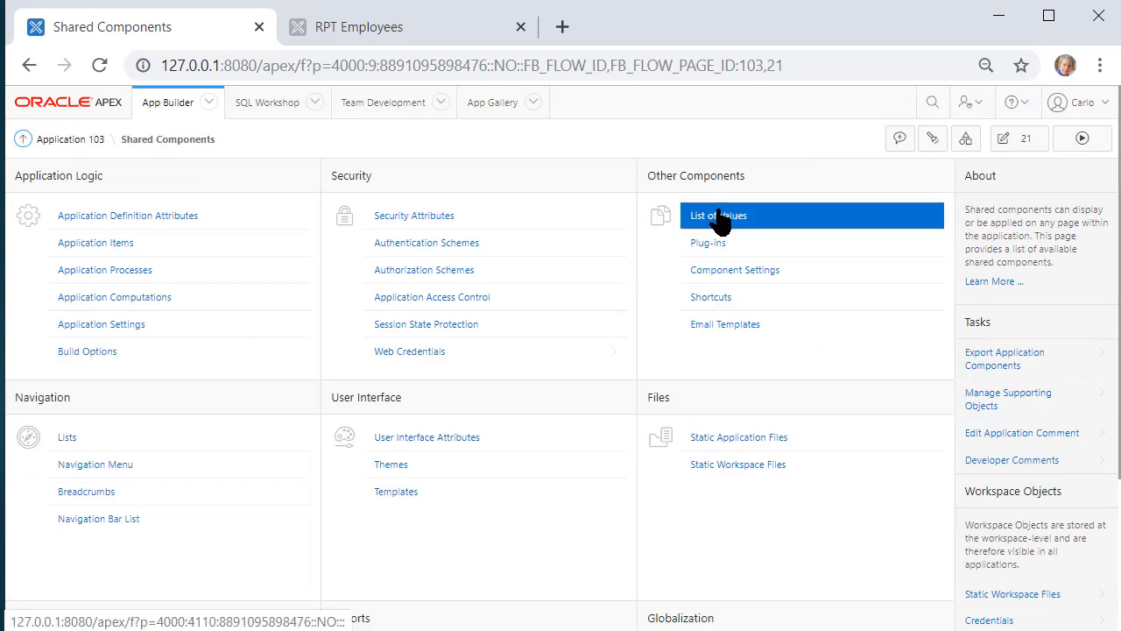
left_click(718, 214)
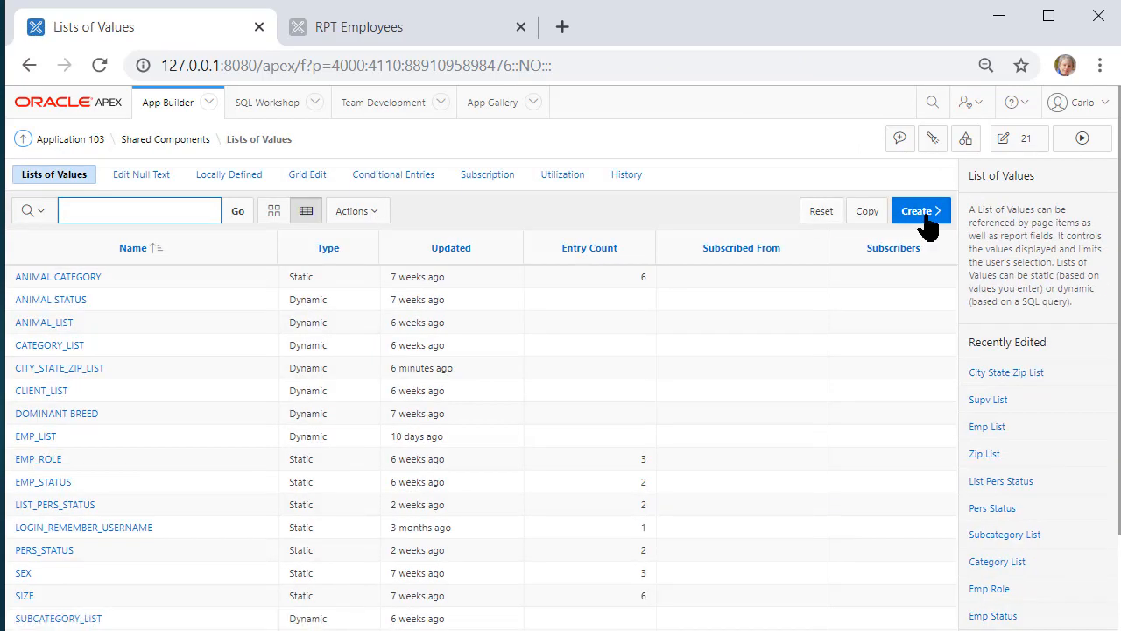
left_click(914, 210)
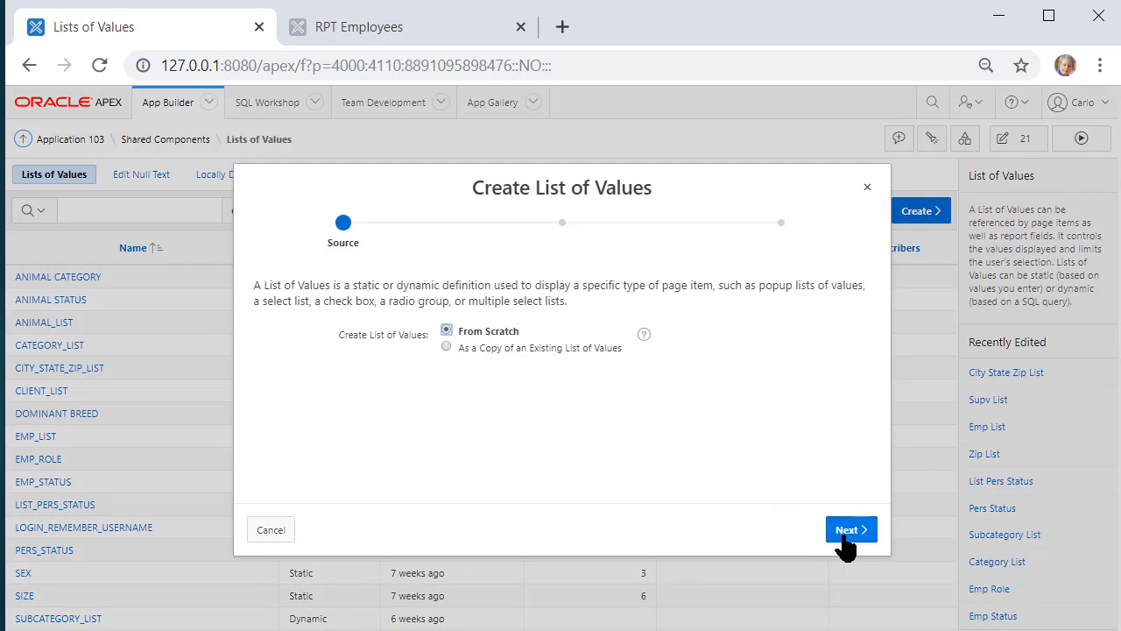
left_click(850, 529)
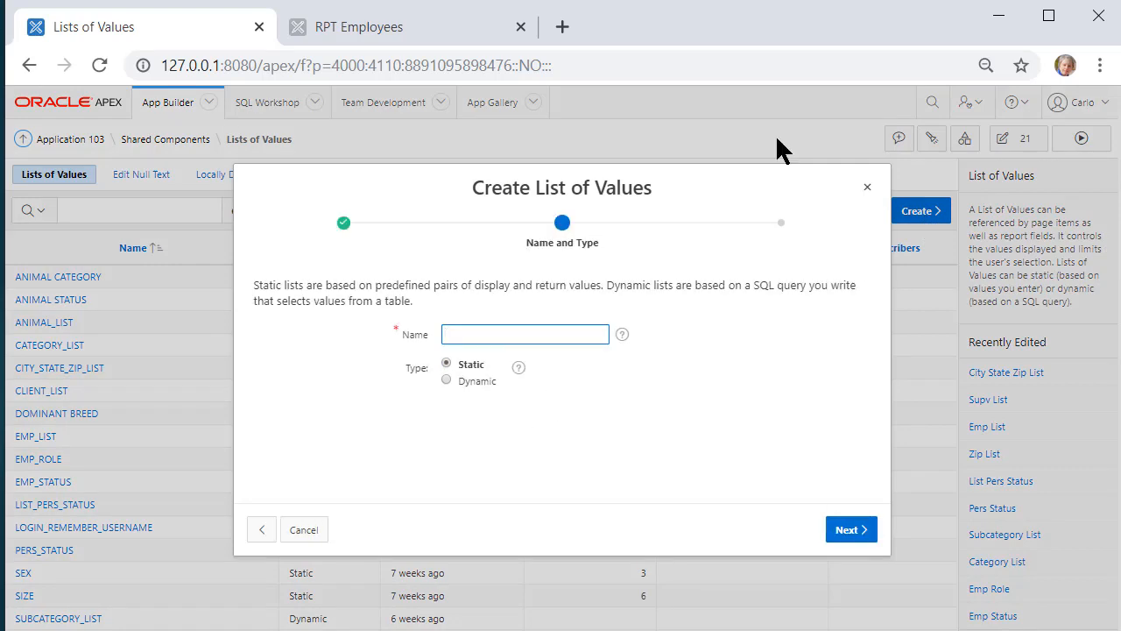
- Name it PHONE_NUMBER_FORMAT_LIST, make it Dynamic, and enter the substr phone-formatting SQL query
type("phone")
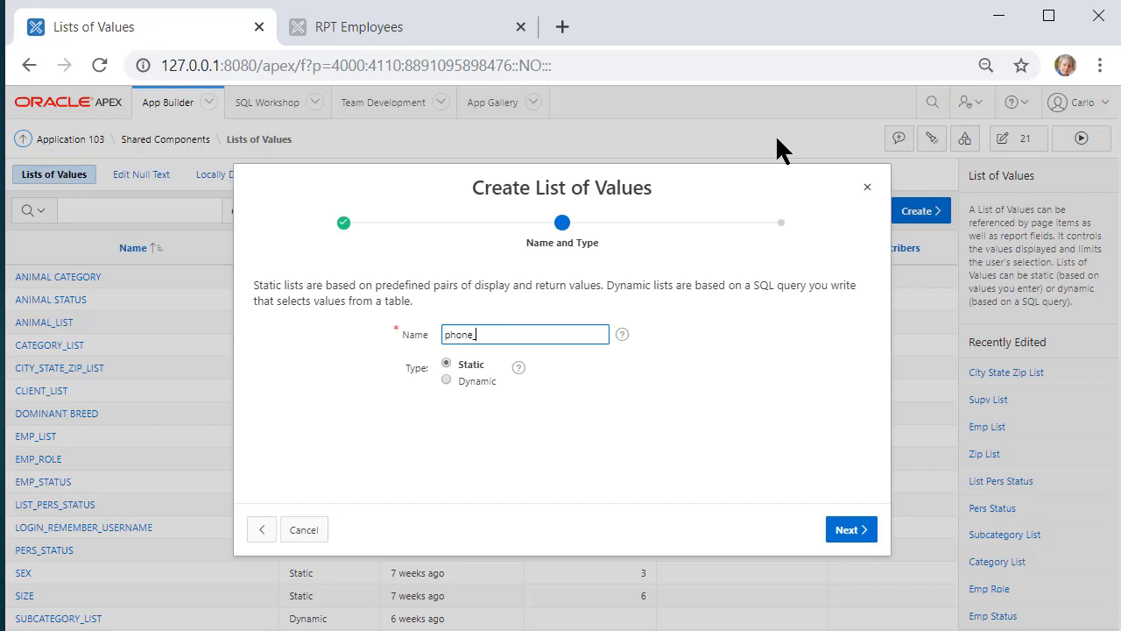
type("_number")
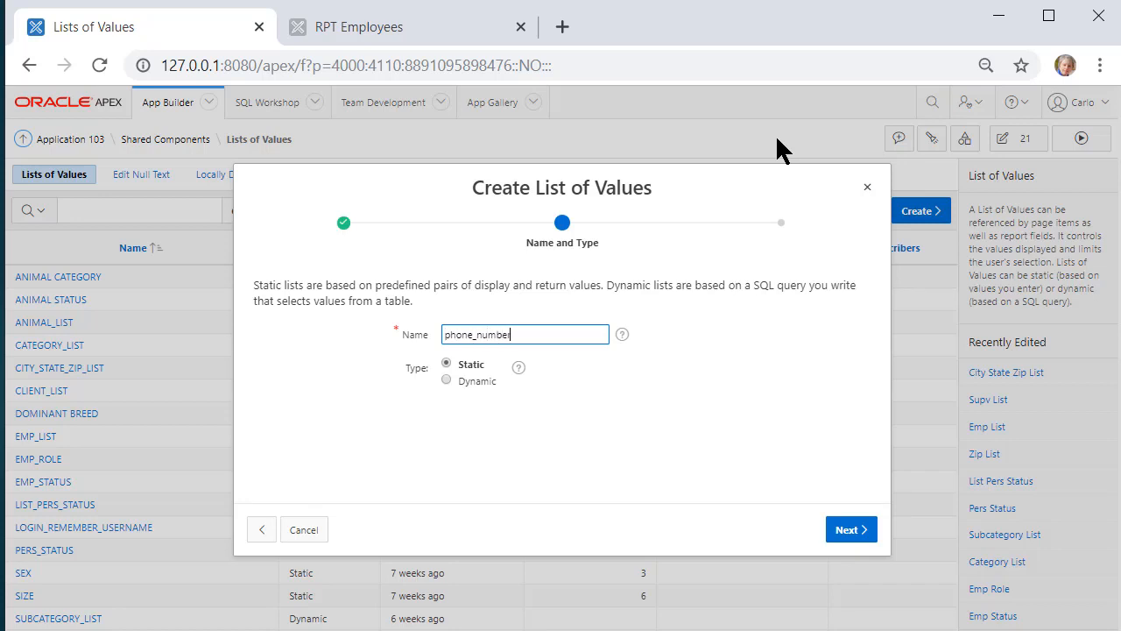
type("_format")
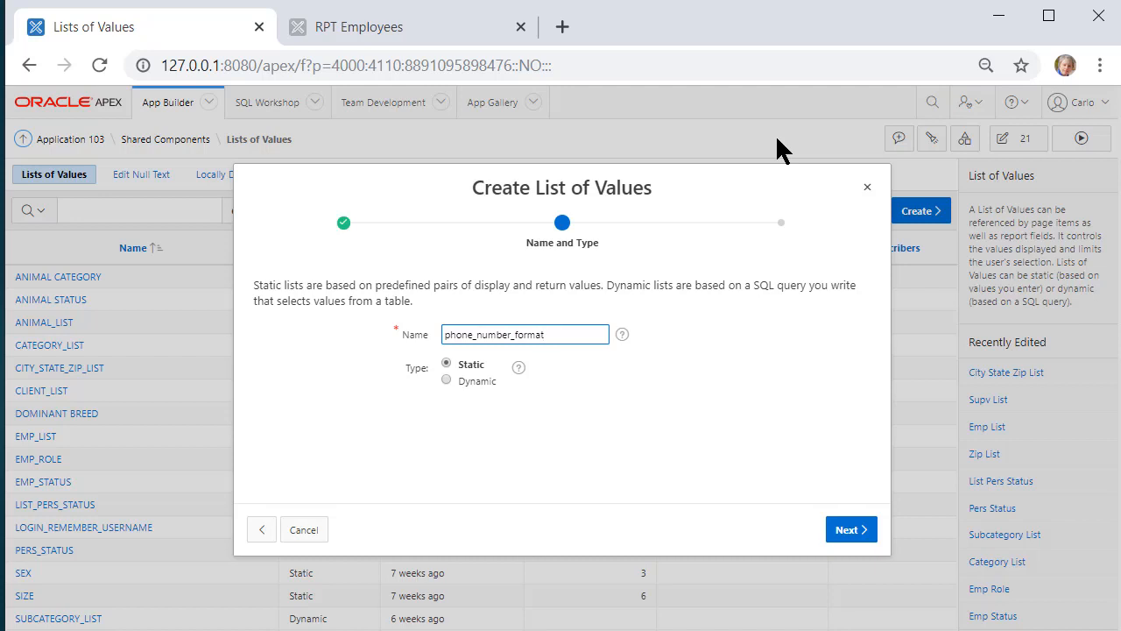
type("_list")
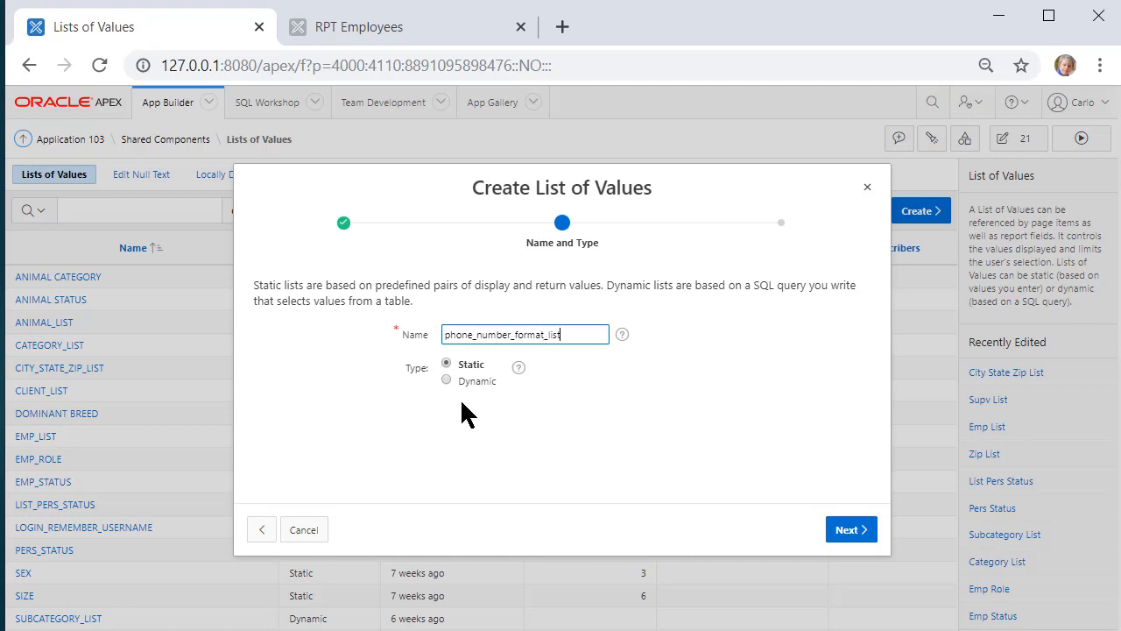
left_click(447, 380)
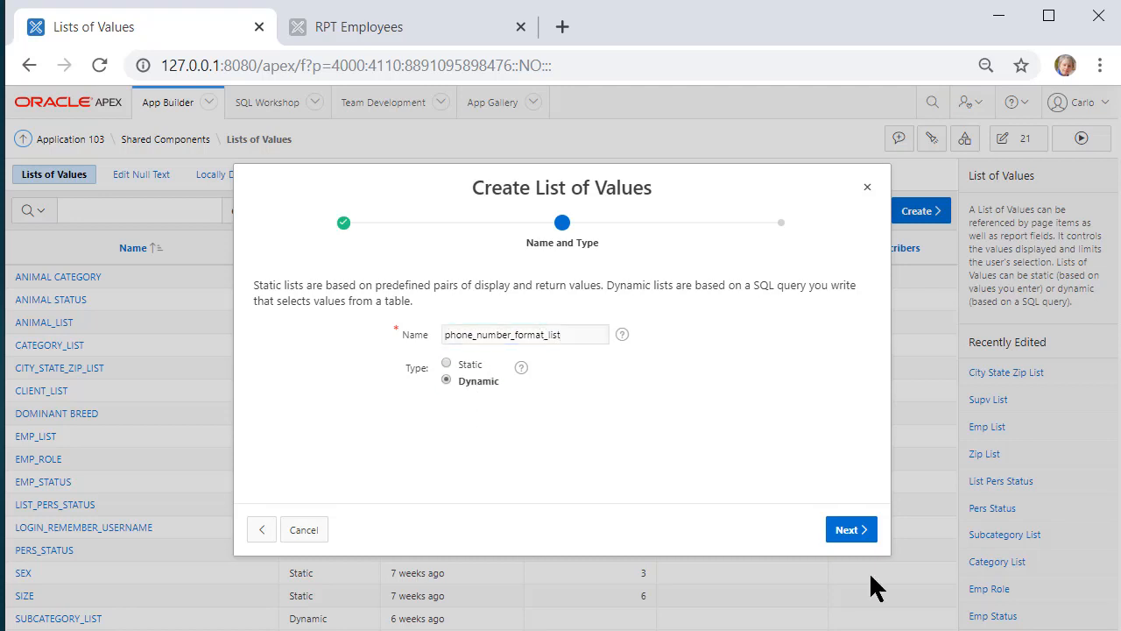
left_click(844, 529)
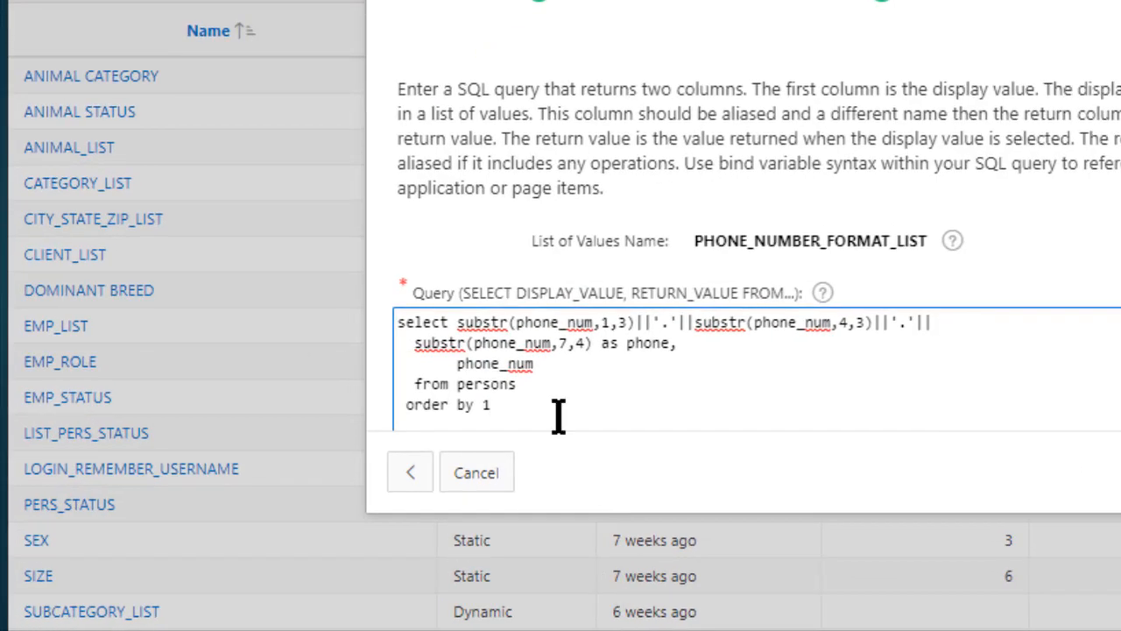
double_click(543, 323)
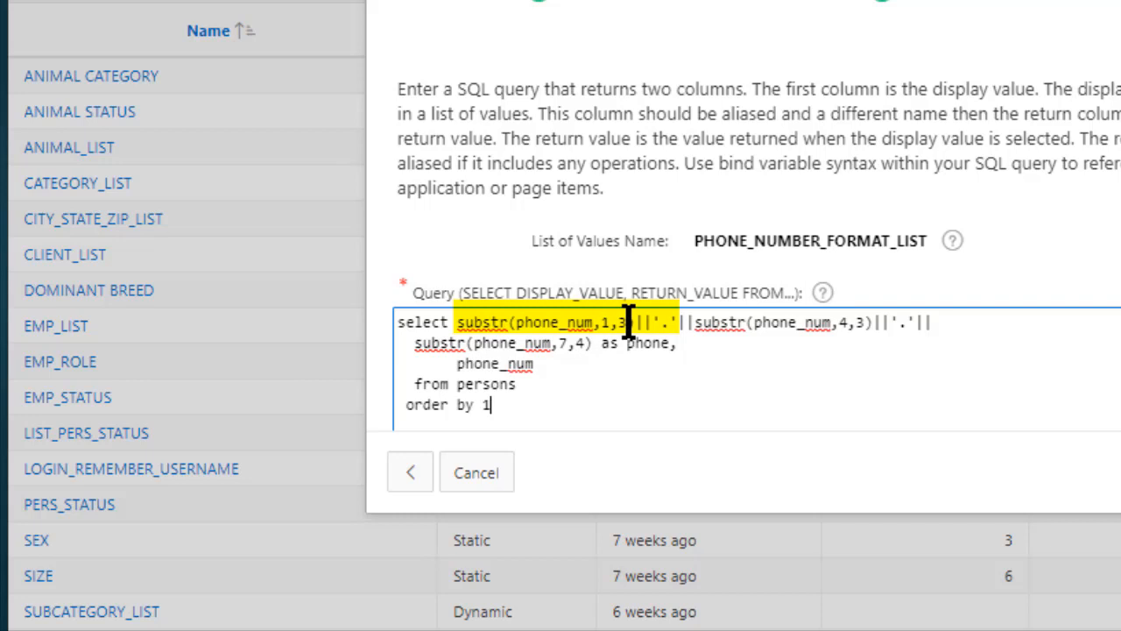
left_click(669, 322)
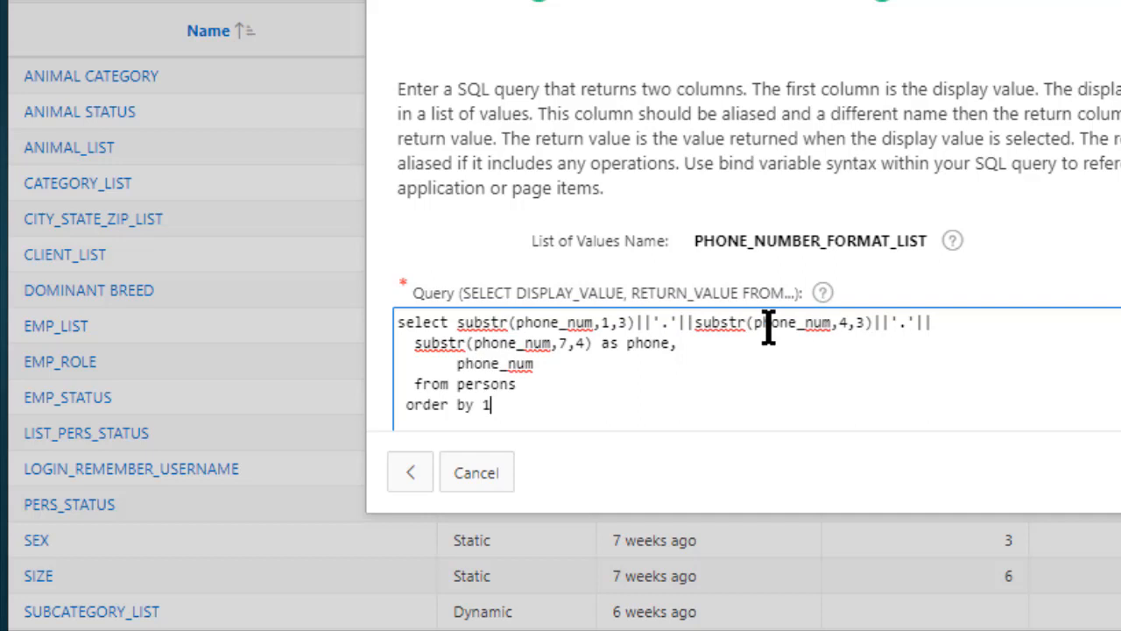
mouse_move(832, 322)
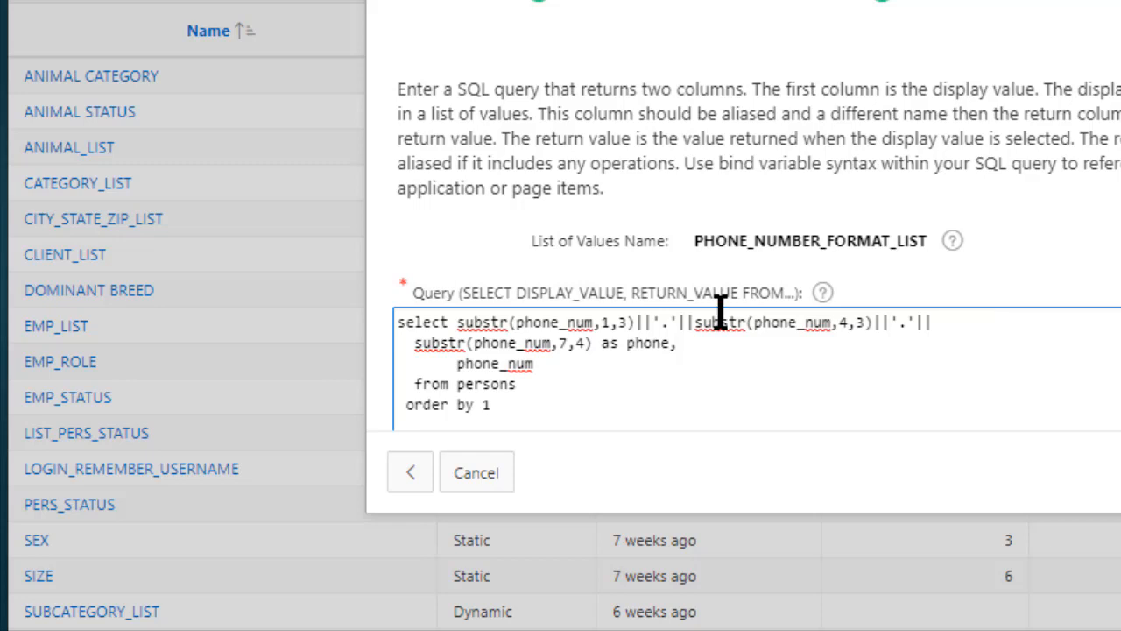
mouse_move(797, 363)
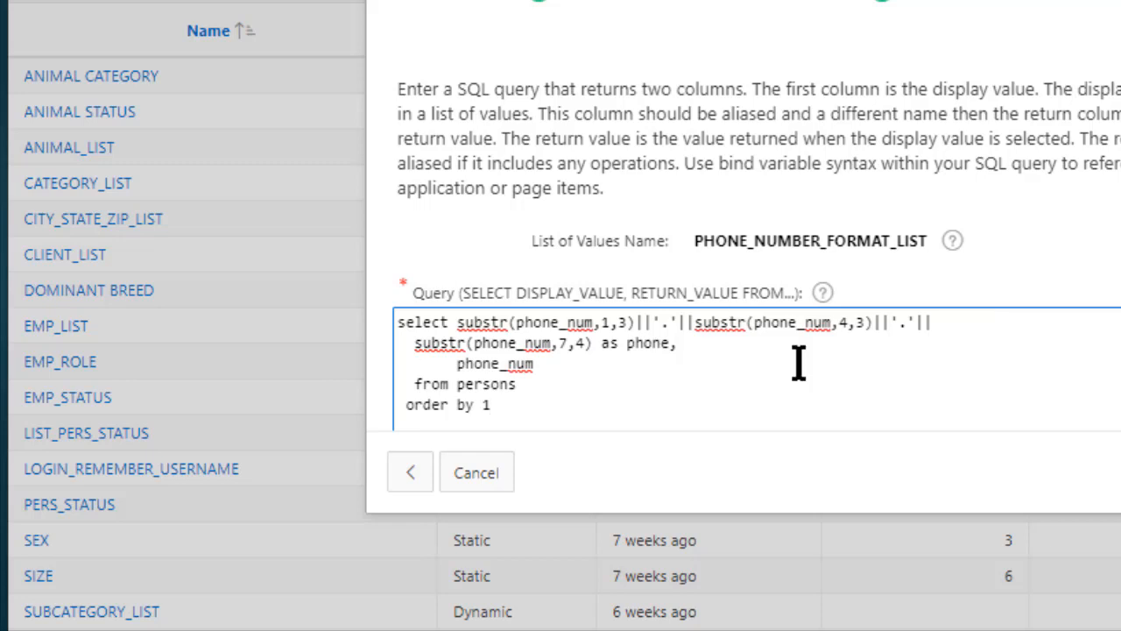
mouse_move(778, 378)
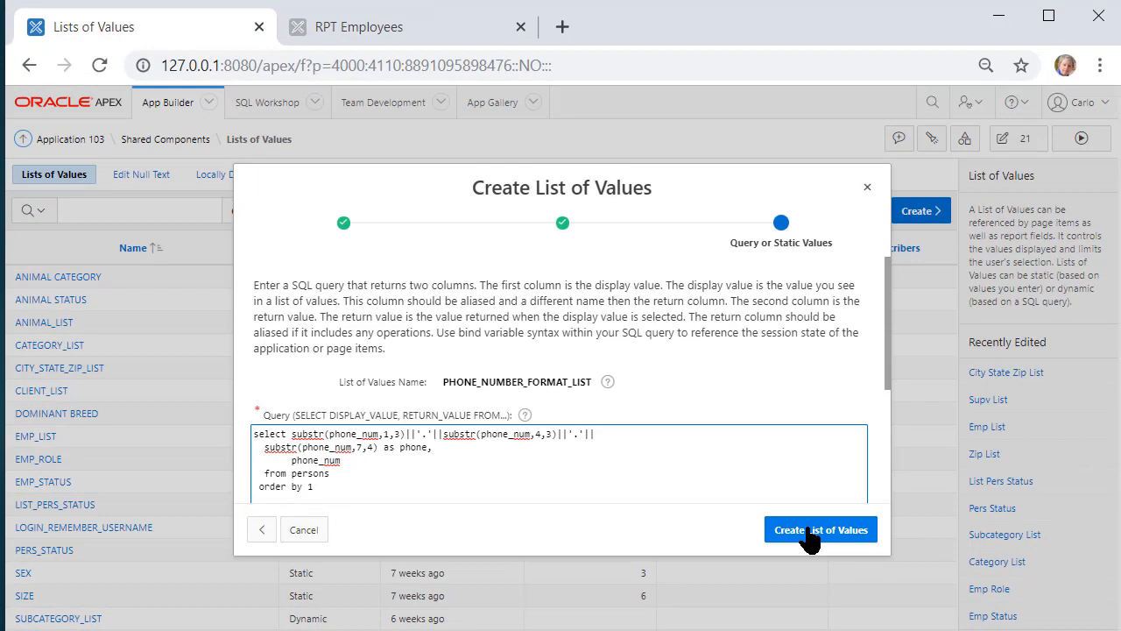
- Create the list, then set PHONE_NUM to Plain Text (based on List of Values) with PHONE_NUMBER_FORMAT_LIST
left_click(820, 529)
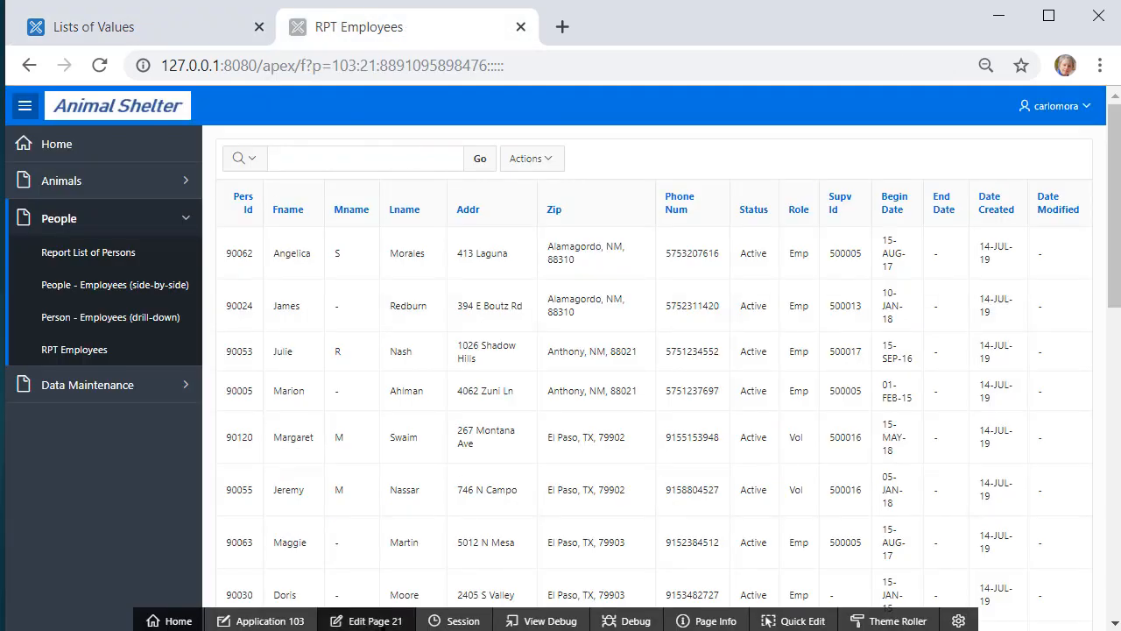
mouse_move(565, 284)
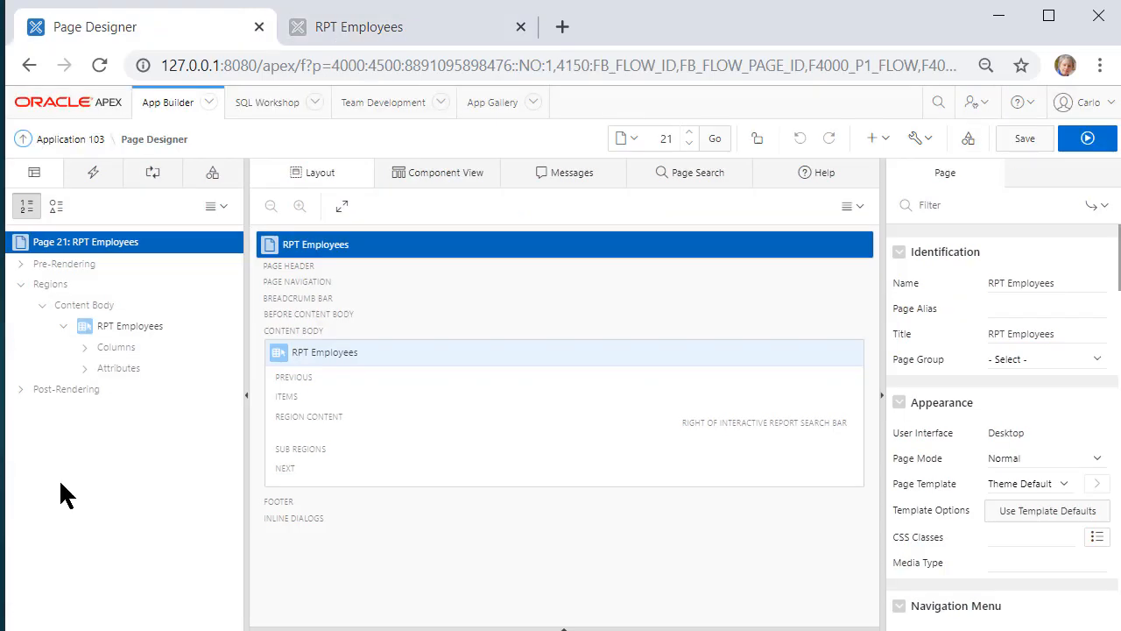
left_click(84, 347)
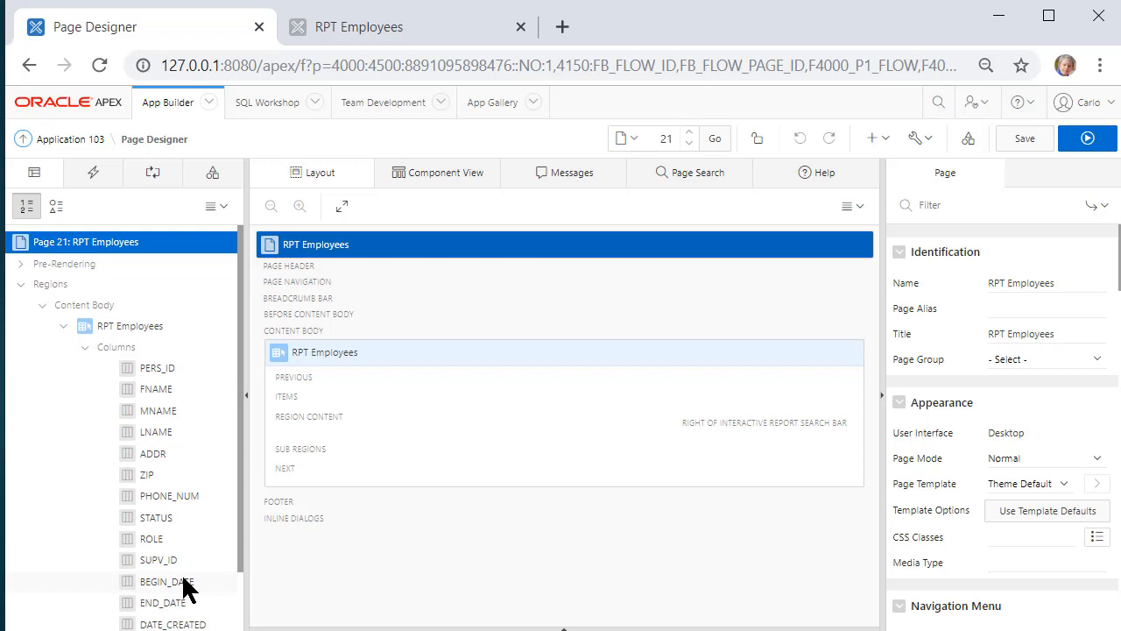
left_click(168, 494)
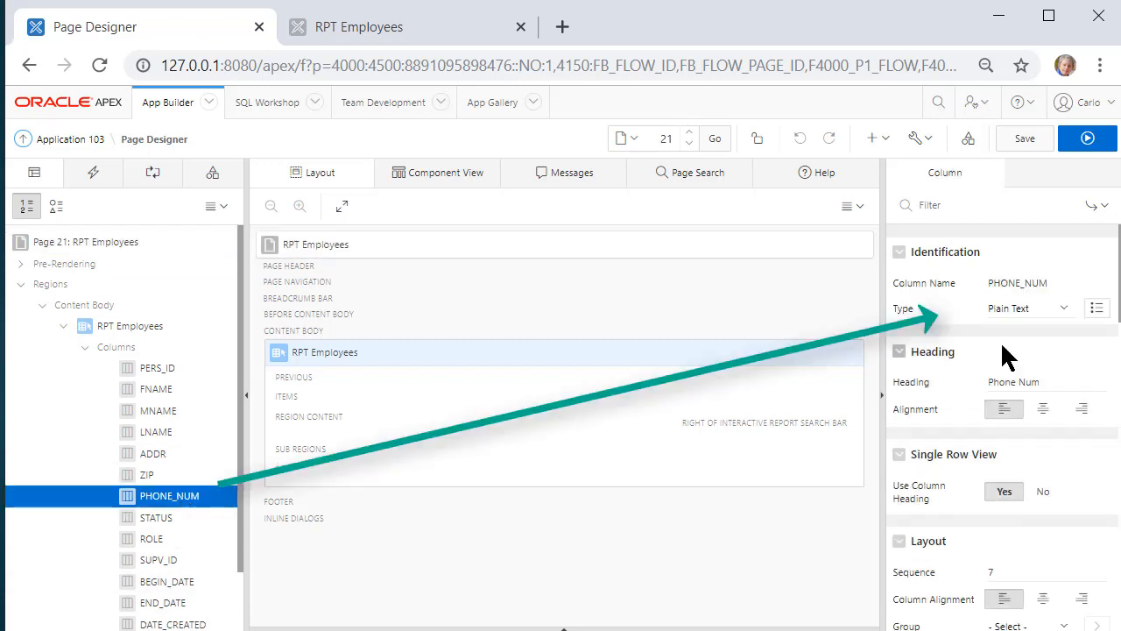
left_click(1030, 309)
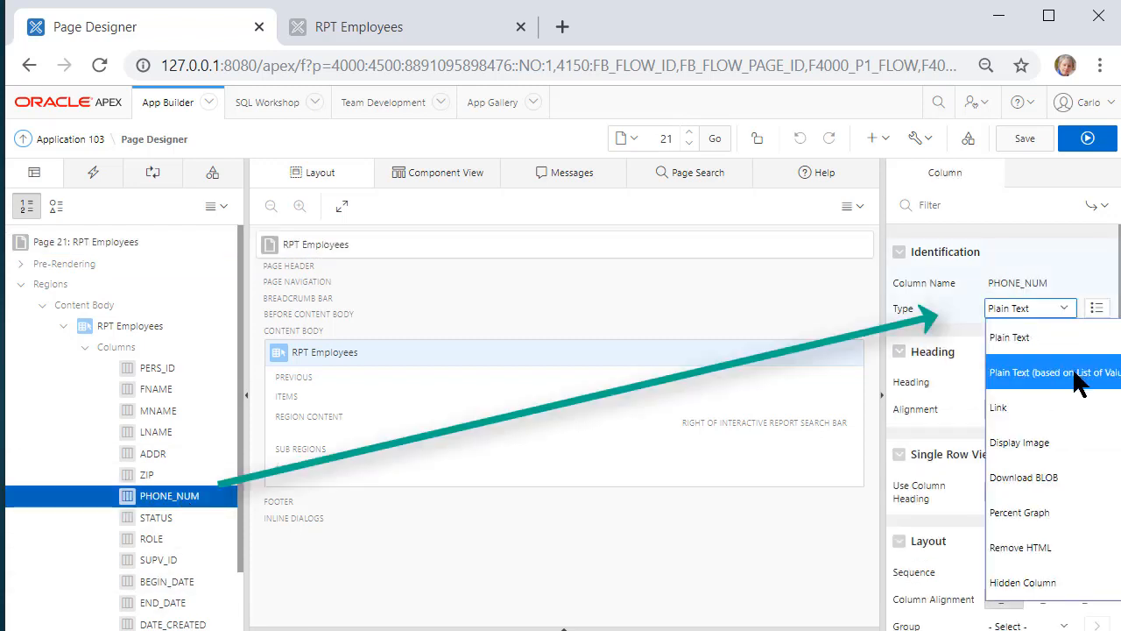
left_click(1051, 371)
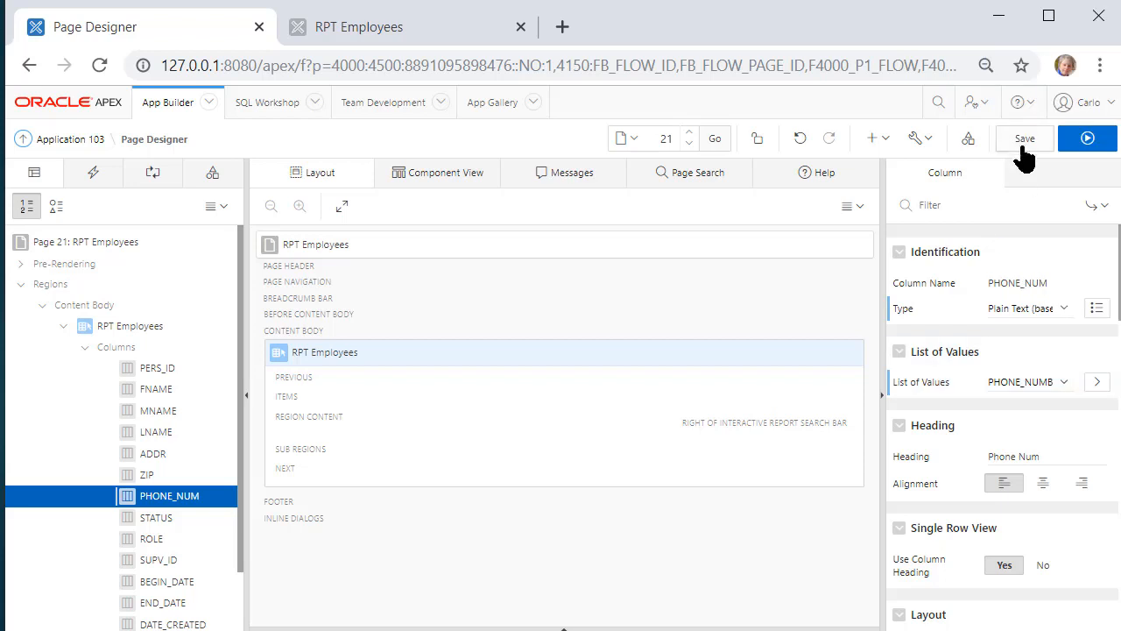
left_click(1023, 139)
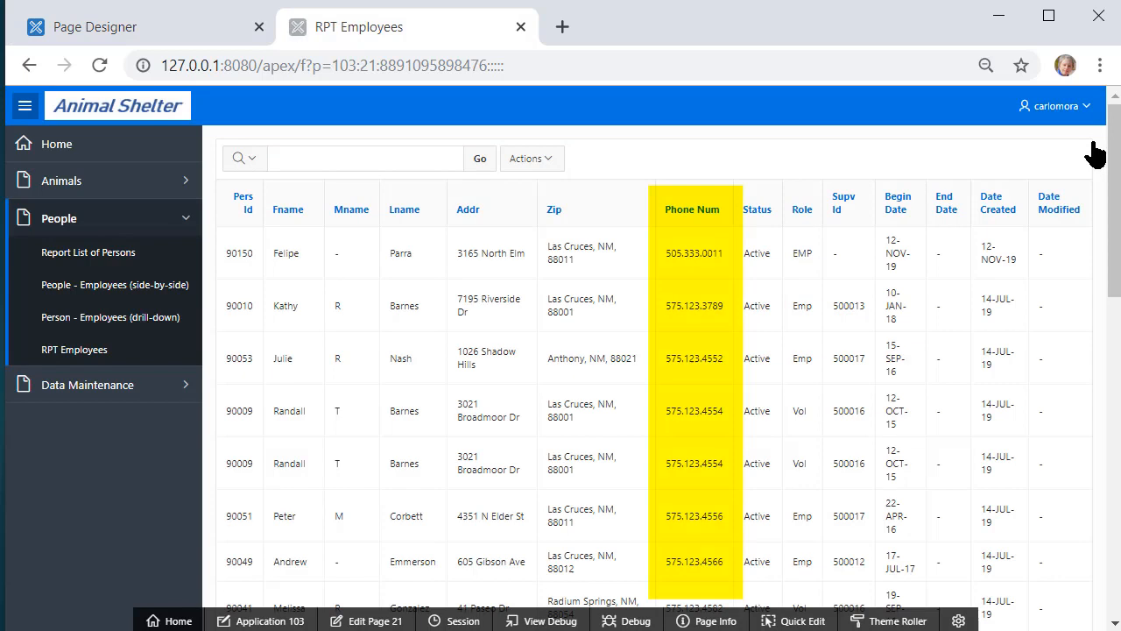
mouse_move(662, 271)
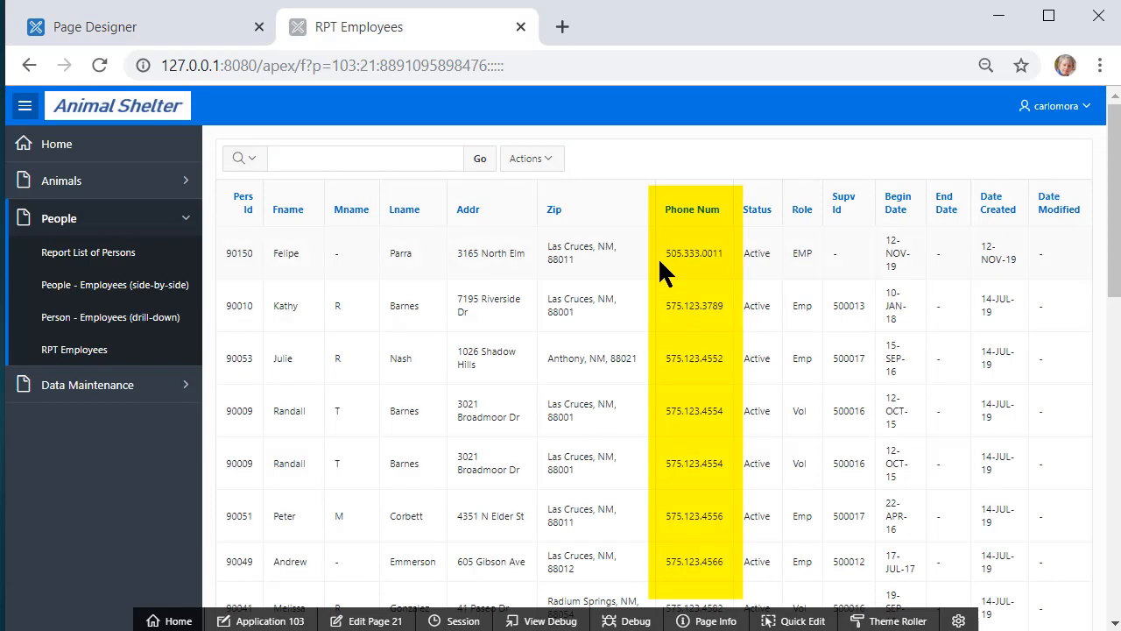
mouse_move(690, 256)
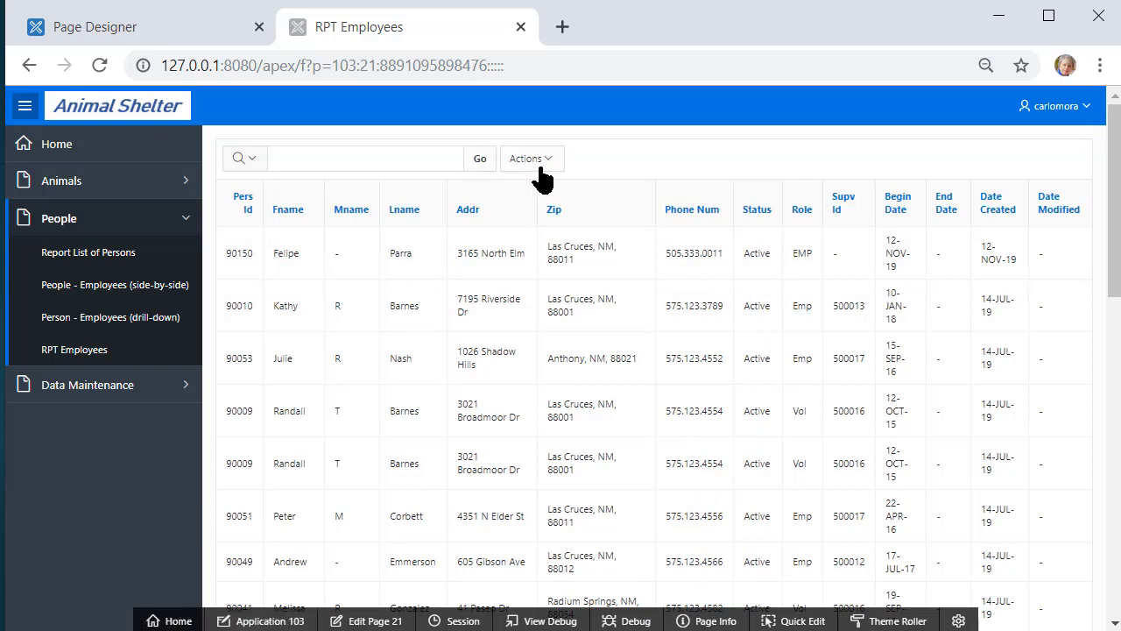
- Search the report for 'El Paso' to filter it to the four El Paso employees
left_click(365, 158)
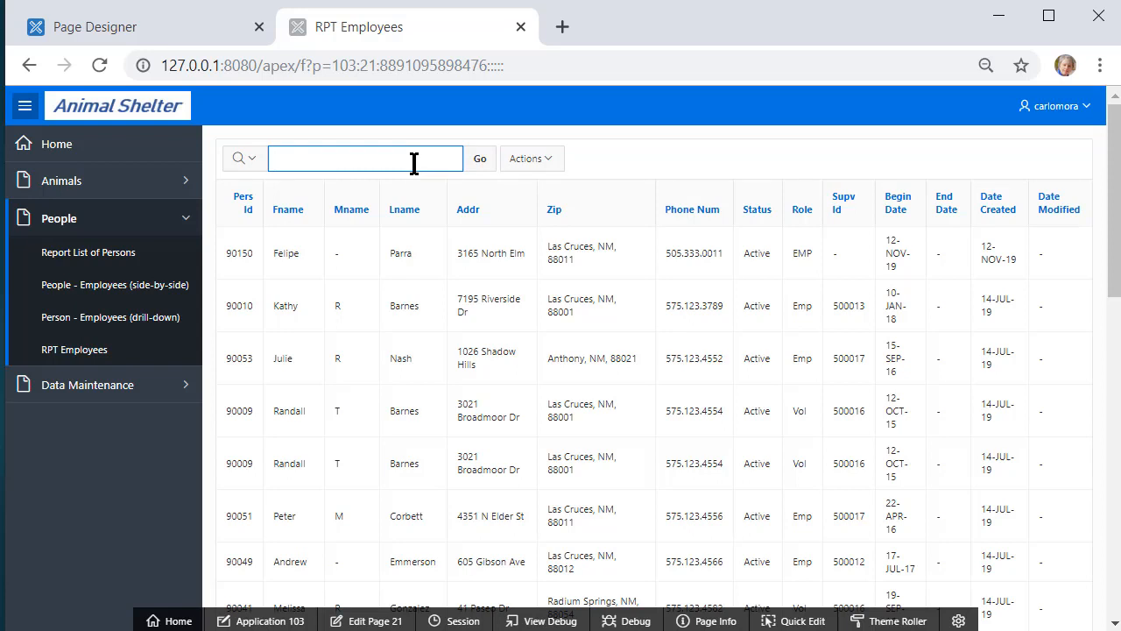
type("El Paso")
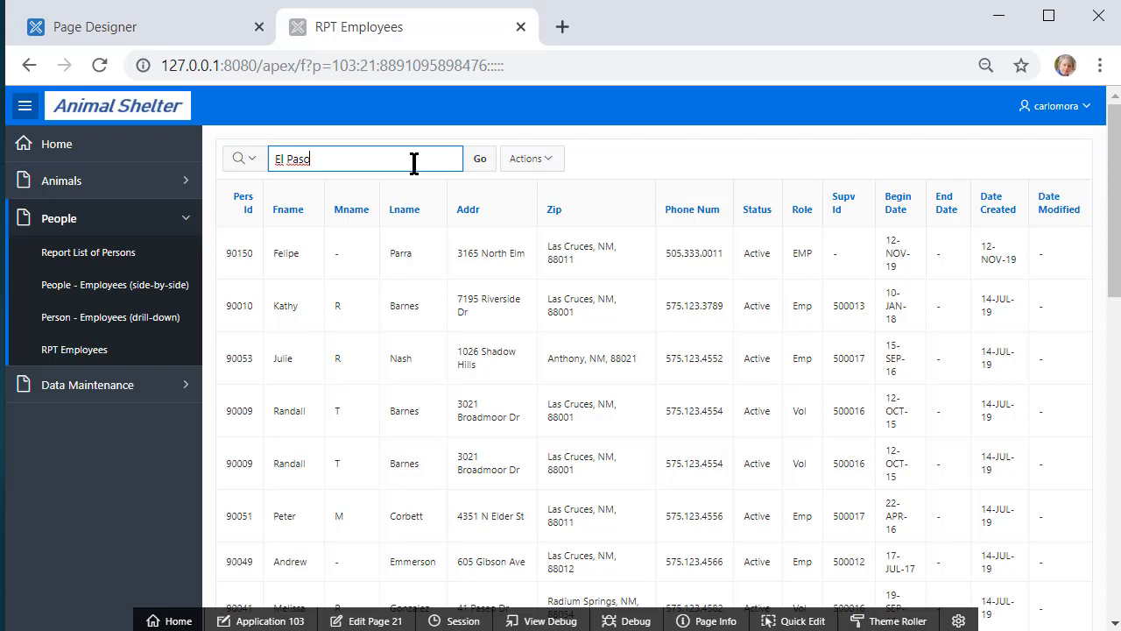
mouse_move(534, 189)
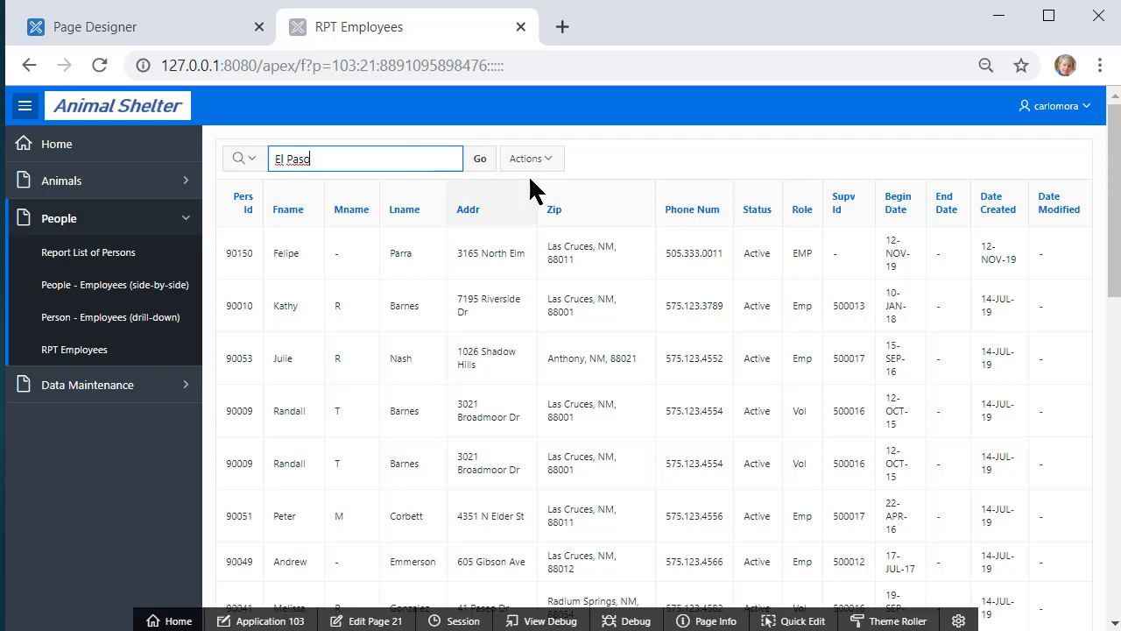
left_click(480, 157)
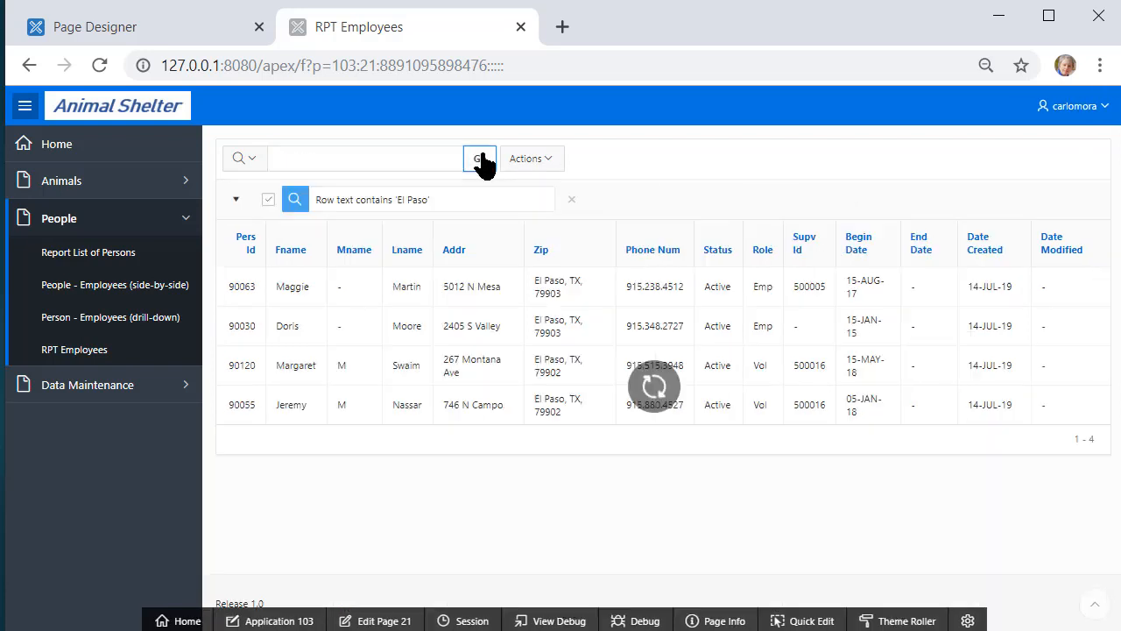
left_click(480, 157)
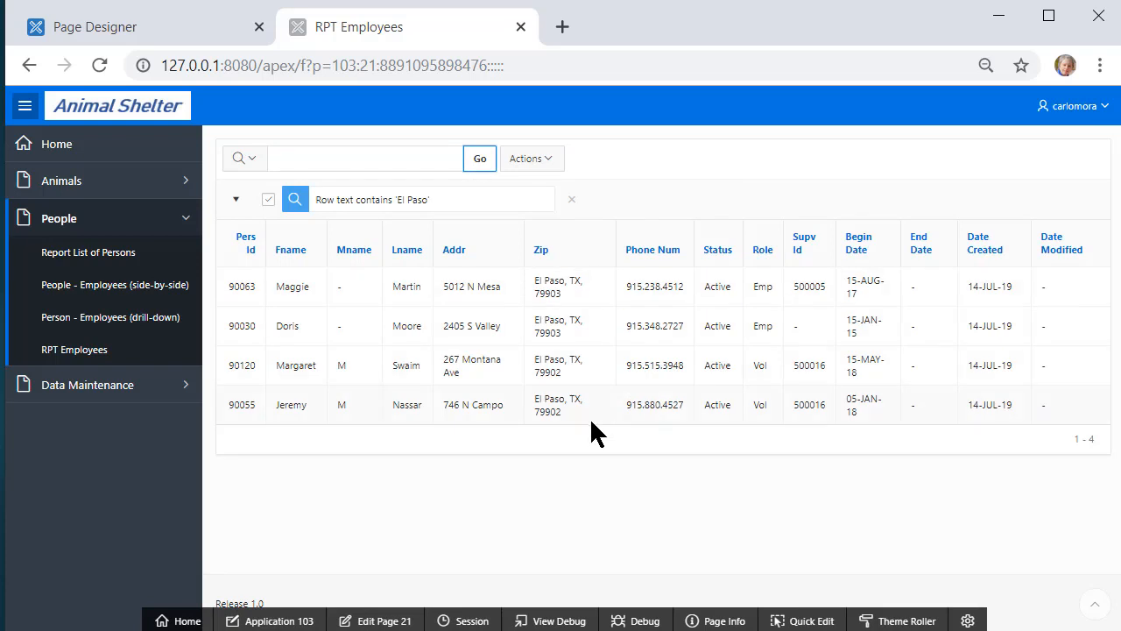
mouse_move(652, 459)
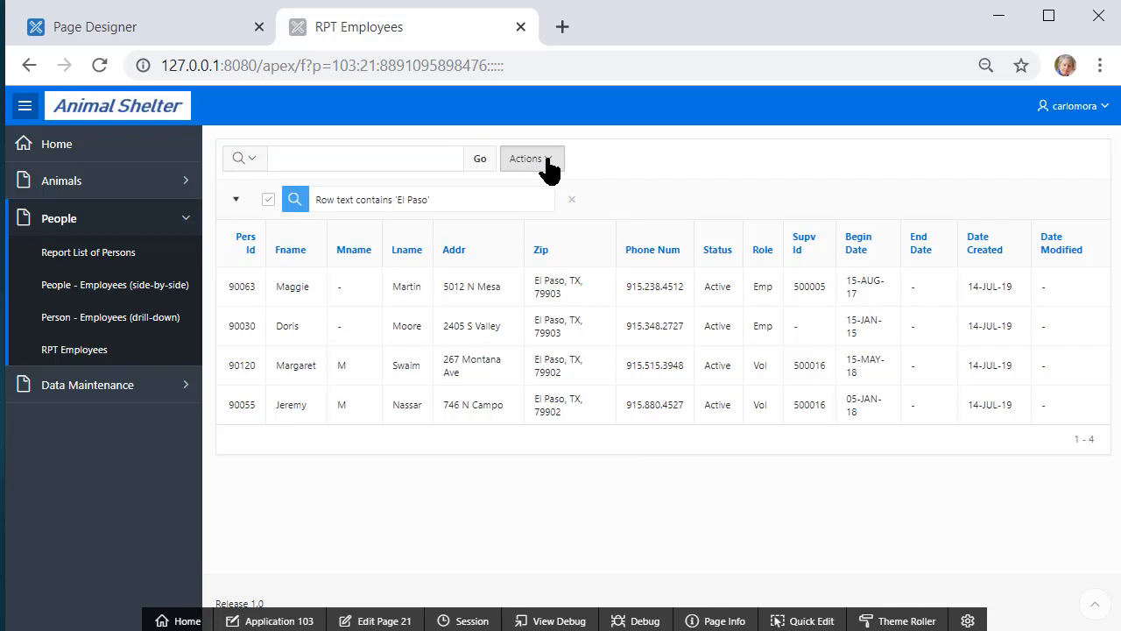
- Download the filtered report as rpt_employees.csv via Actions > Download and open it in Excel
left_click(526, 158)
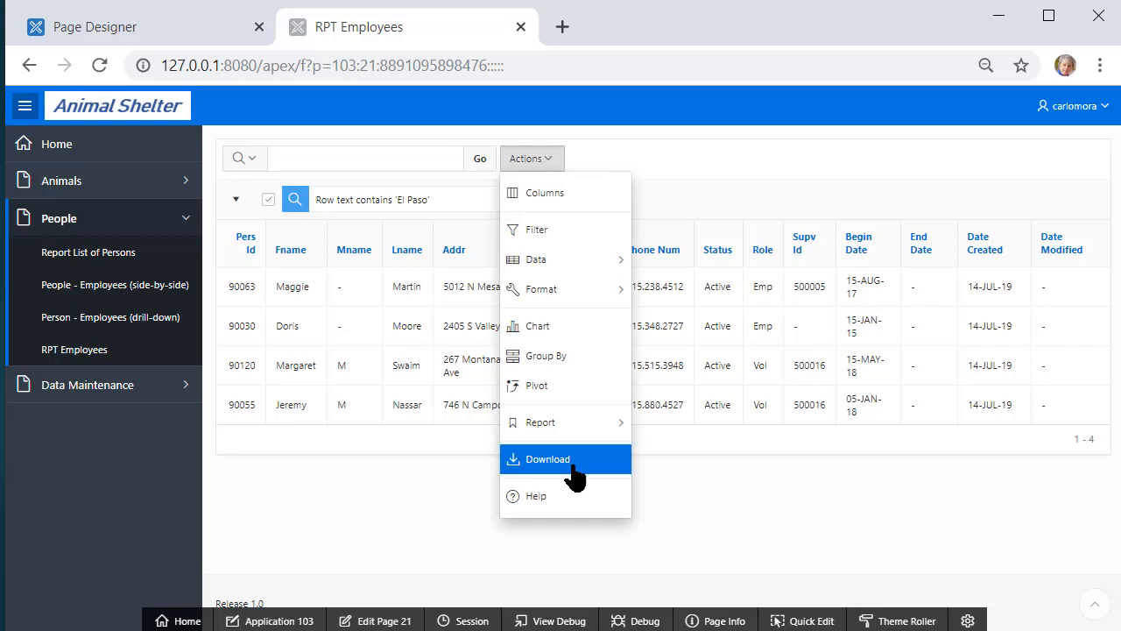
left_click(547, 460)
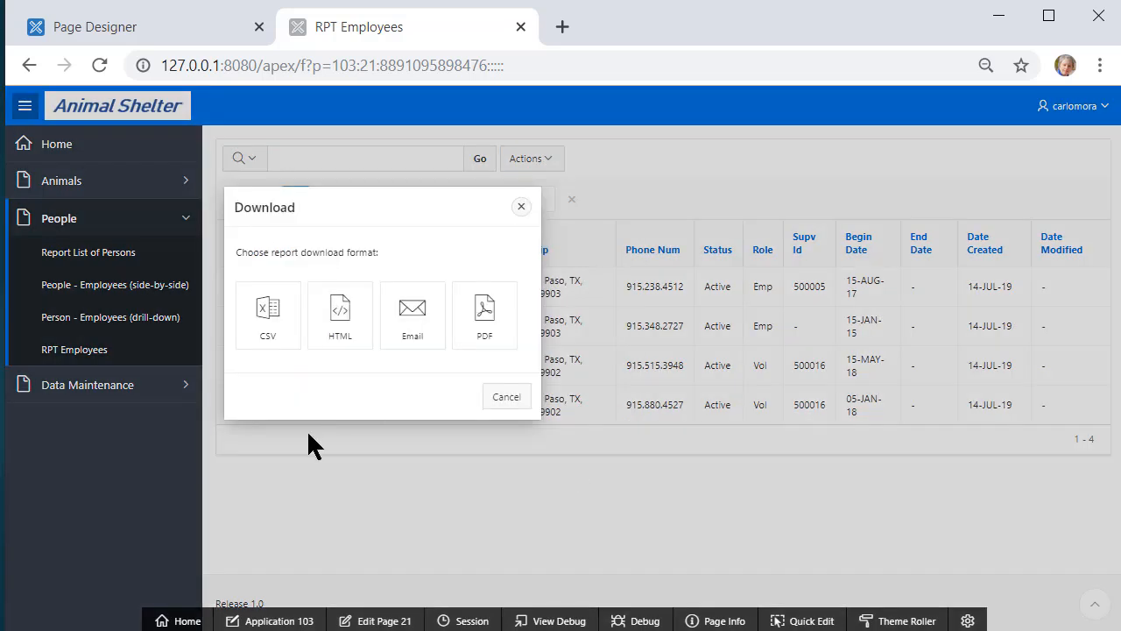
left_click(266, 309)
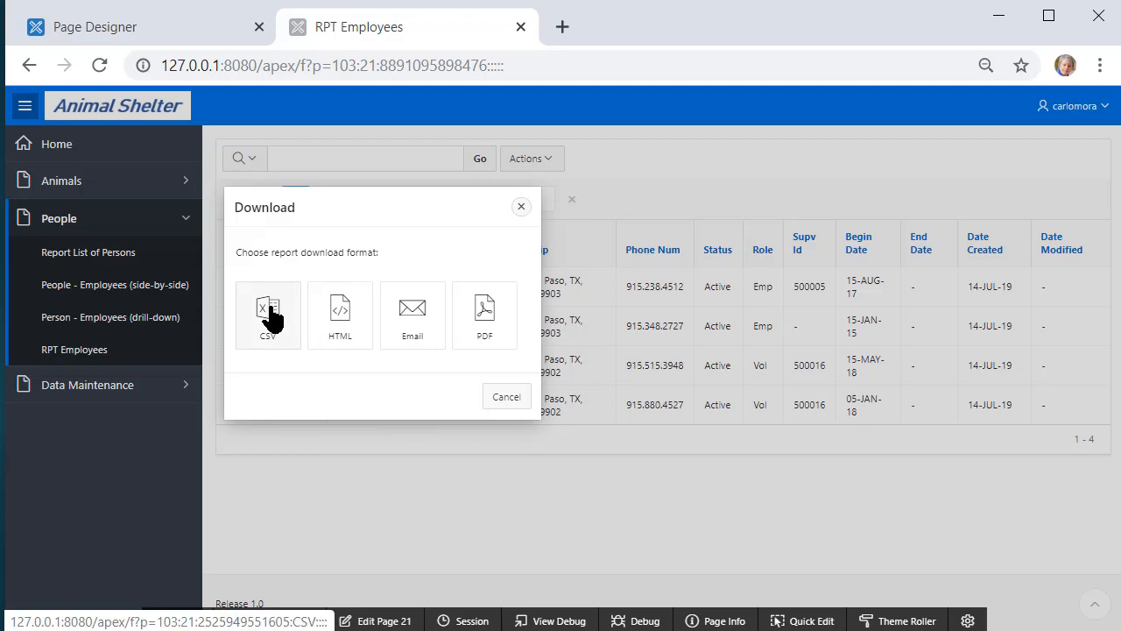
left_click(268, 316)
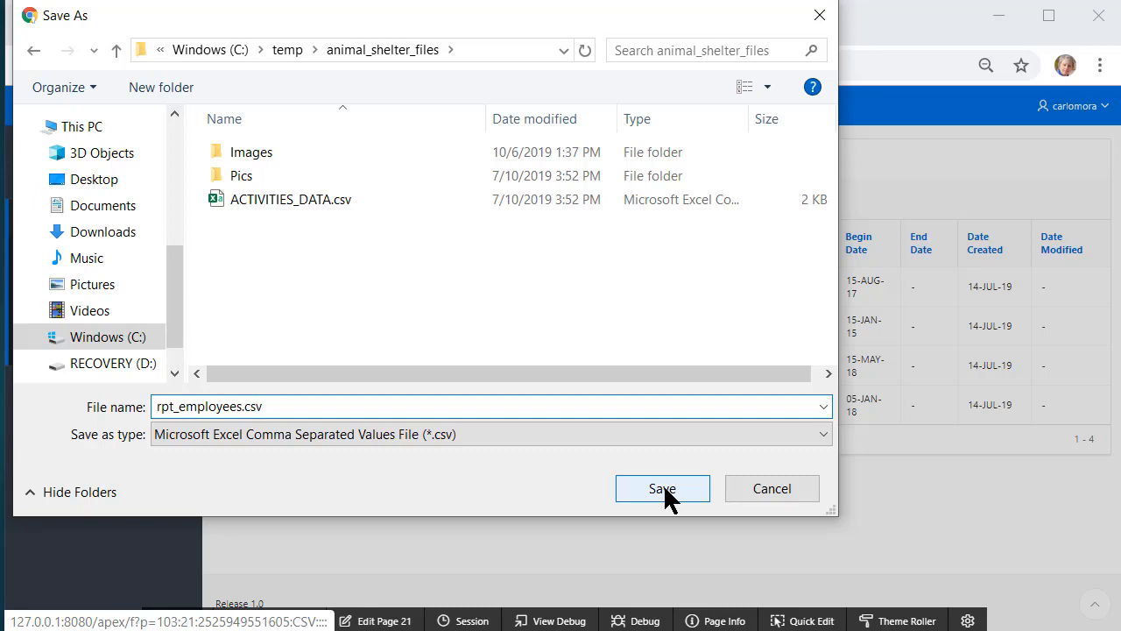
left_click(663, 487)
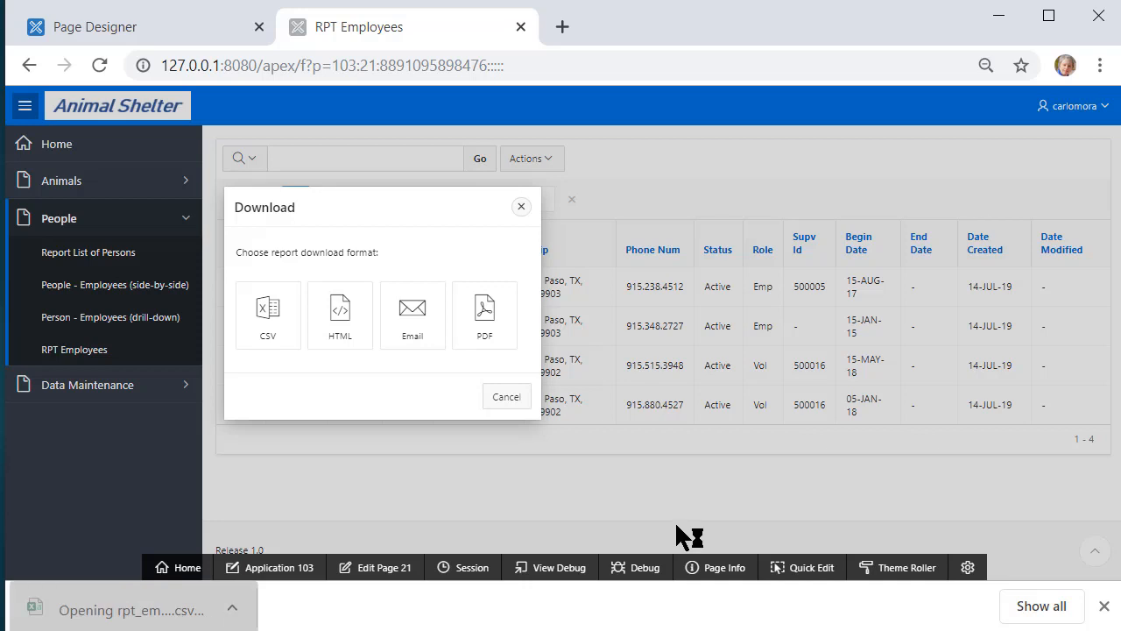
left_click(266, 316)
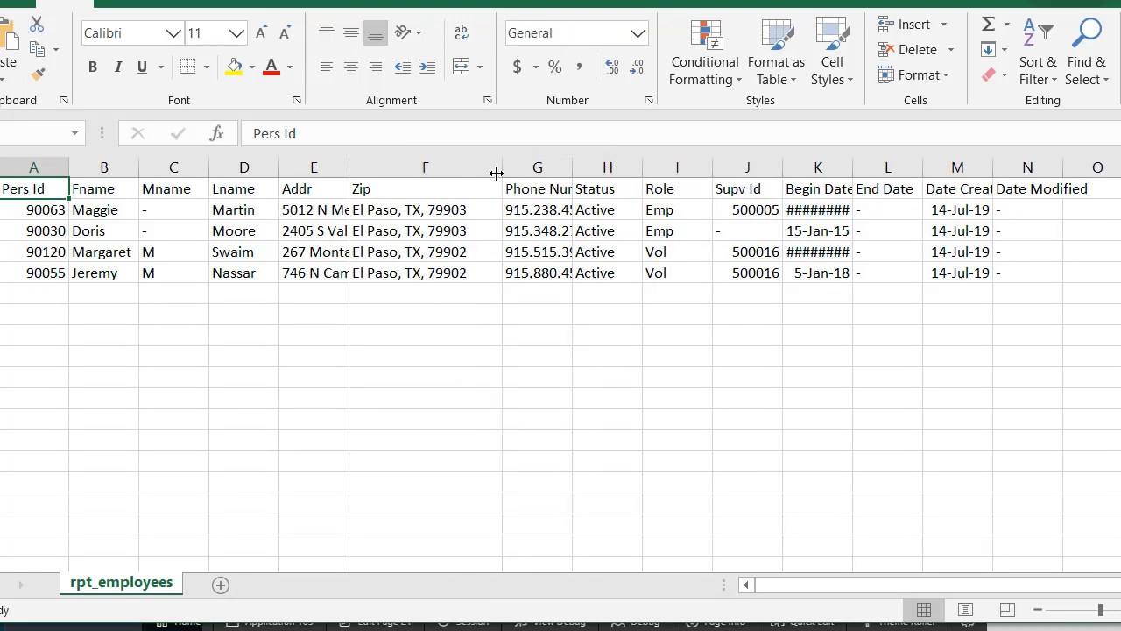
mouse_move(412, 302)
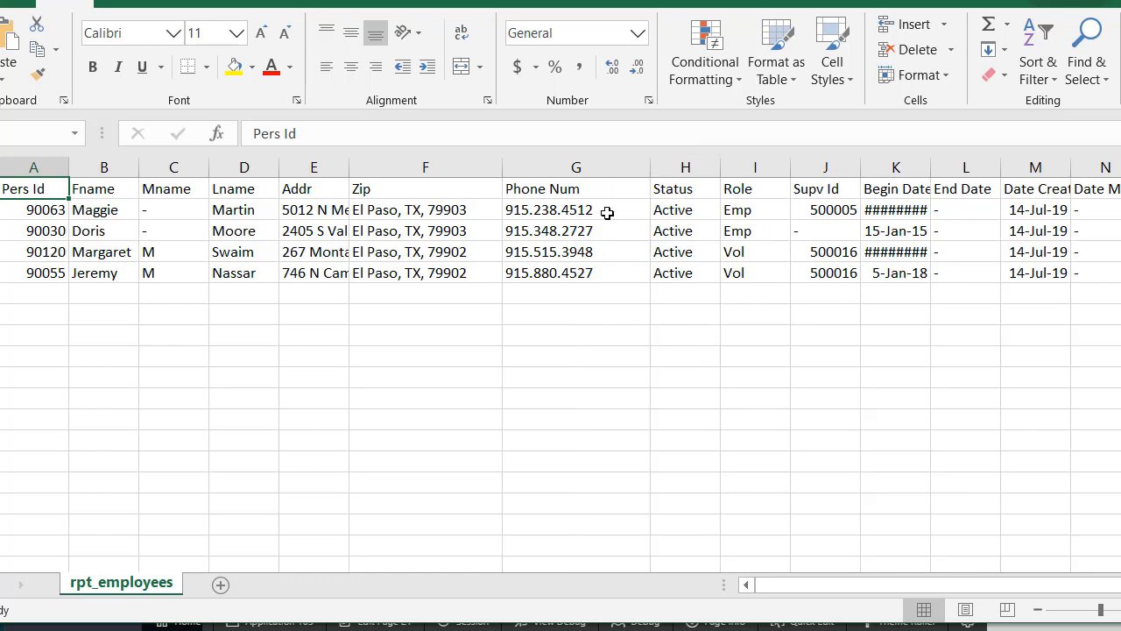
mouse_move(538, 314)
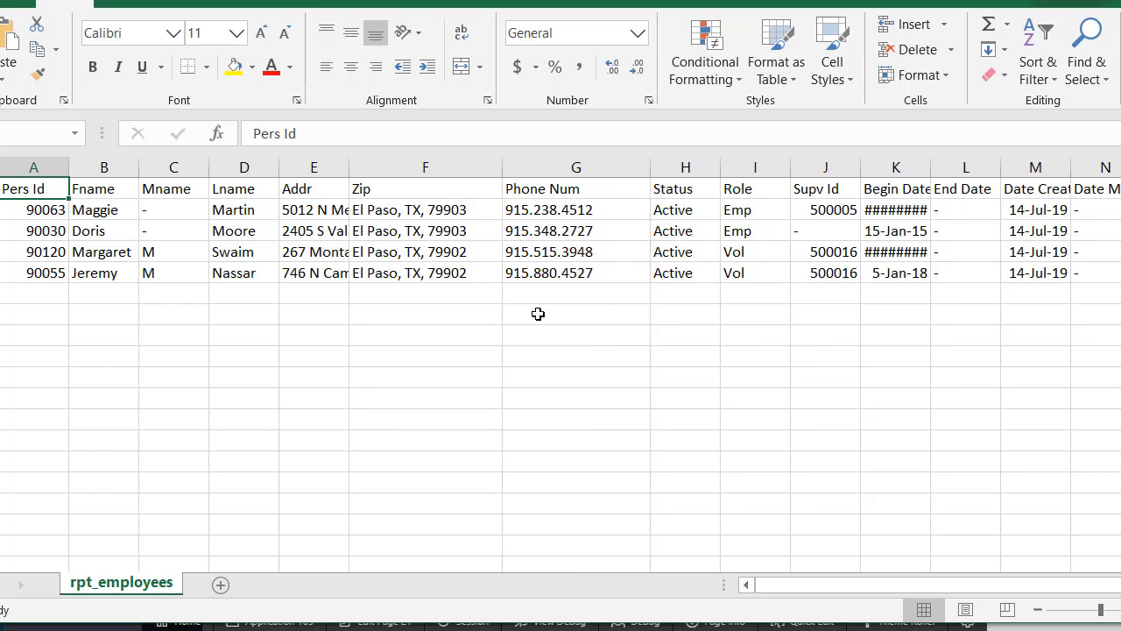
mouse_move(301, 286)
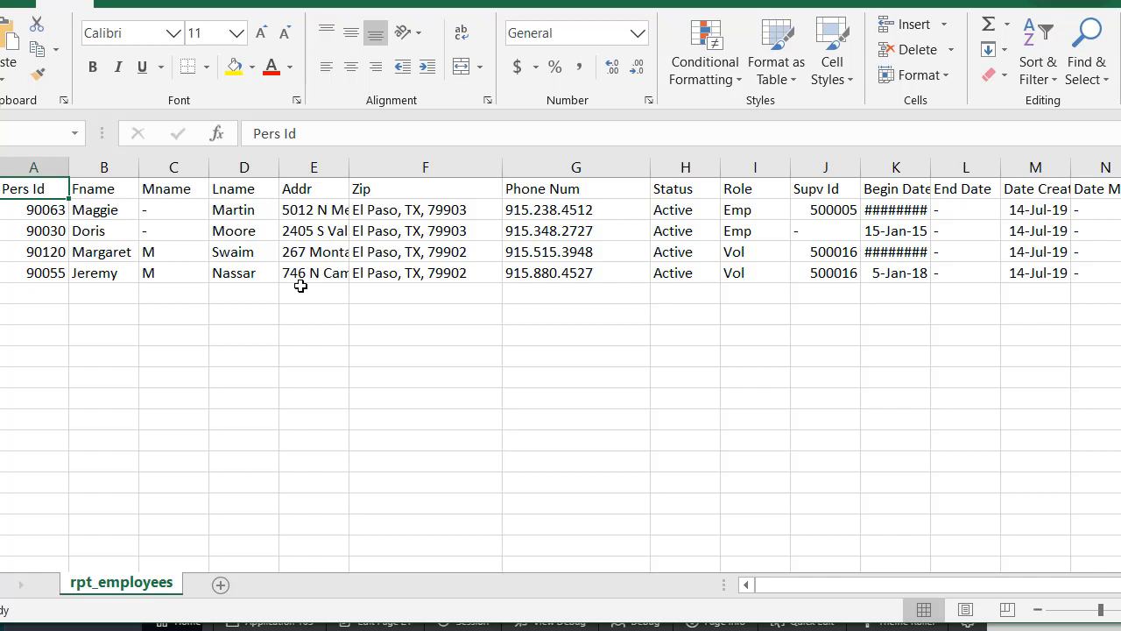
mouse_move(524, 354)
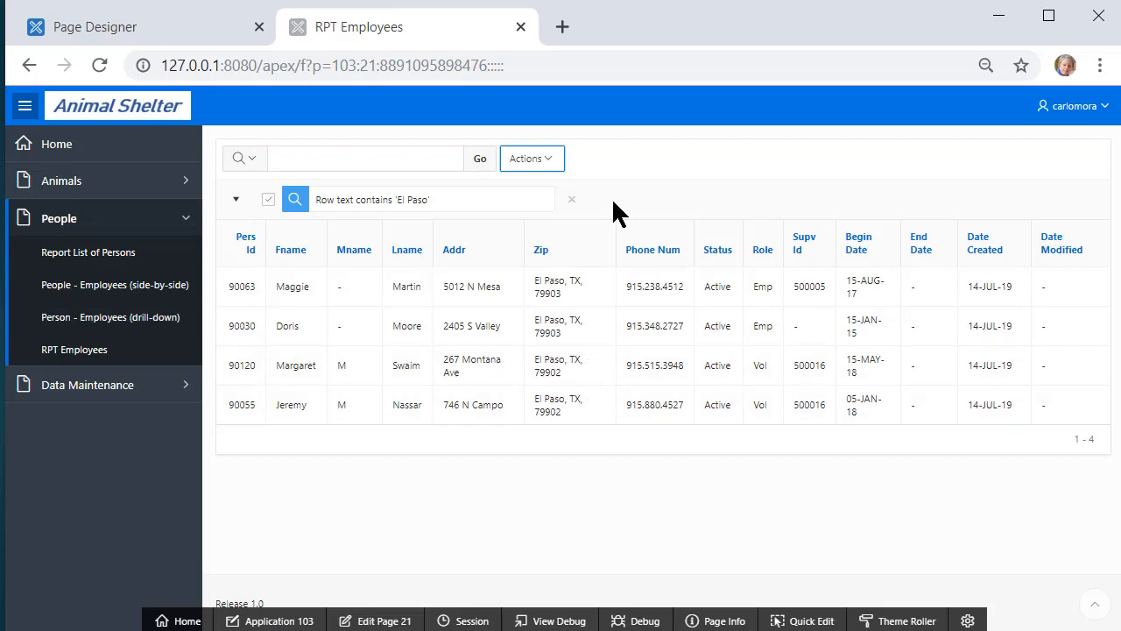
mouse_move(684, 193)
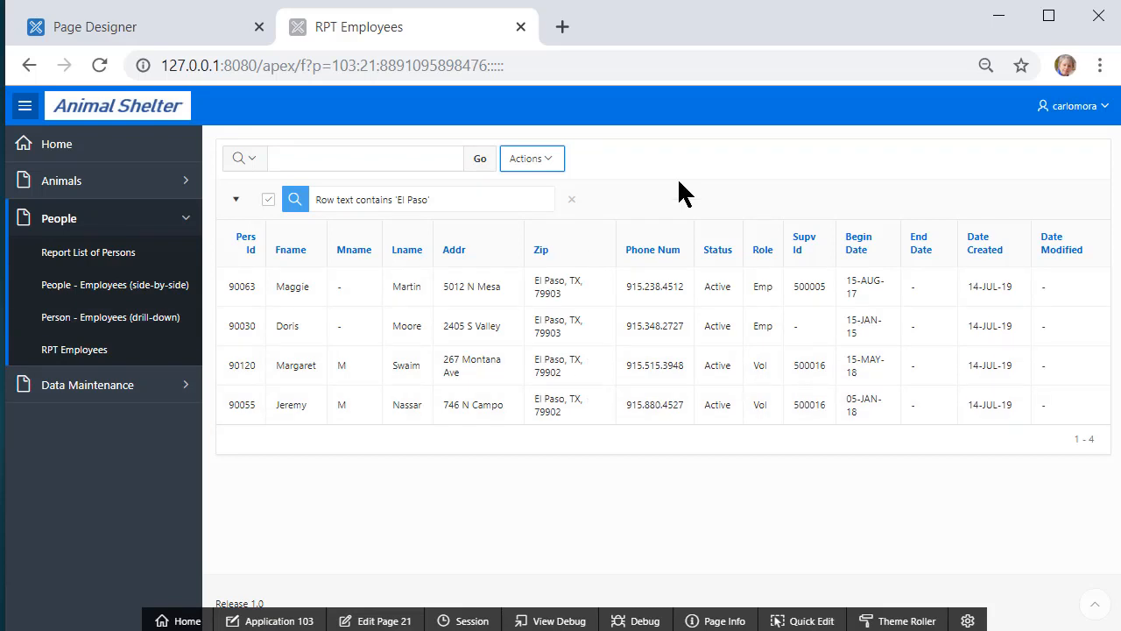
mouse_move(613, 167)
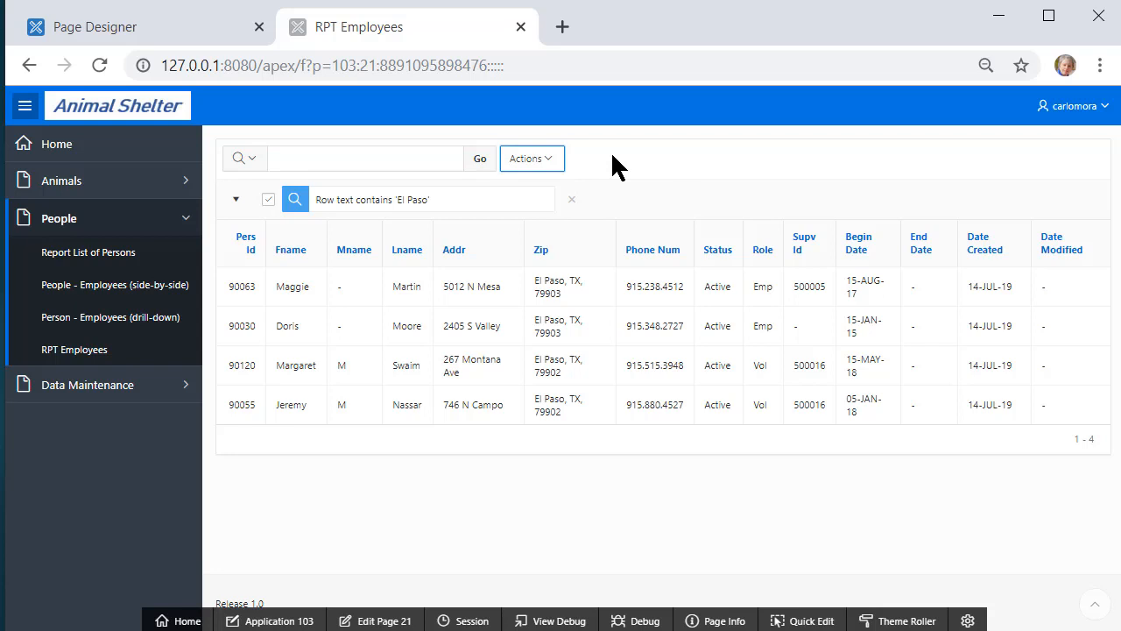
mouse_move(701, 173)
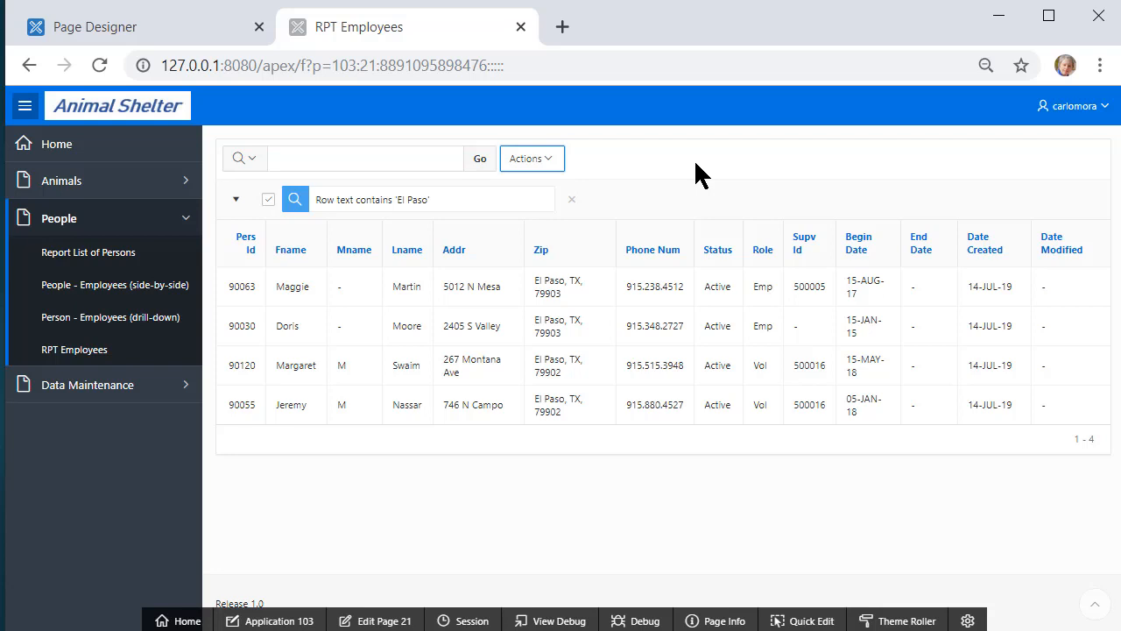
mouse_move(697, 193)
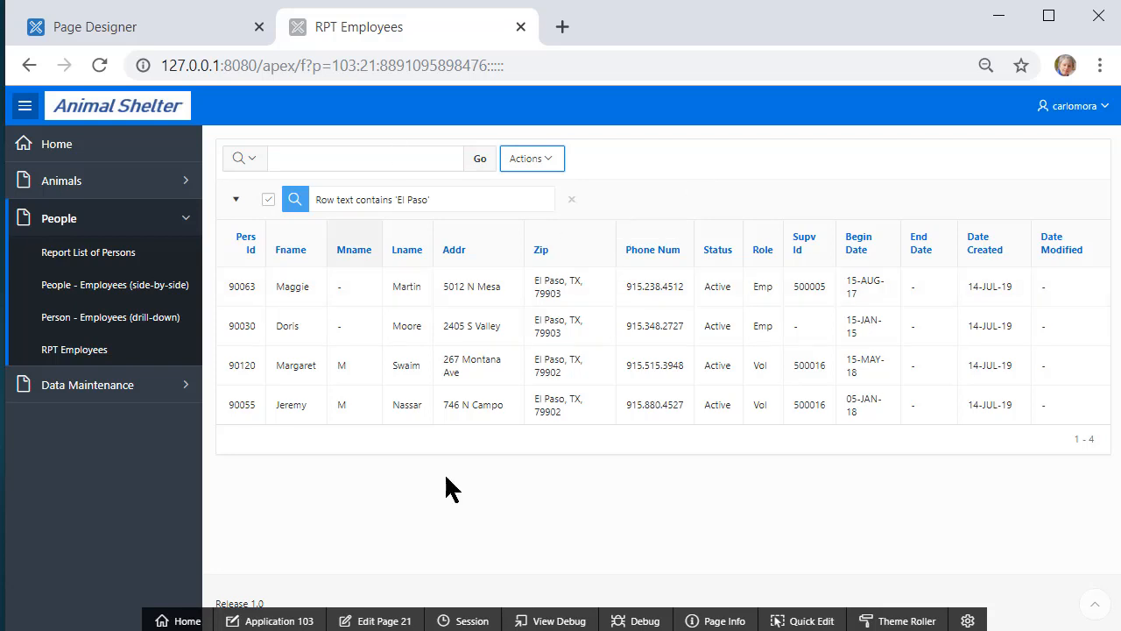
mouse_move(635, 494)
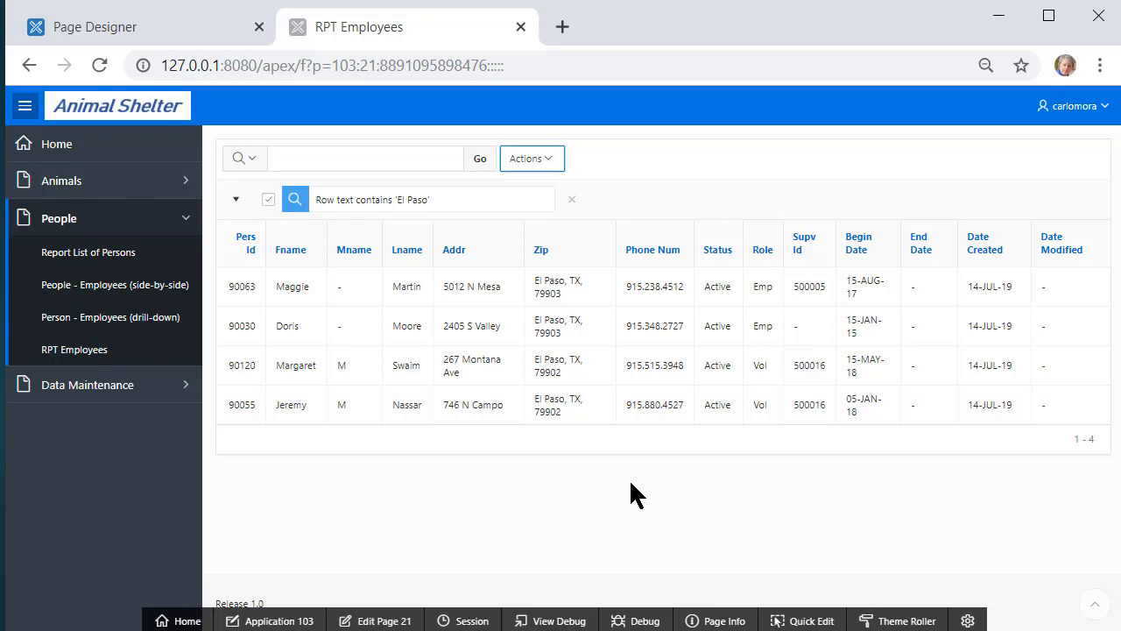
mouse_move(746, 361)
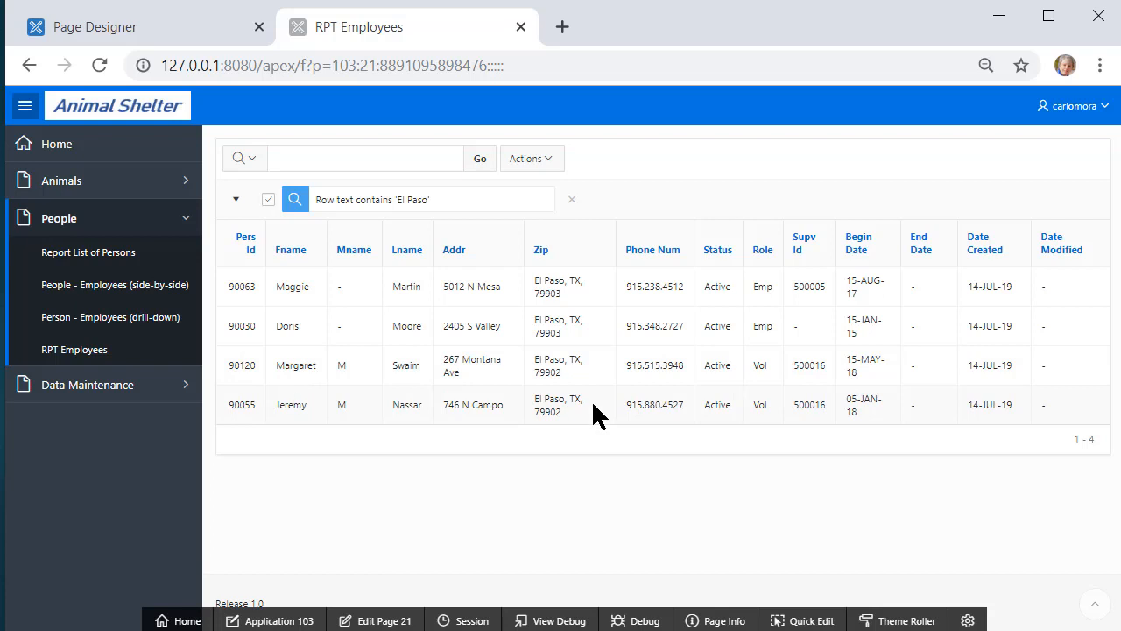
mouse_move(512, 249)
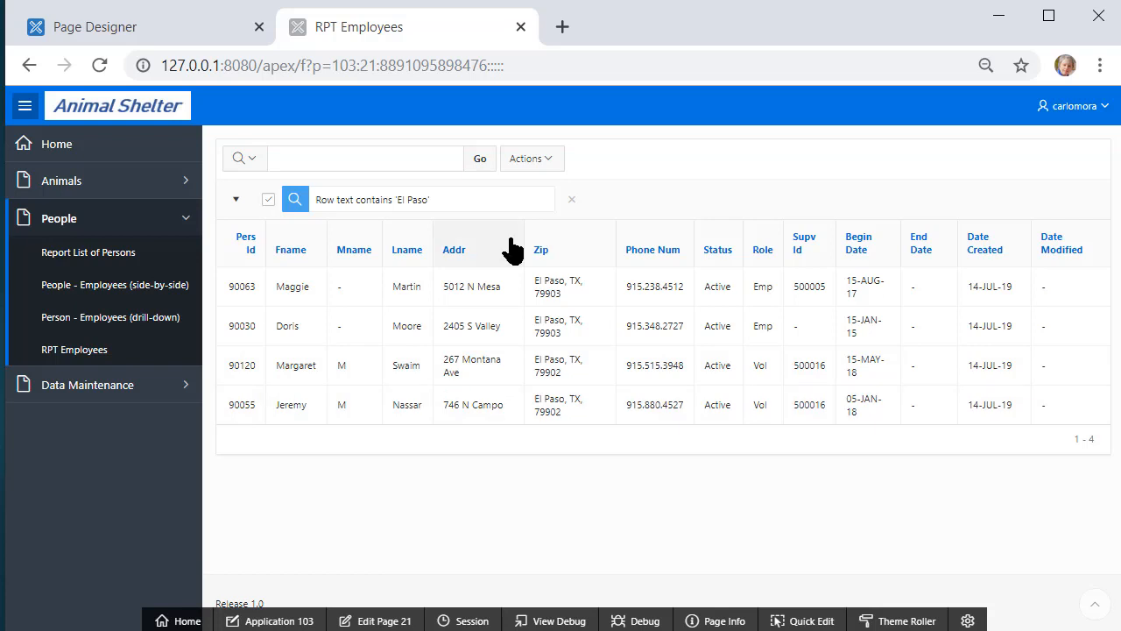
mouse_move(364, 466)
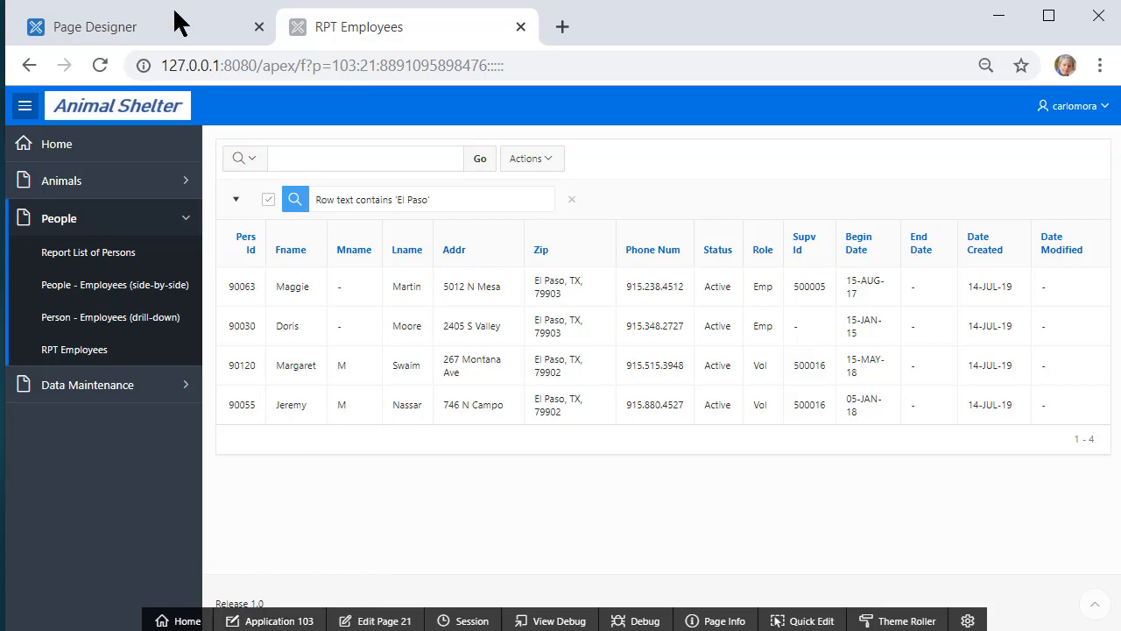
- Switch back to the Page Designer tab for page 21
left_click(95, 26)
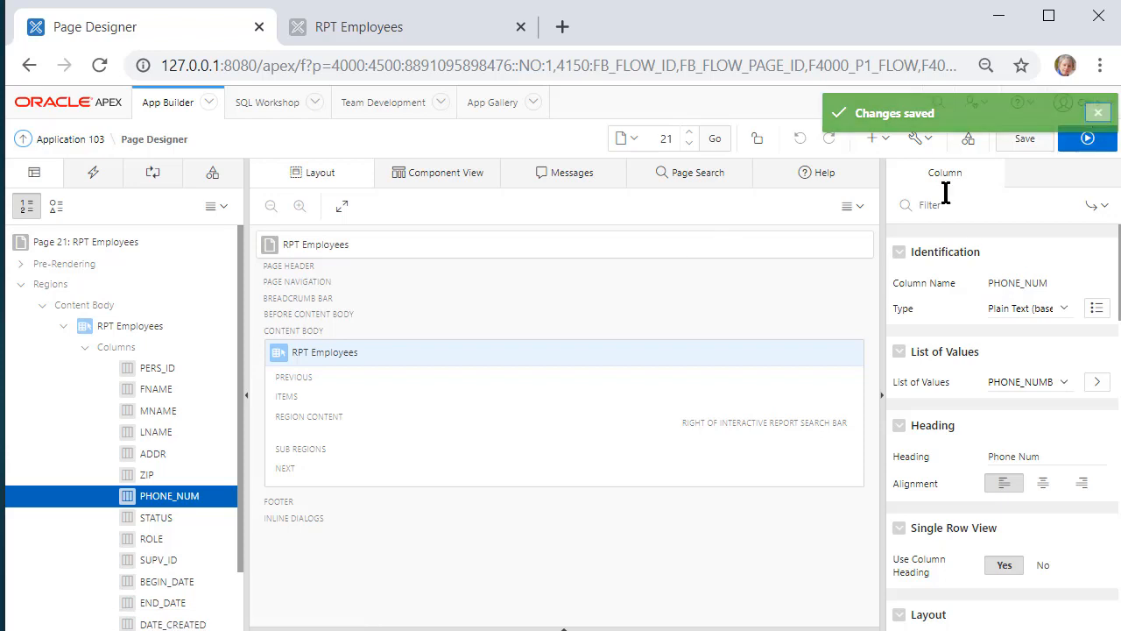
- Start a new Interactive Grid page and name it GRID - PERSONS
left_click(872, 138)
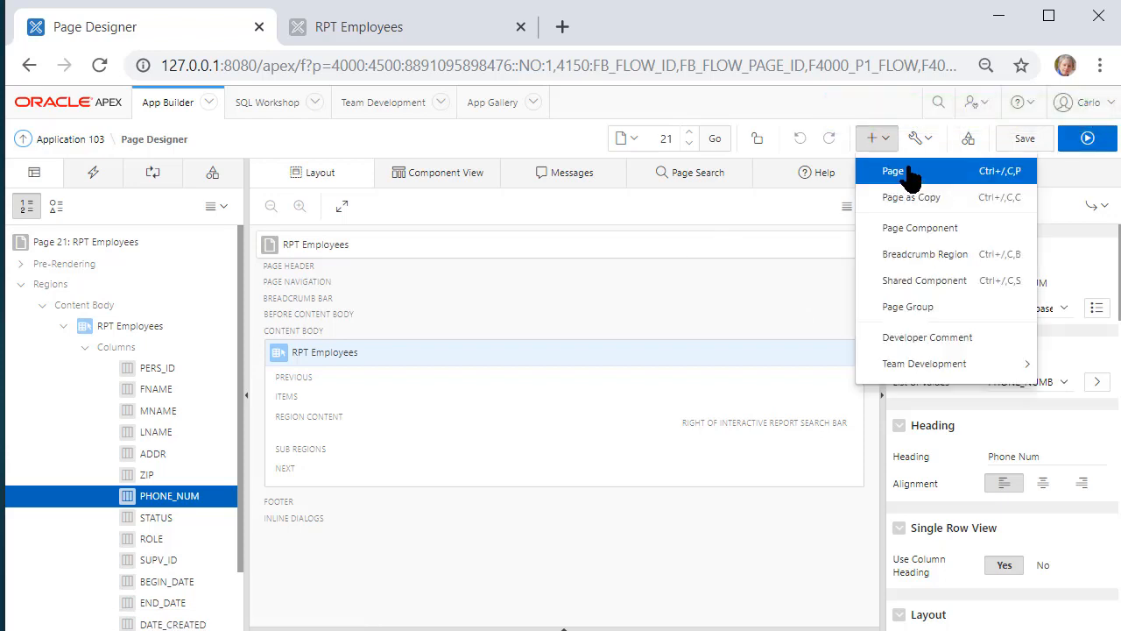
left_click(893, 171)
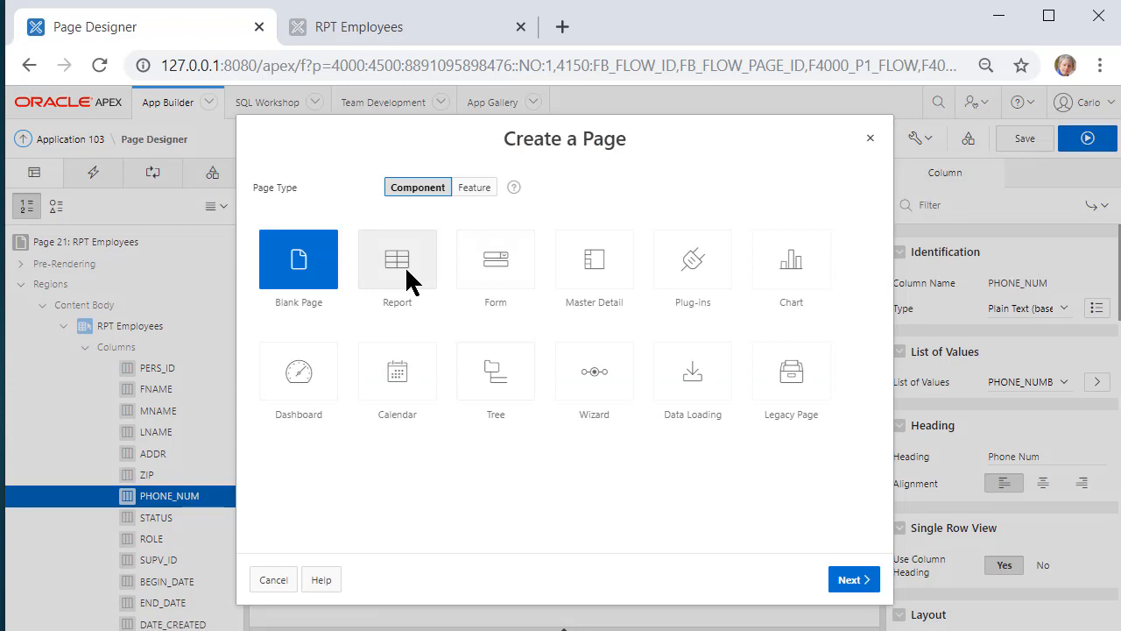
left_click(396, 263)
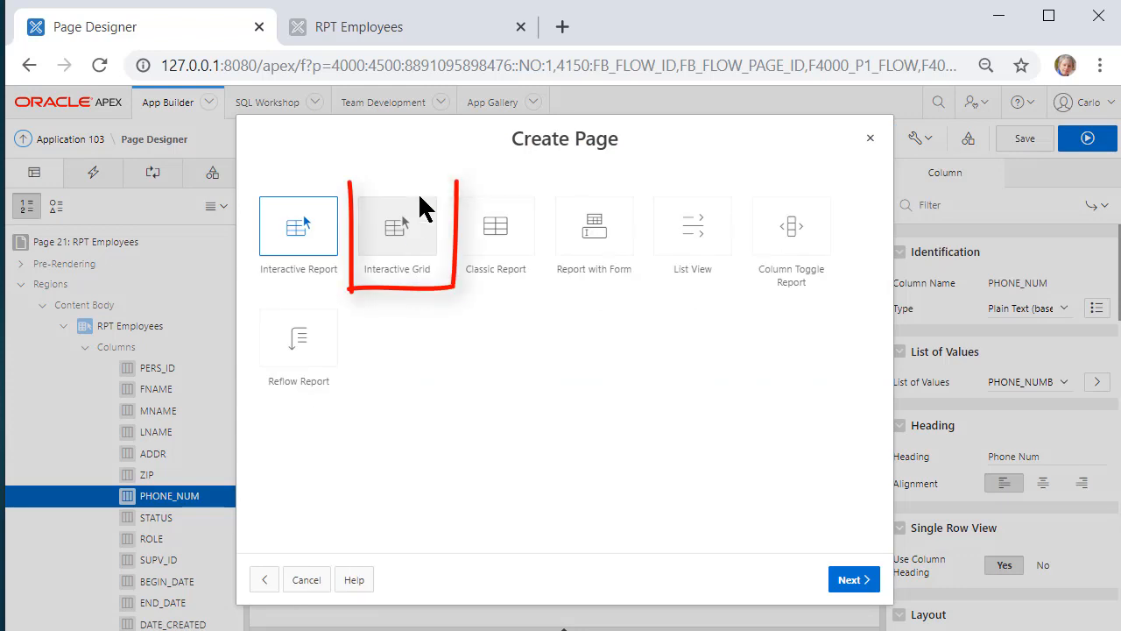
left_click(396, 228)
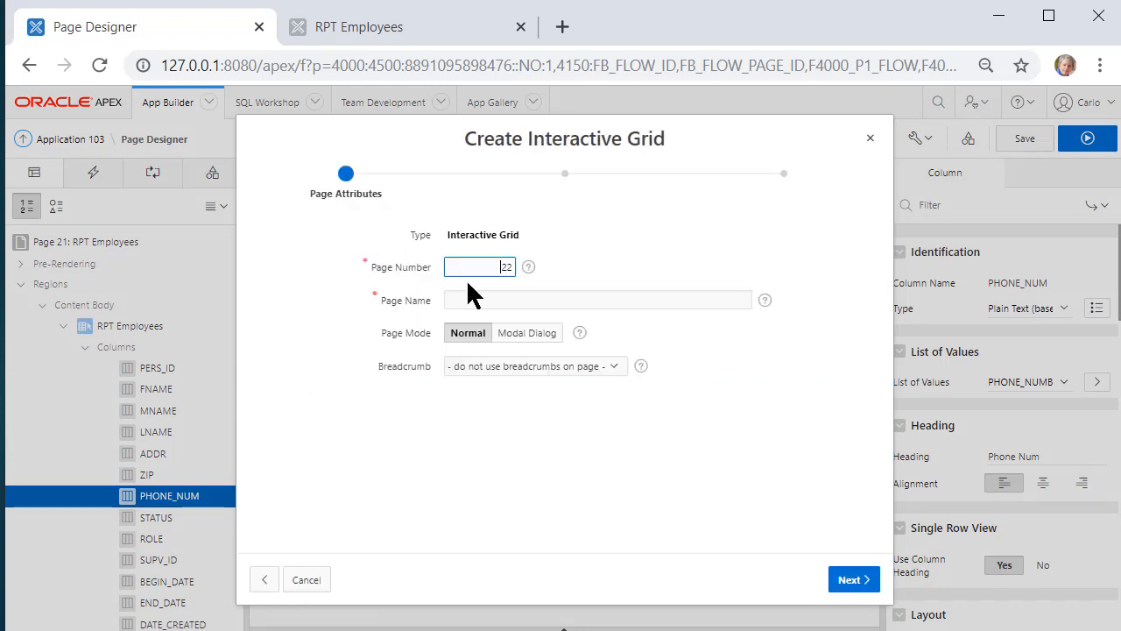
left_click(599, 300)
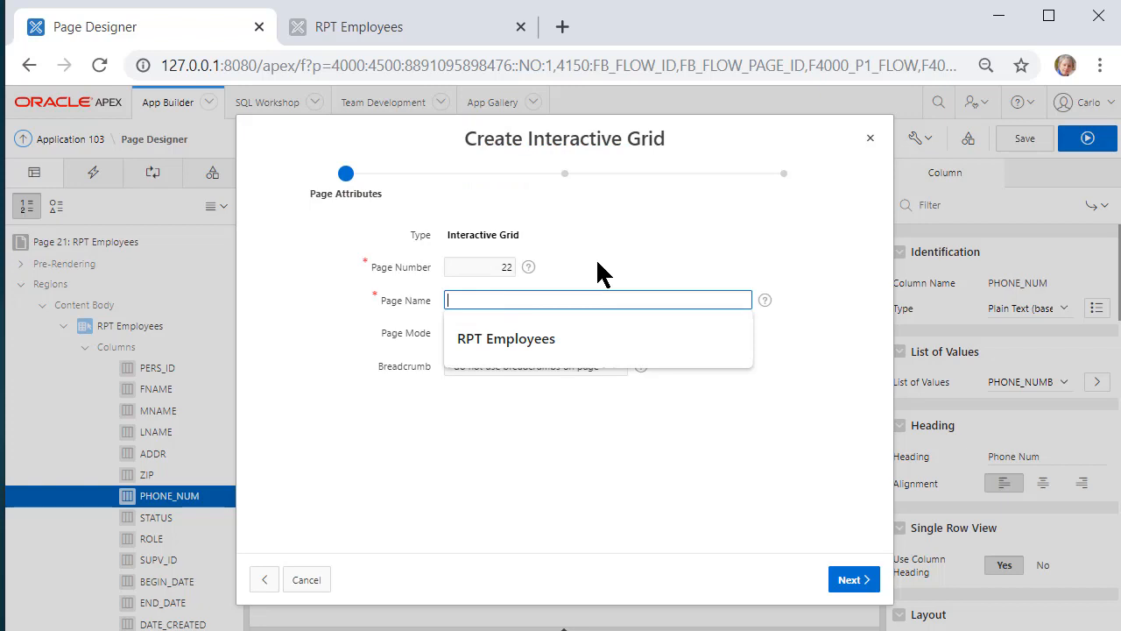
type("GRID - E")
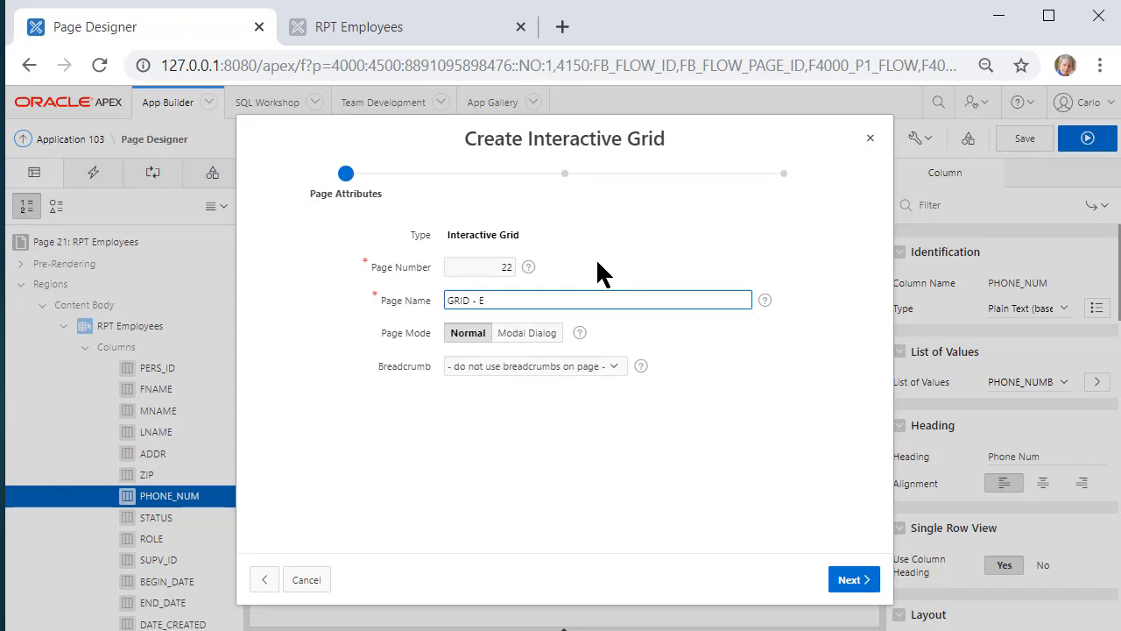
type("PERSONS")
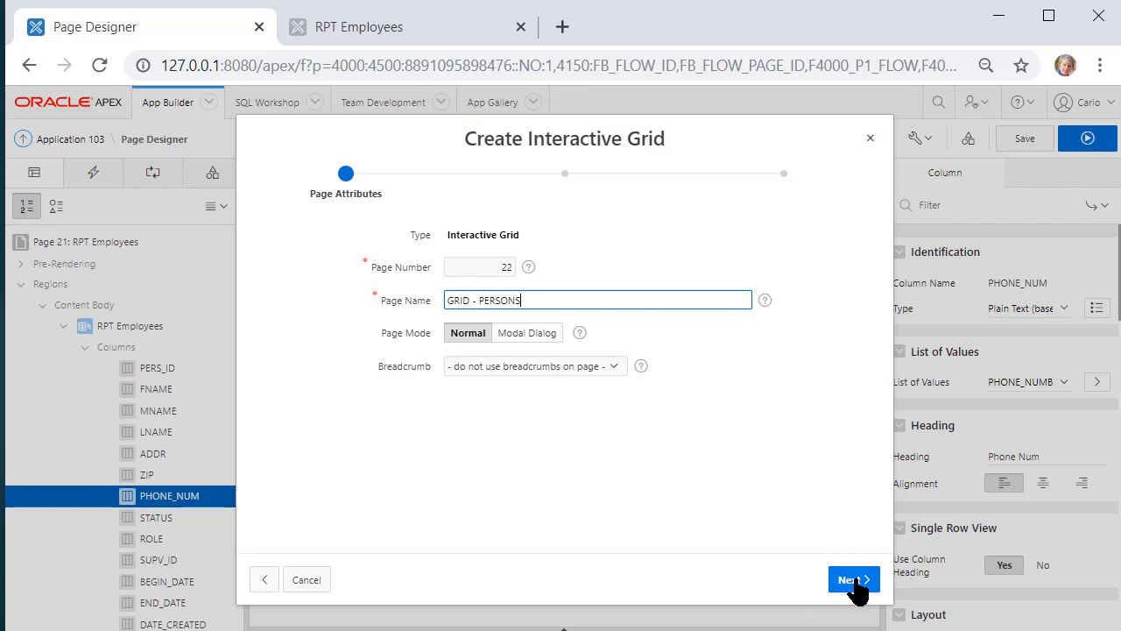
- Create a new navigation menu entry for the page under People and continue to the source step
left_click(852, 578)
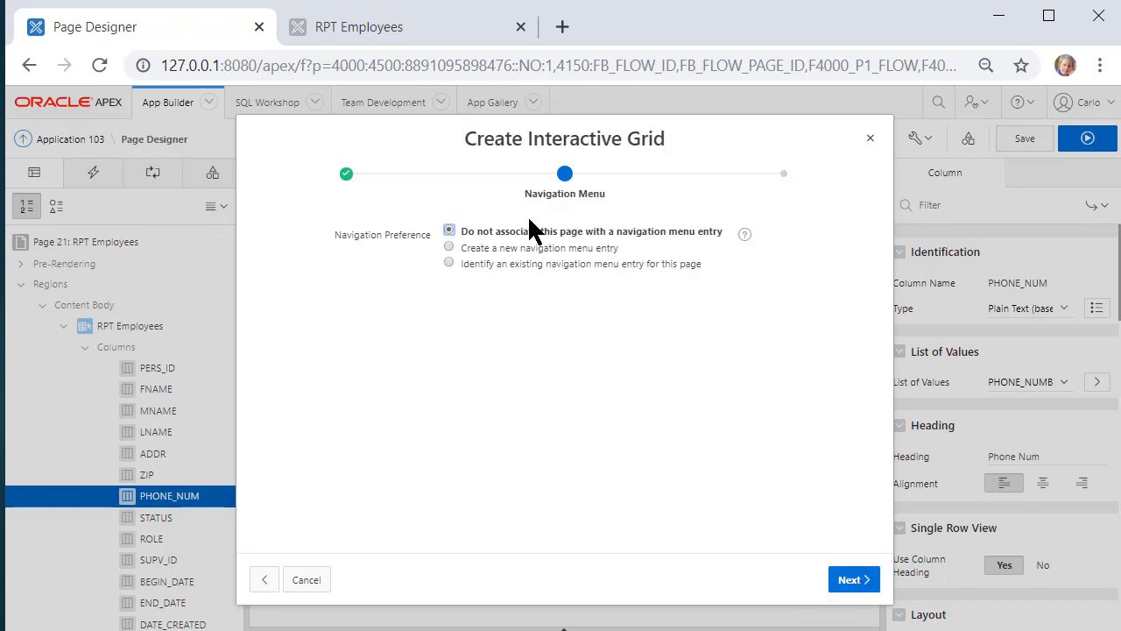
left_click(449, 247)
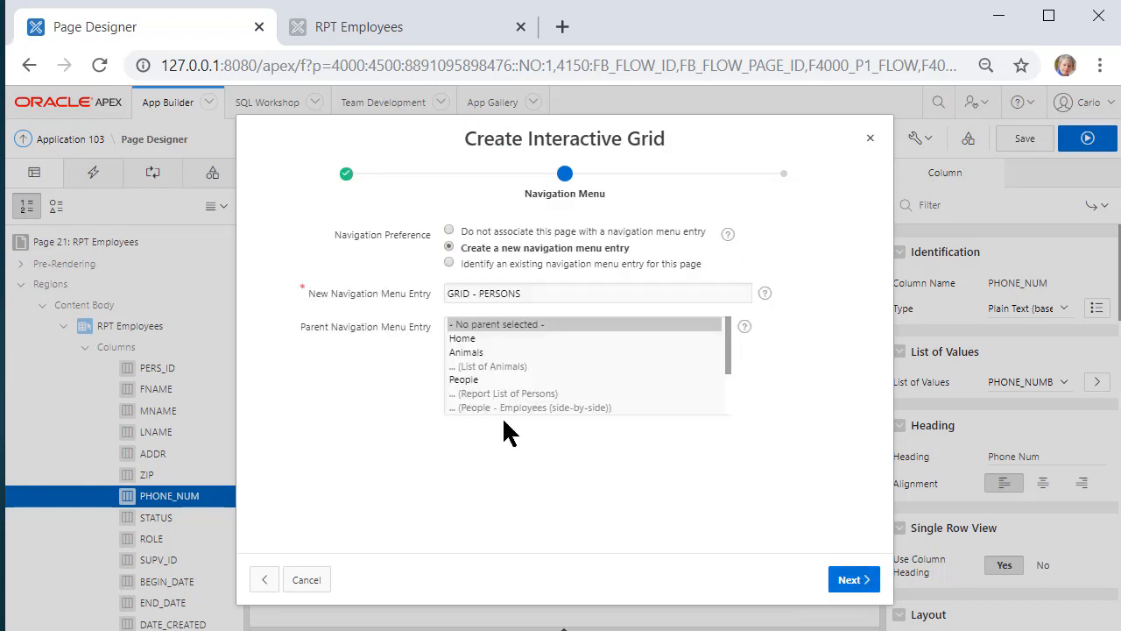
left_click(463, 379)
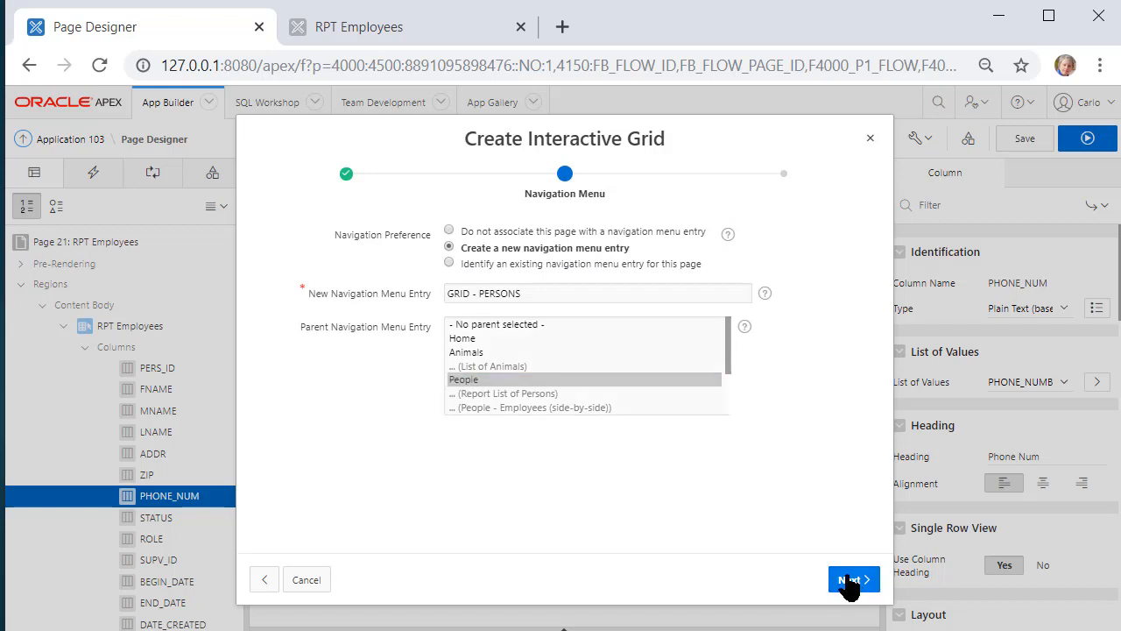
left_click(849, 578)
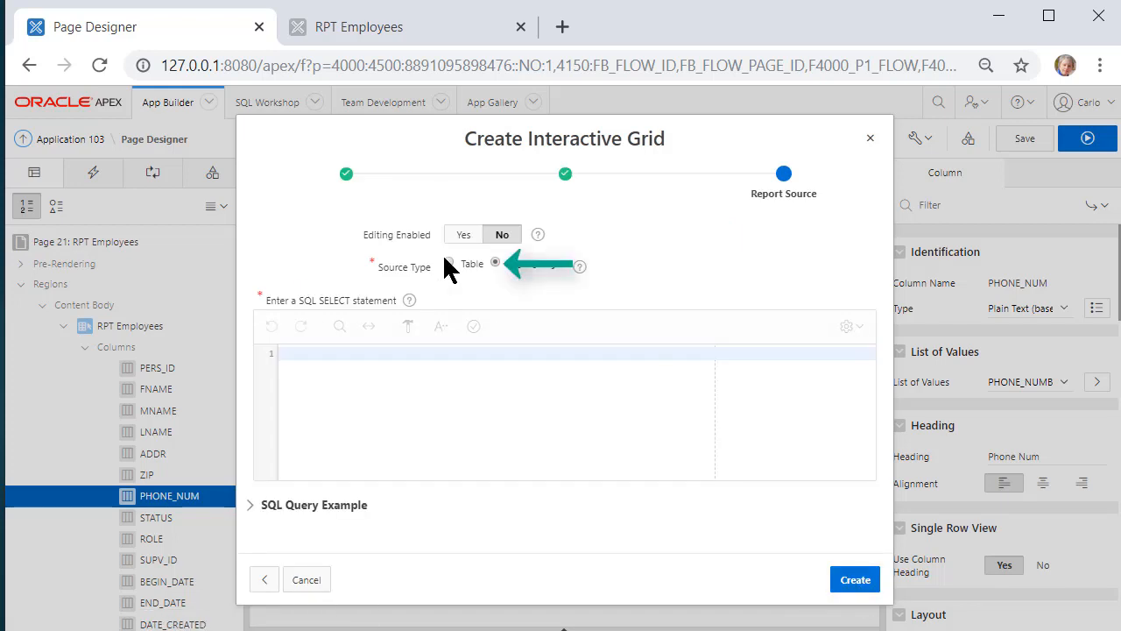
- Create an editable interactive grid on table PERSONS keyed by PERS_ID, producing page 22
left_click(494, 263)
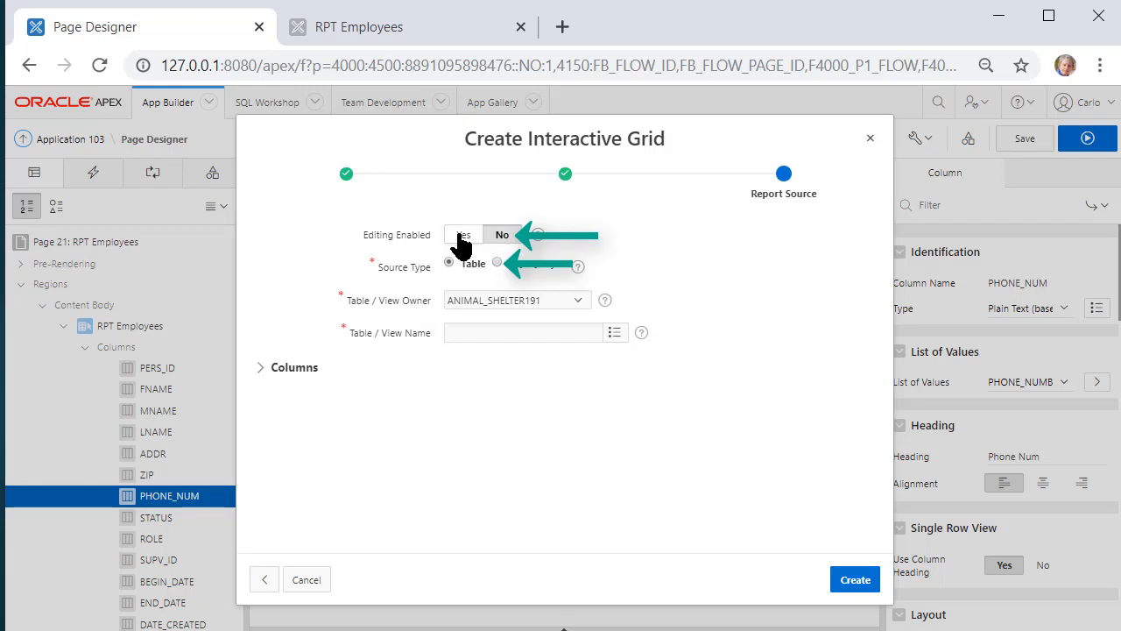
left_click(463, 234)
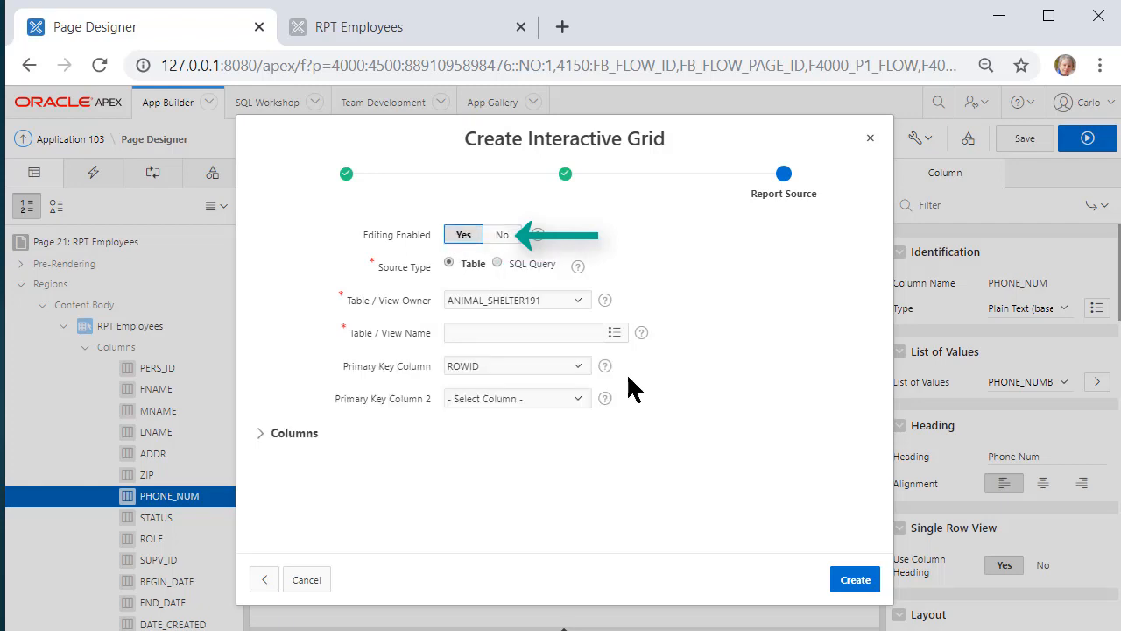
left_click(615, 333)
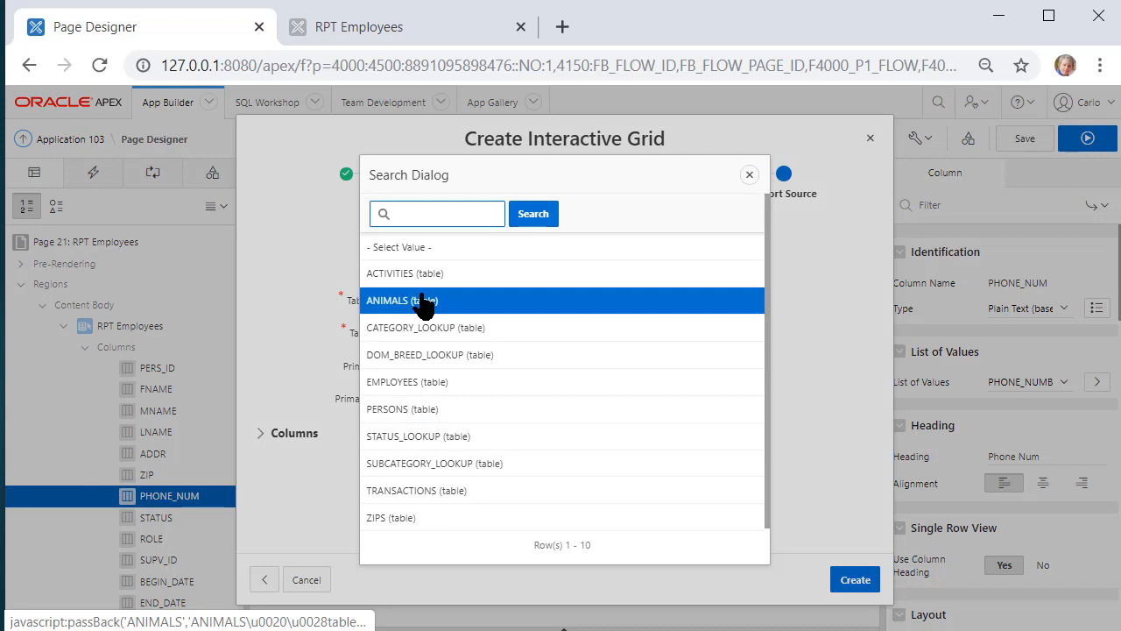
left_click(403, 408)
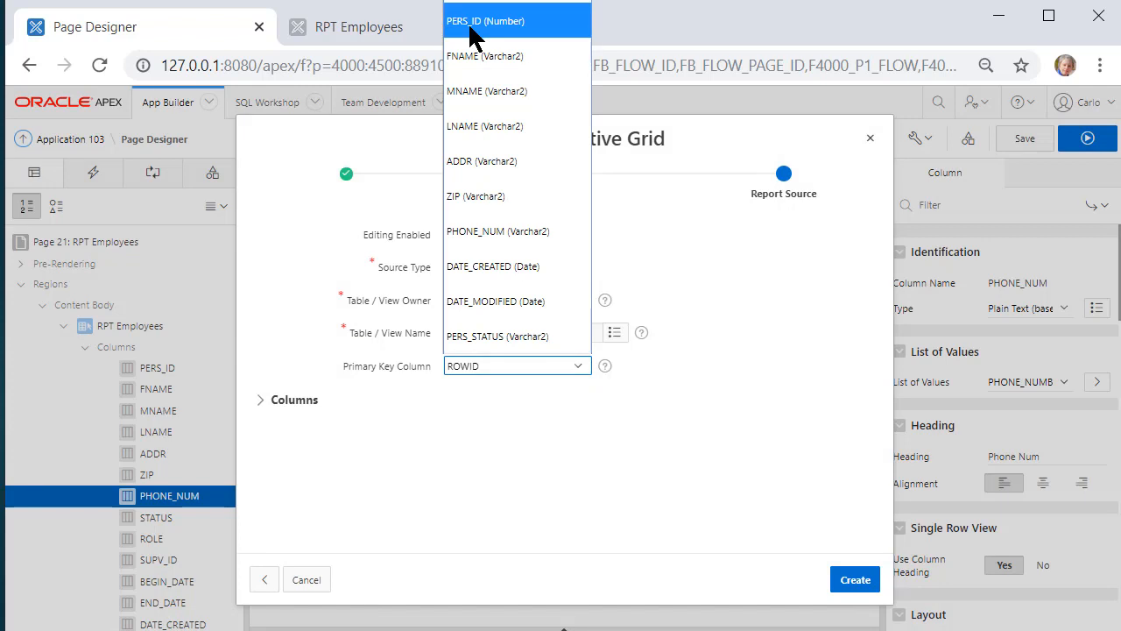
left_click(485, 21)
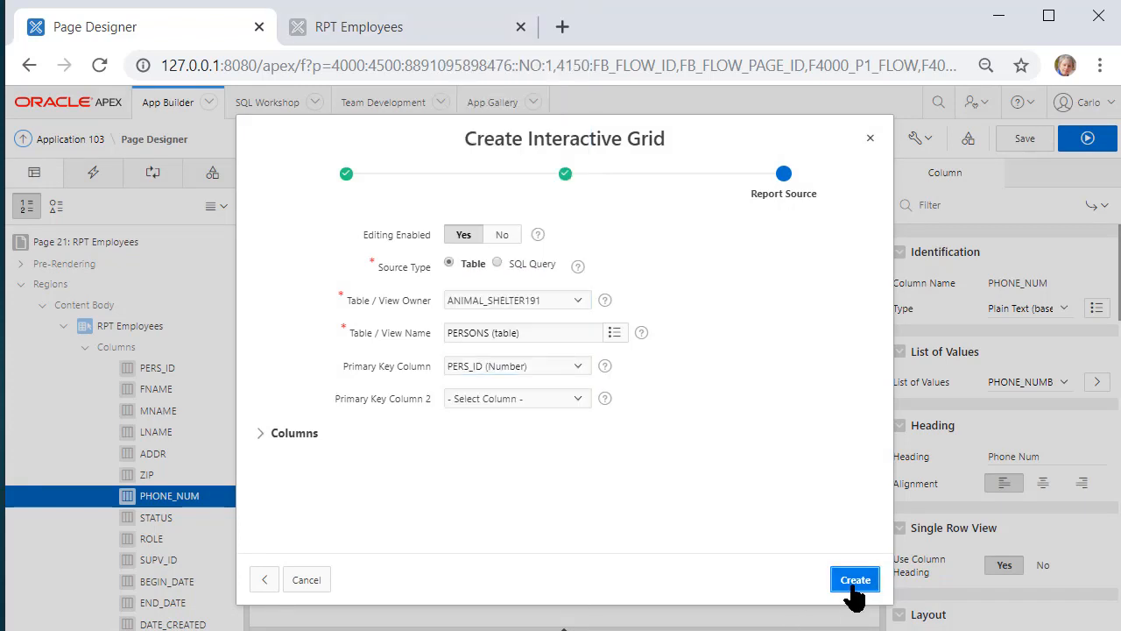
left_click(856, 579)
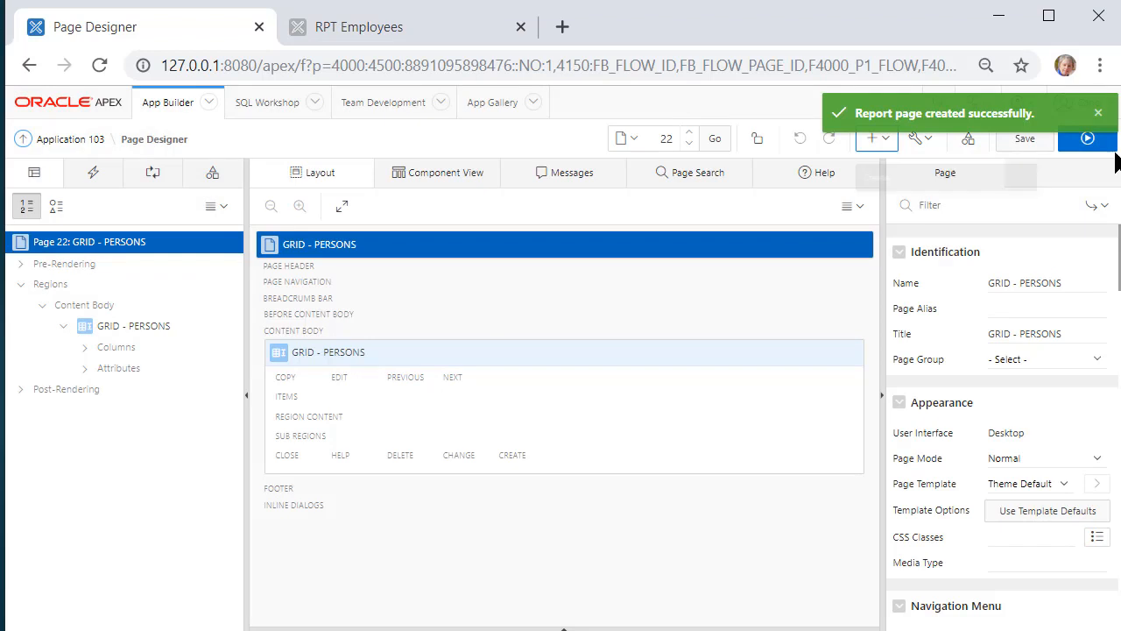
- Run GRID - PERSONS, try Katarina's row actions menu and toggle Edit mode off
left_click(1087, 138)
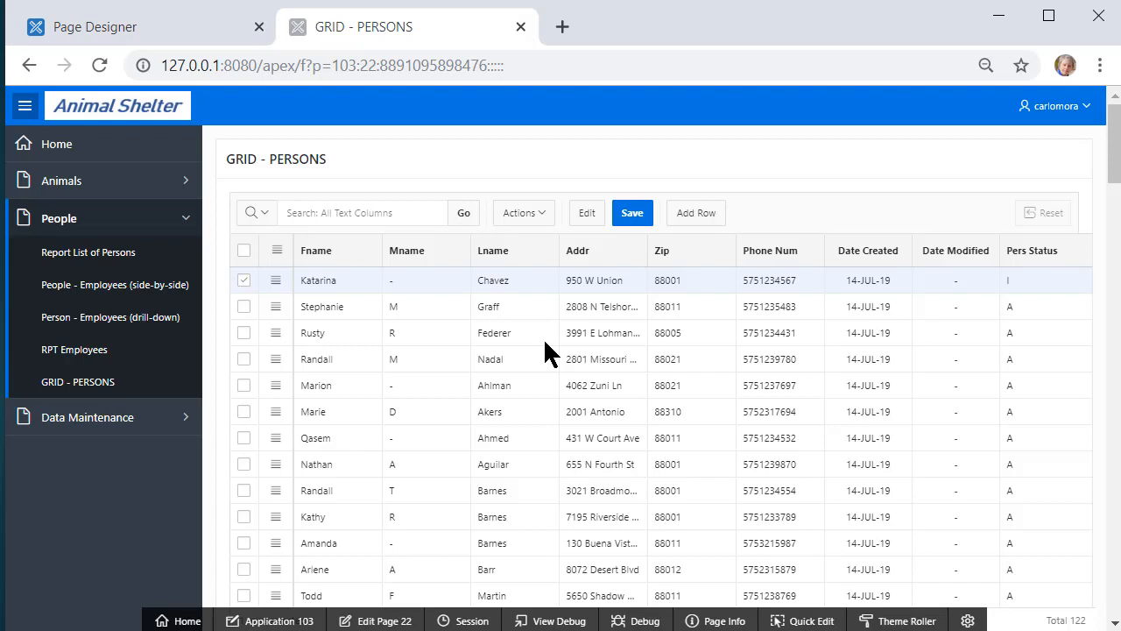
mouse_move(1025, 517)
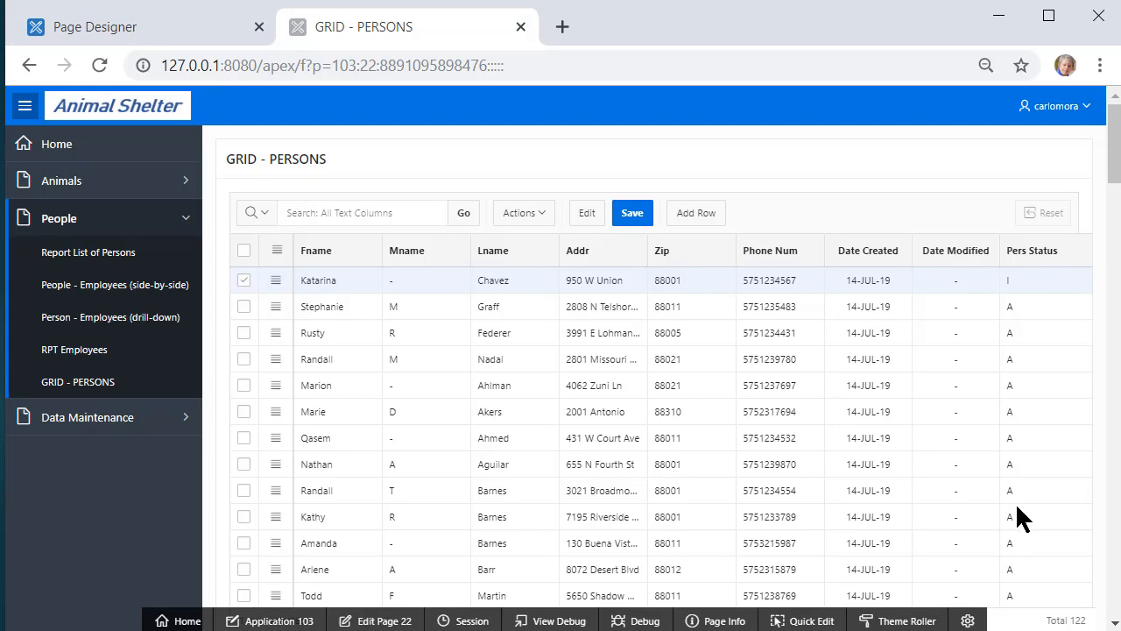
mouse_move(829, 462)
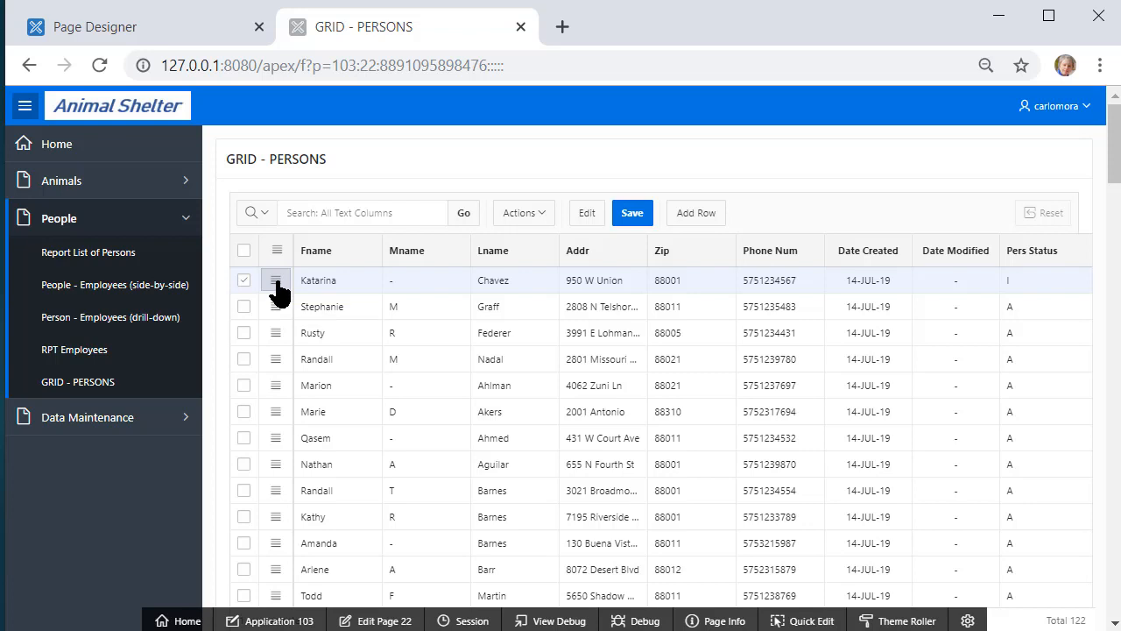
left_click(275, 281)
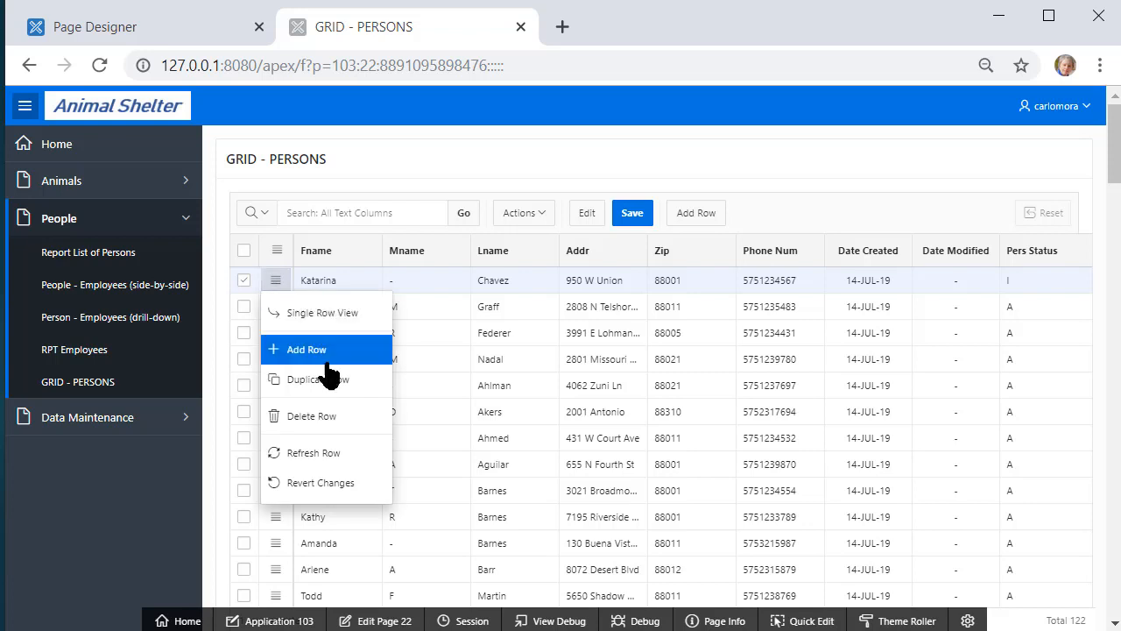
mouse_move(332, 417)
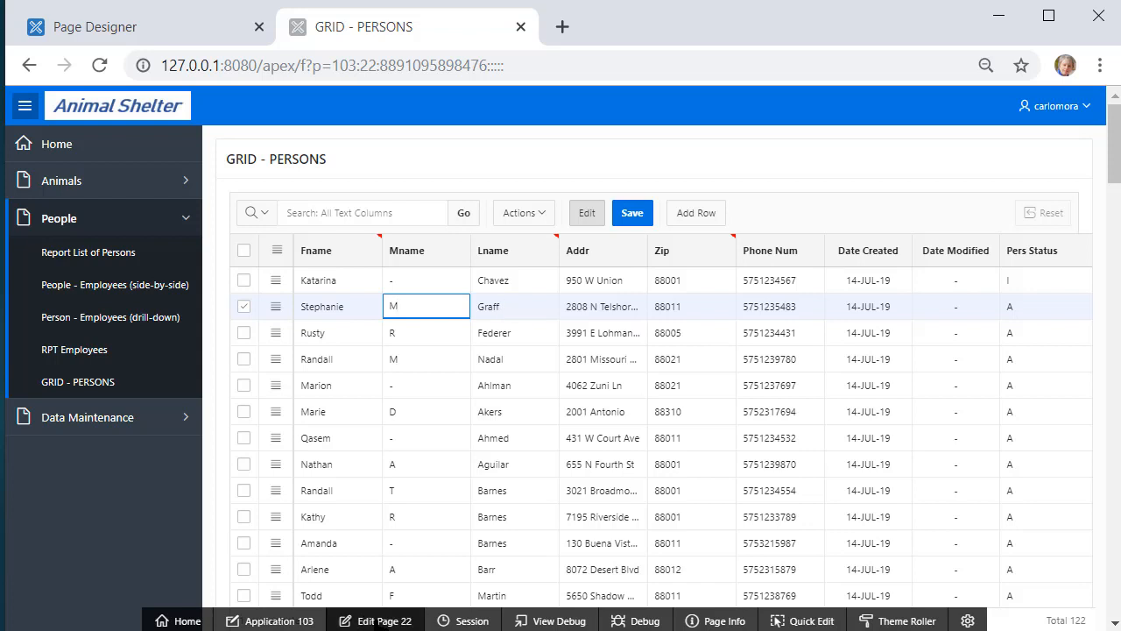
left_click(244, 280)
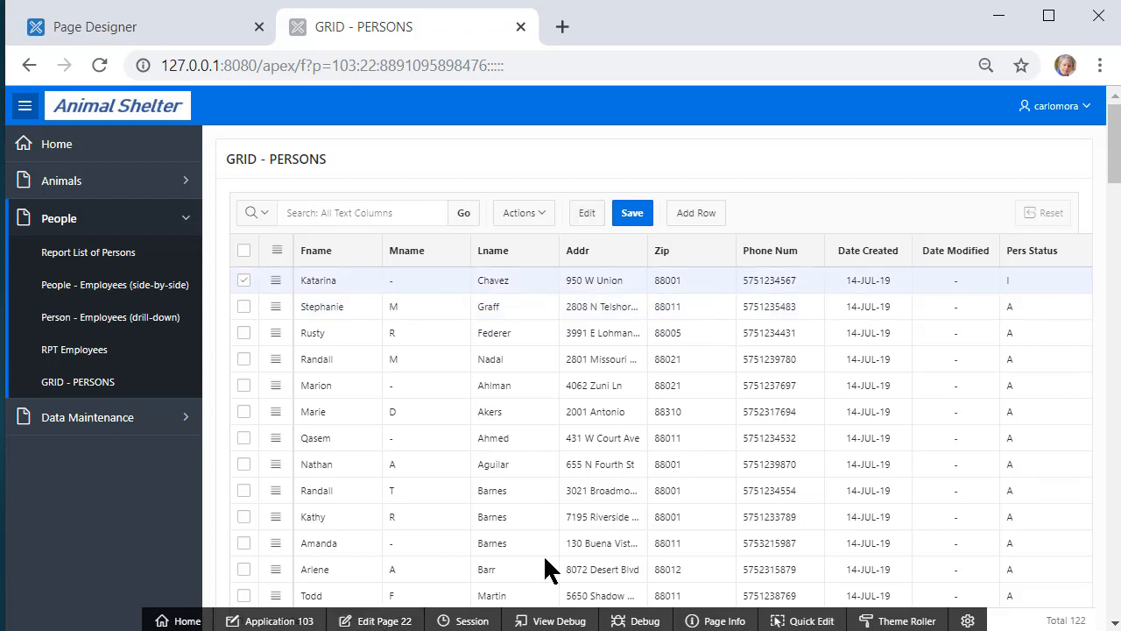
mouse_move(603, 508)
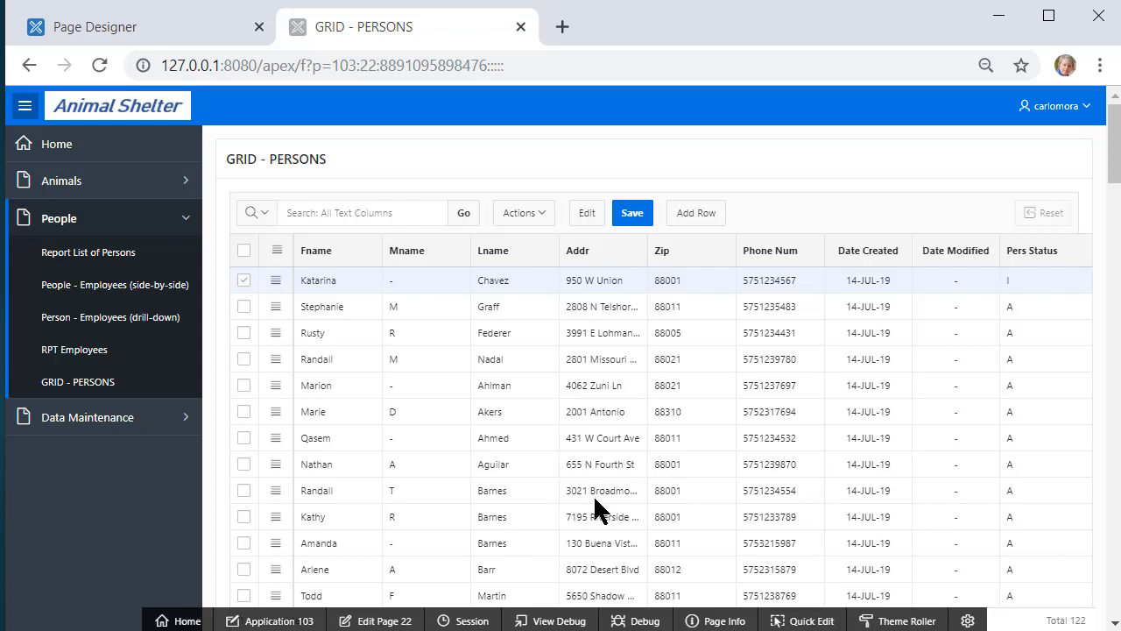
mouse_move(459, 547)
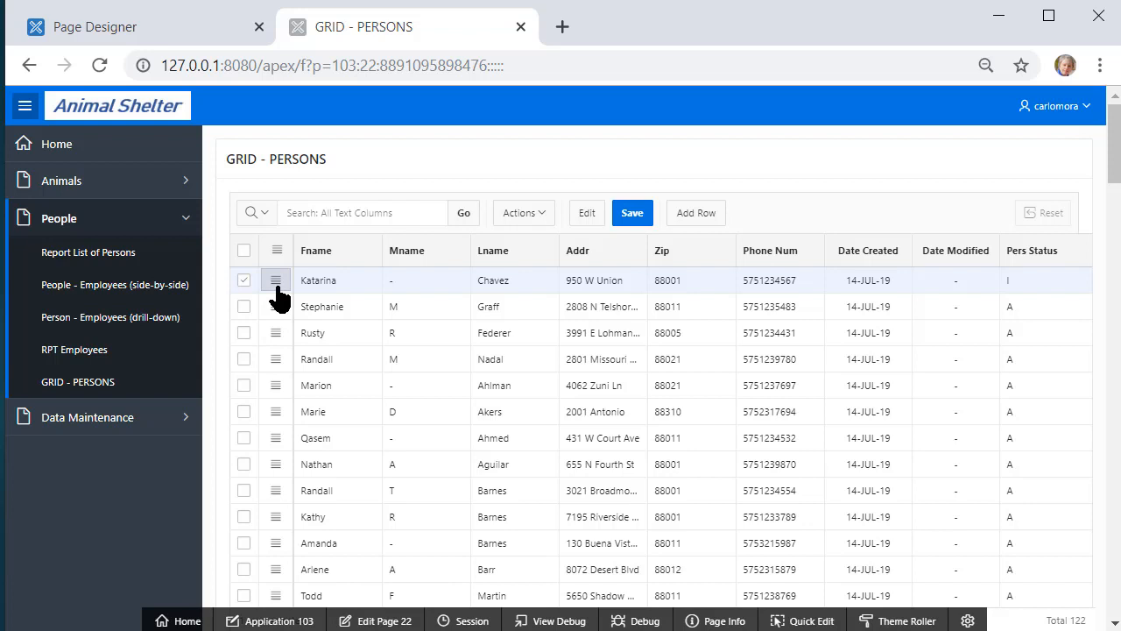
left_click(276, 280)
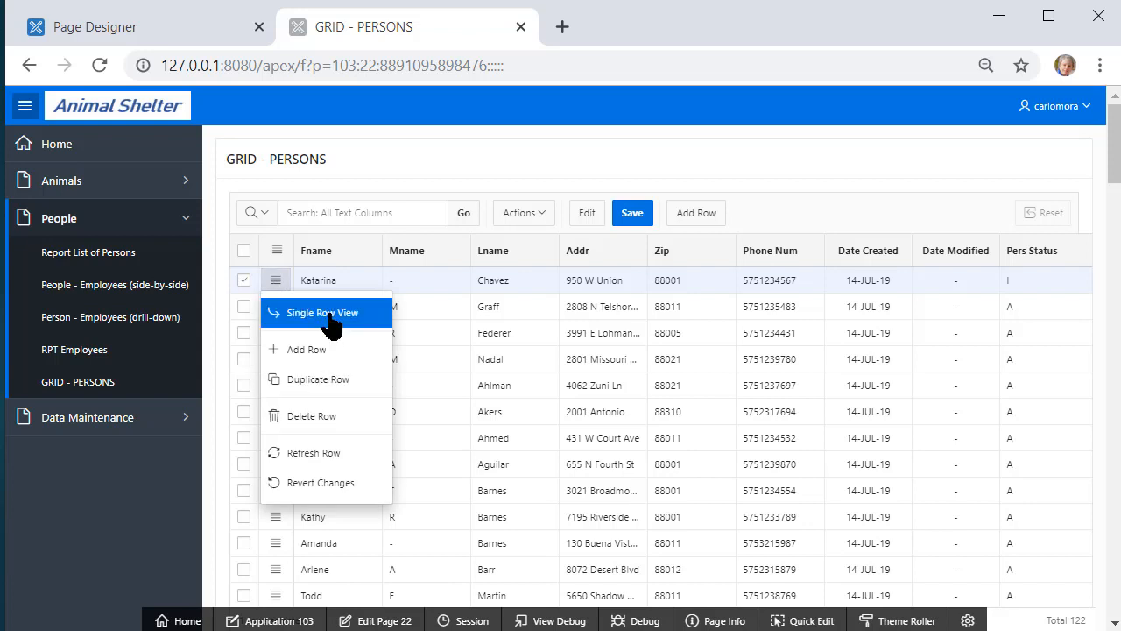
left_click(322, 312)
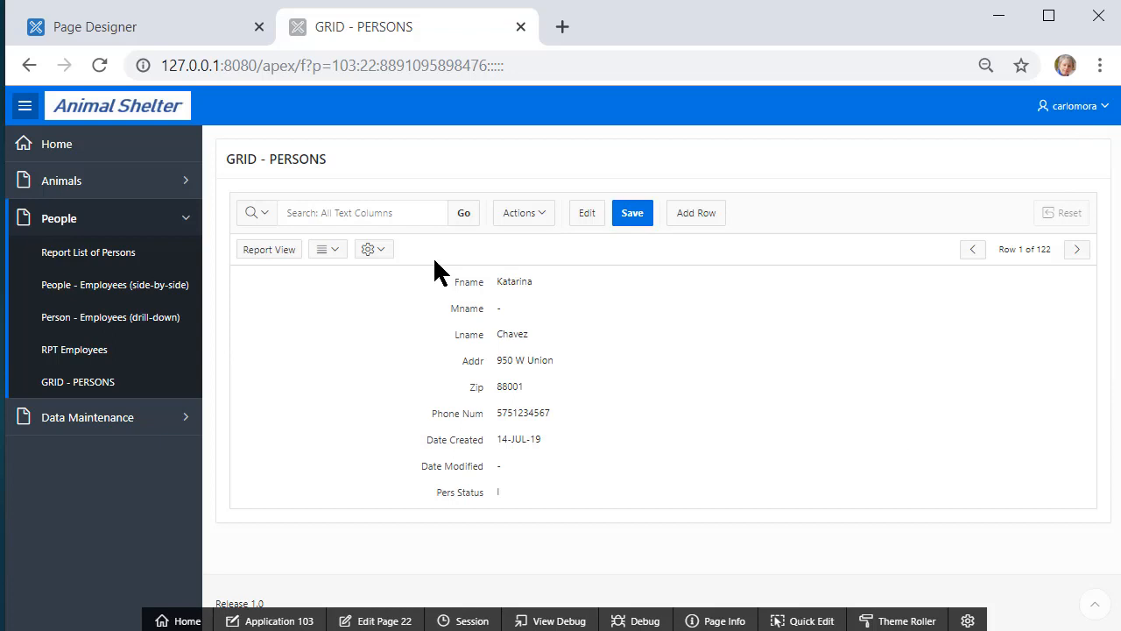
mouse_move(594, 226)
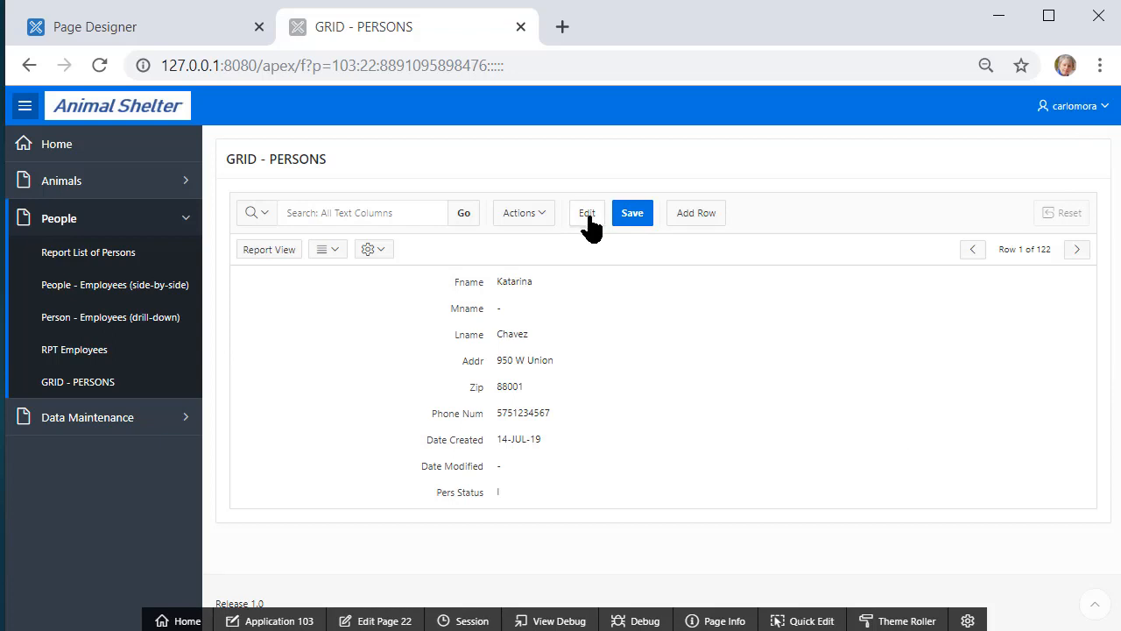
left_click(587, 214)
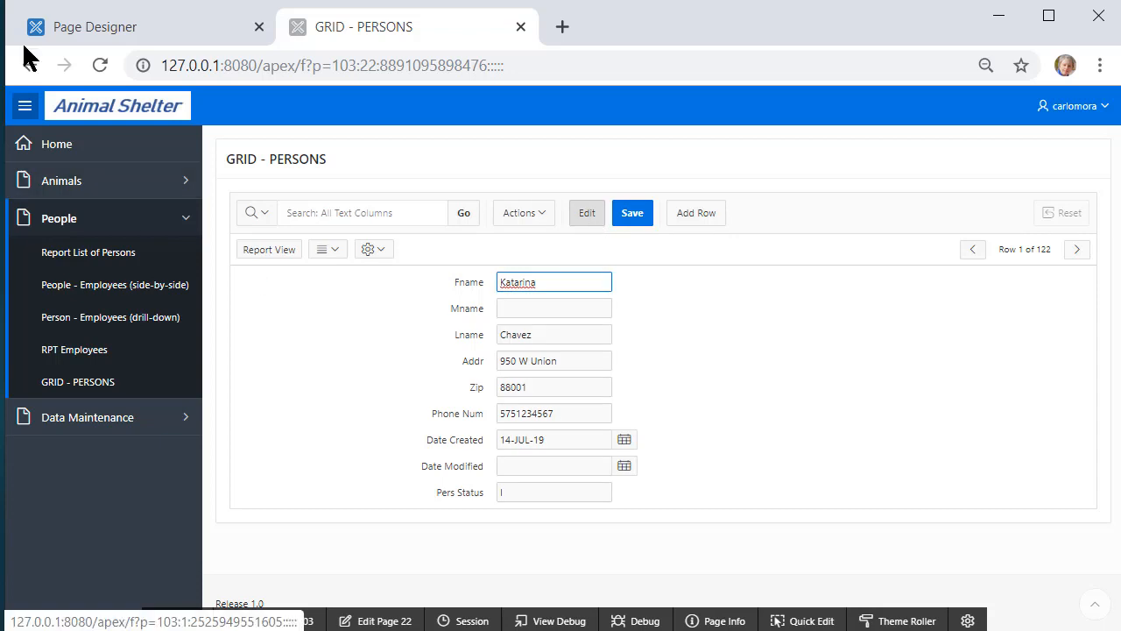
left_click(270, 249)
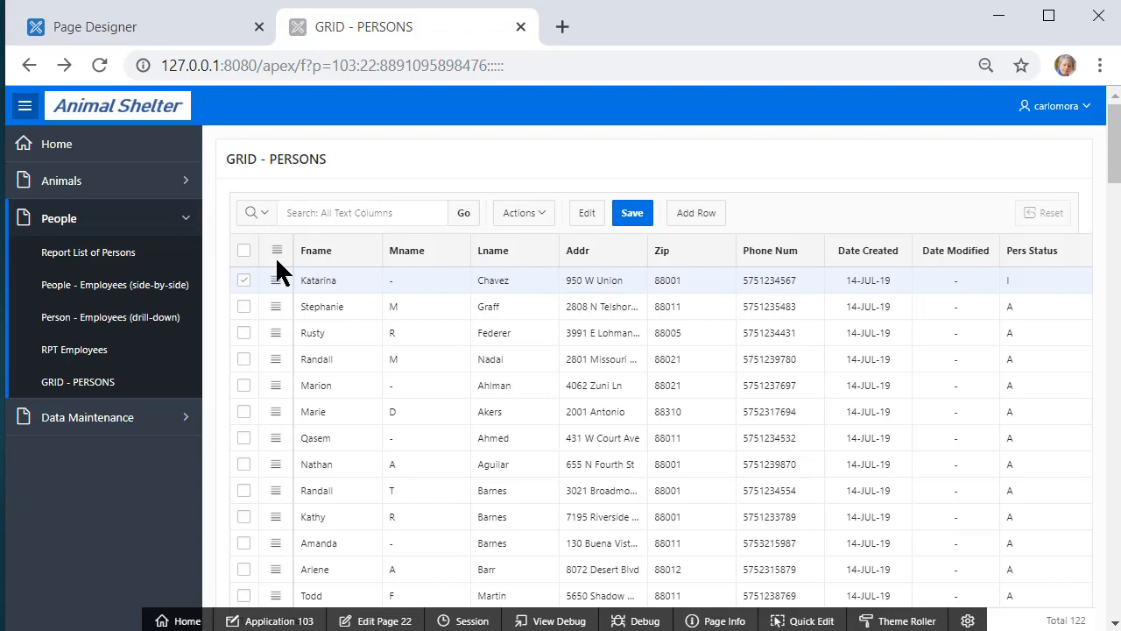
mouse_move(1055, 539)
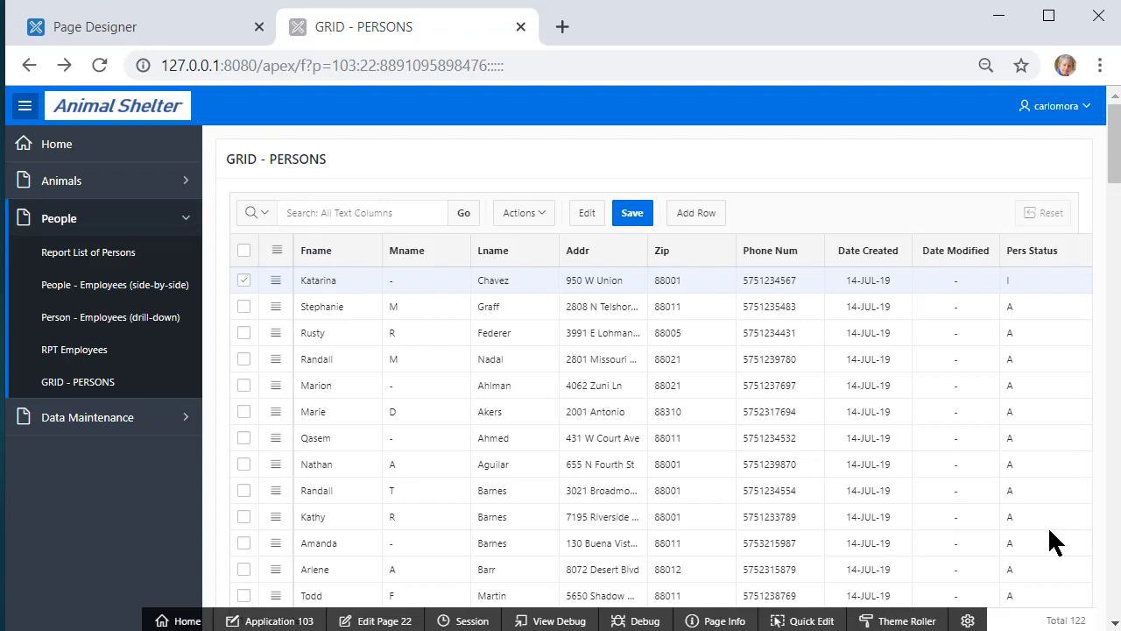
mouse_move(84, 354)
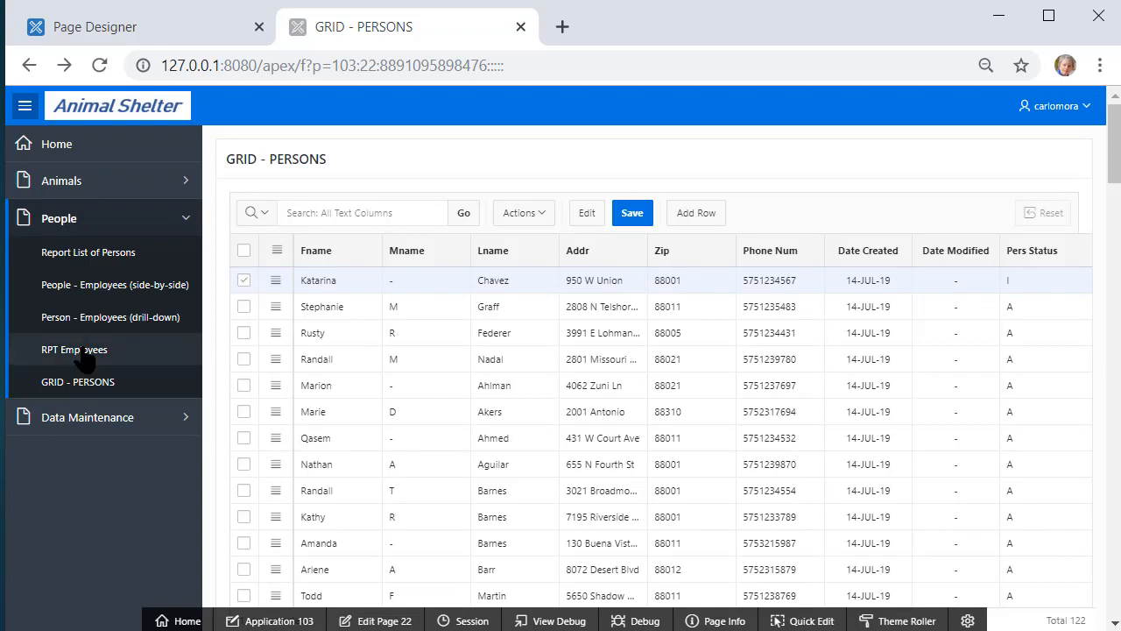
- Navigate to RPT Employees under People, showing the four El Paso employees
left_click(73, 348)
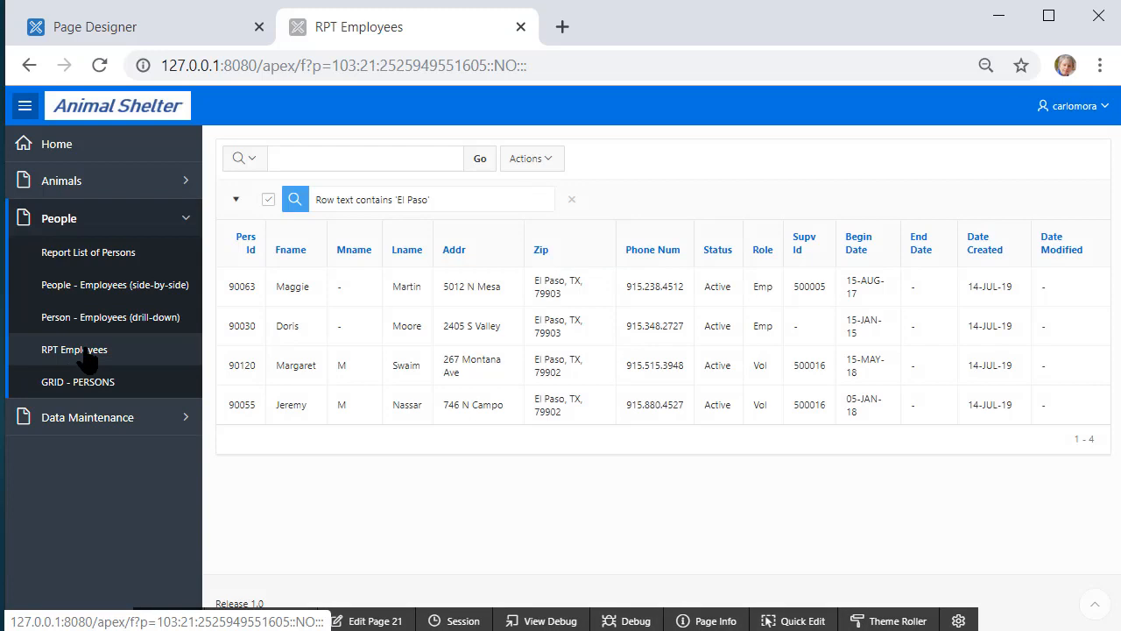